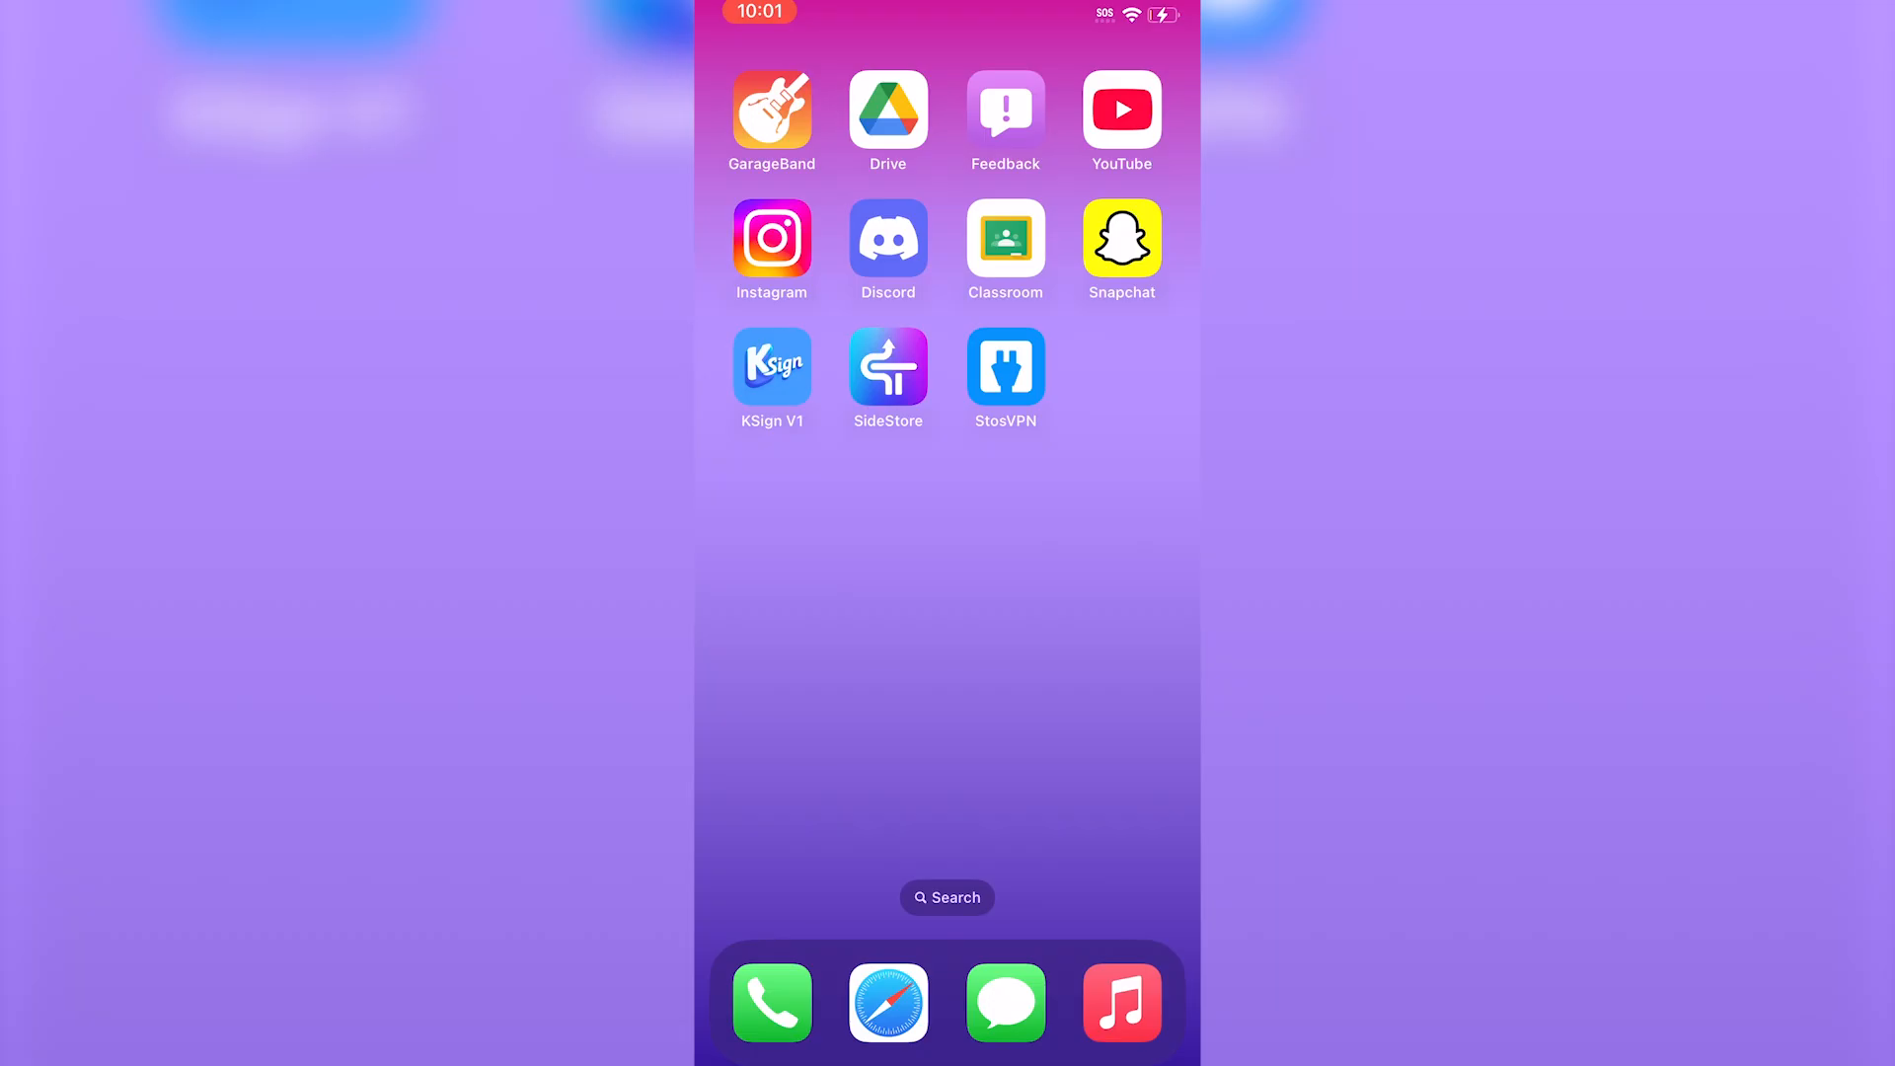
Open khoindvn.io.vn in Safari and request the Install DNS Profile download.
click(888, 1002)
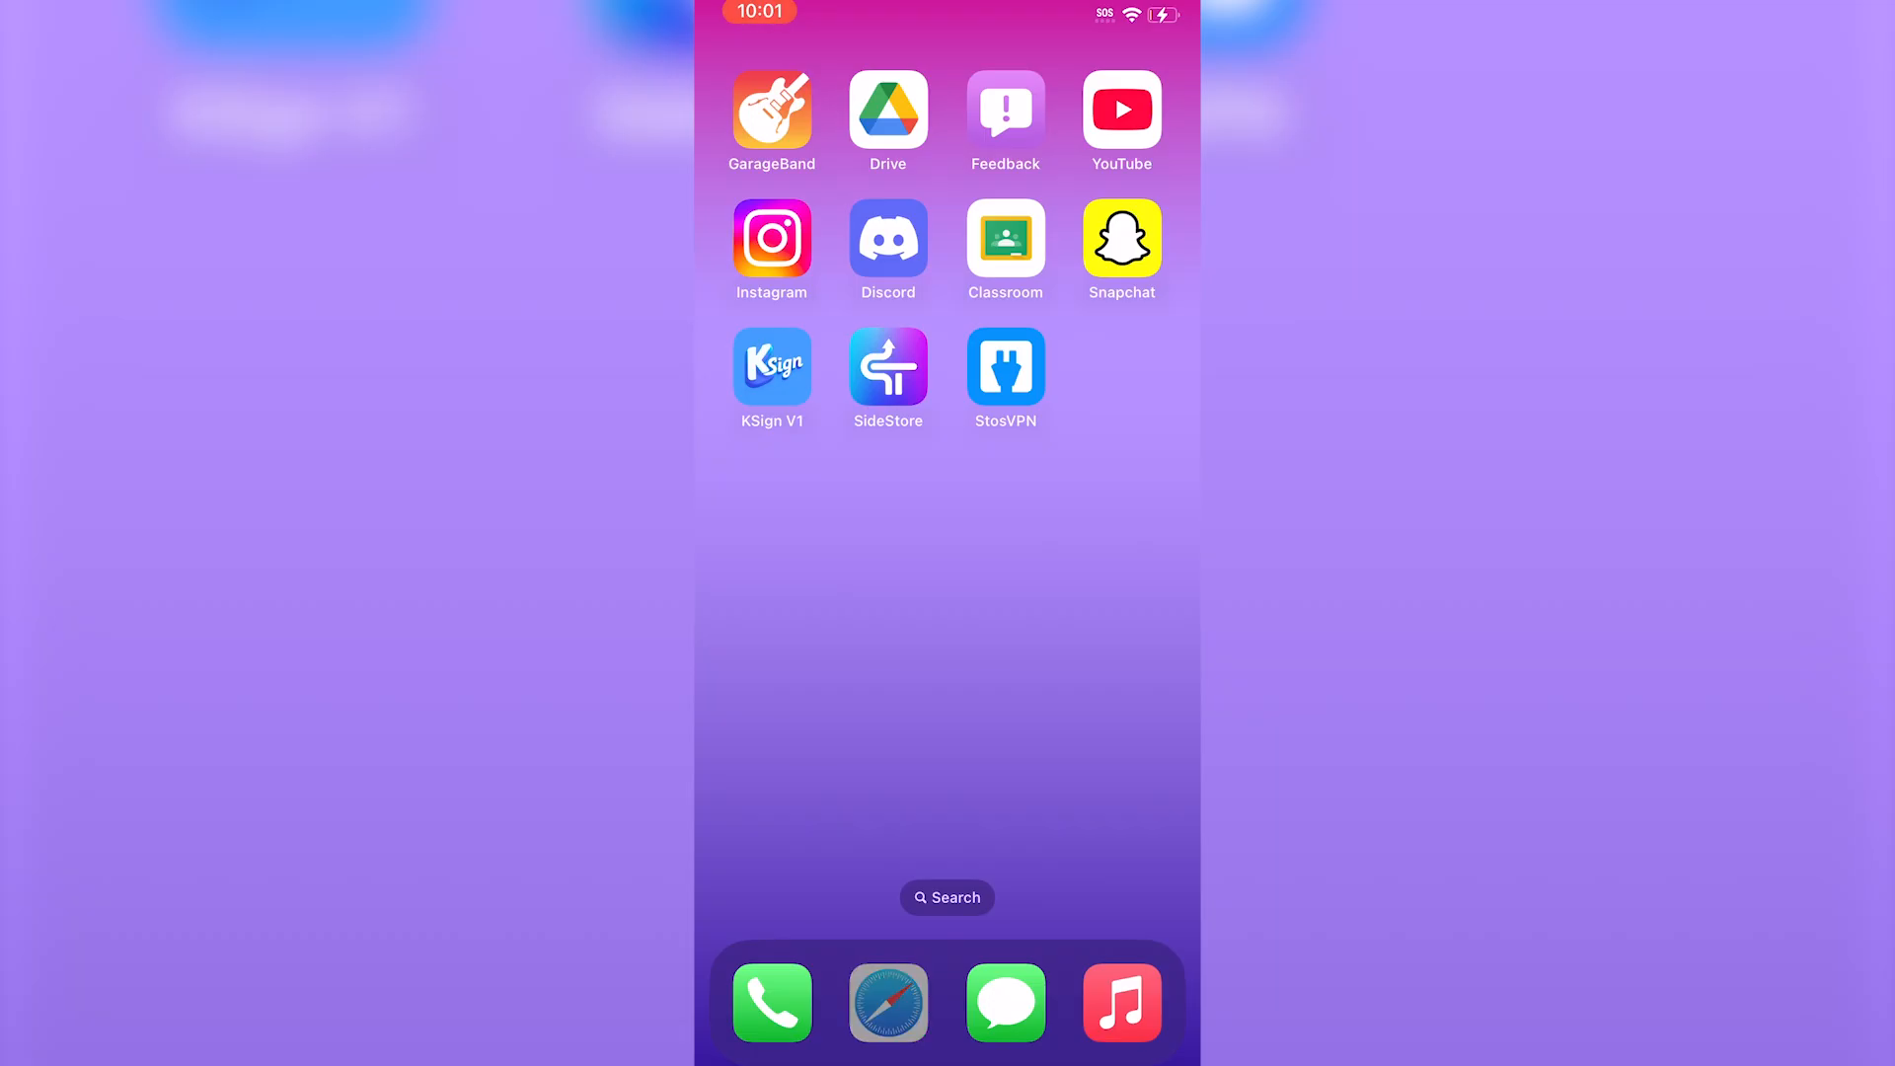
click(887, 1001)
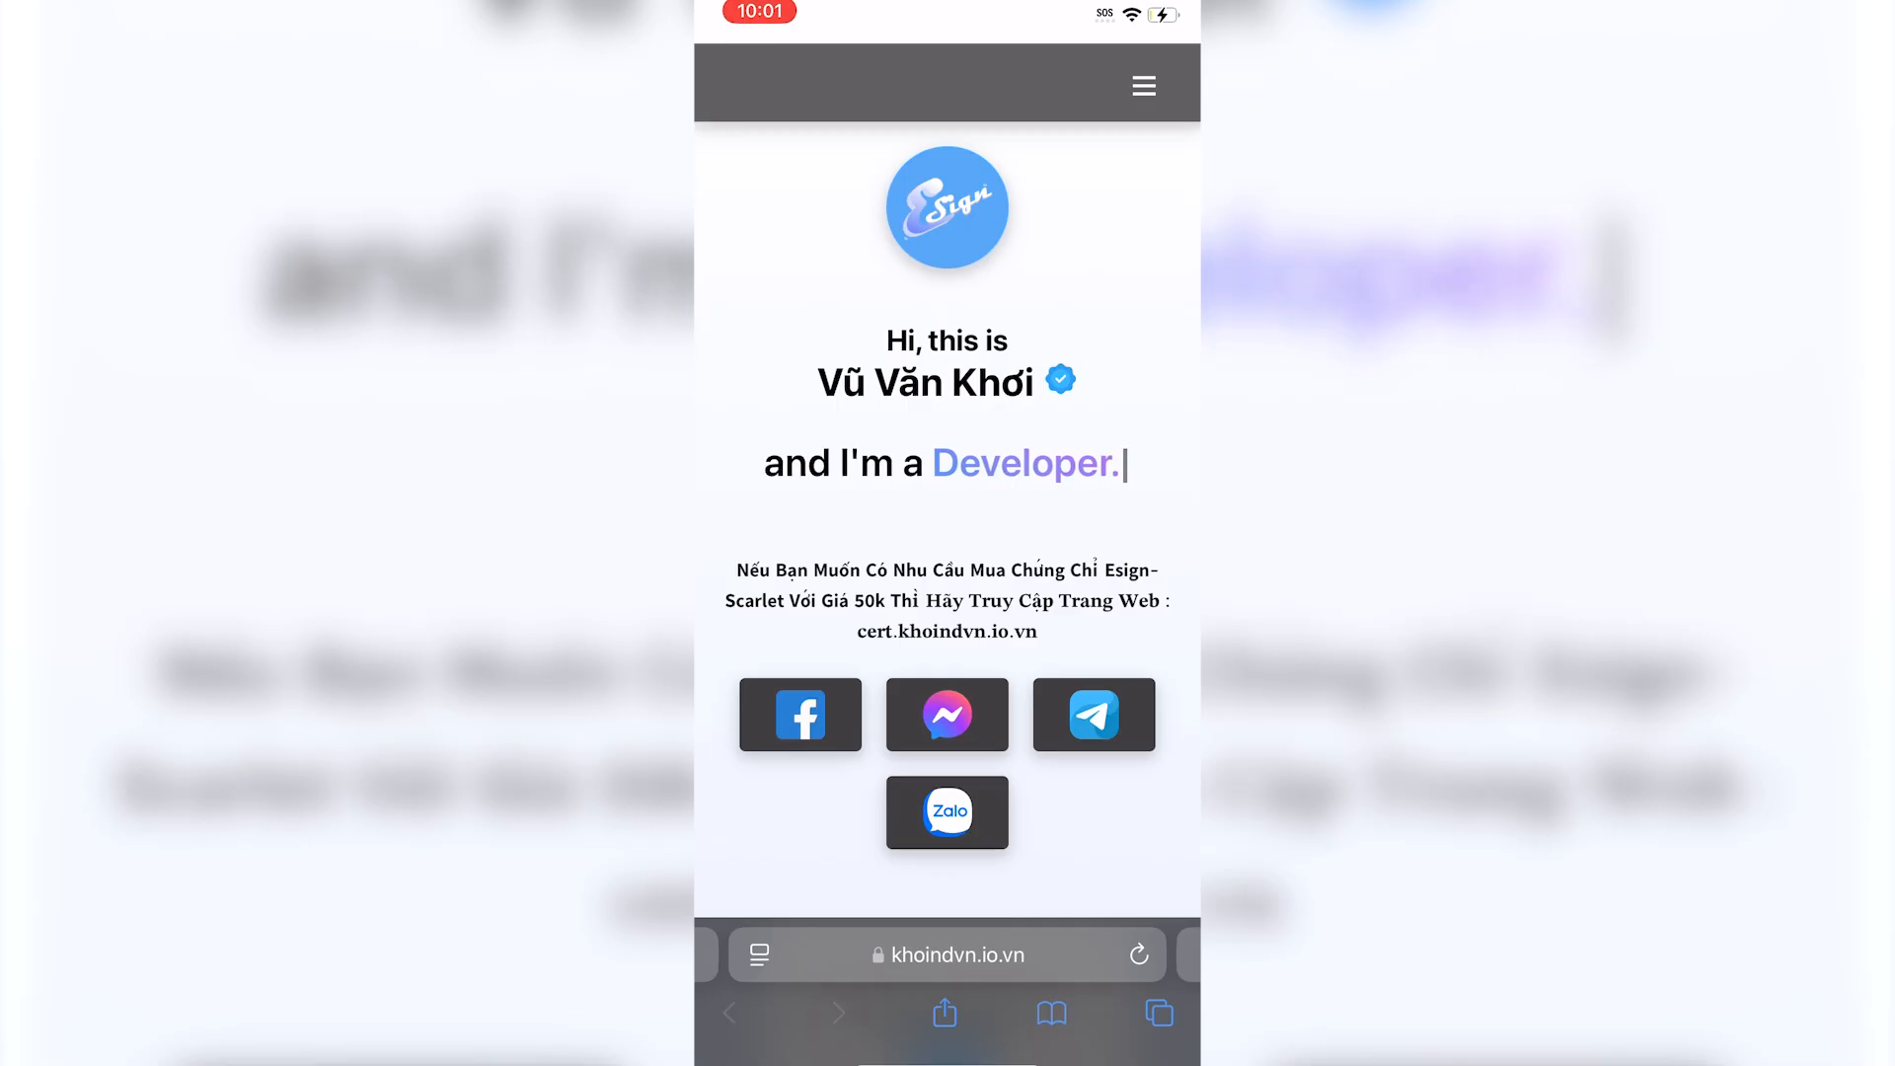
scroll(down, 3)
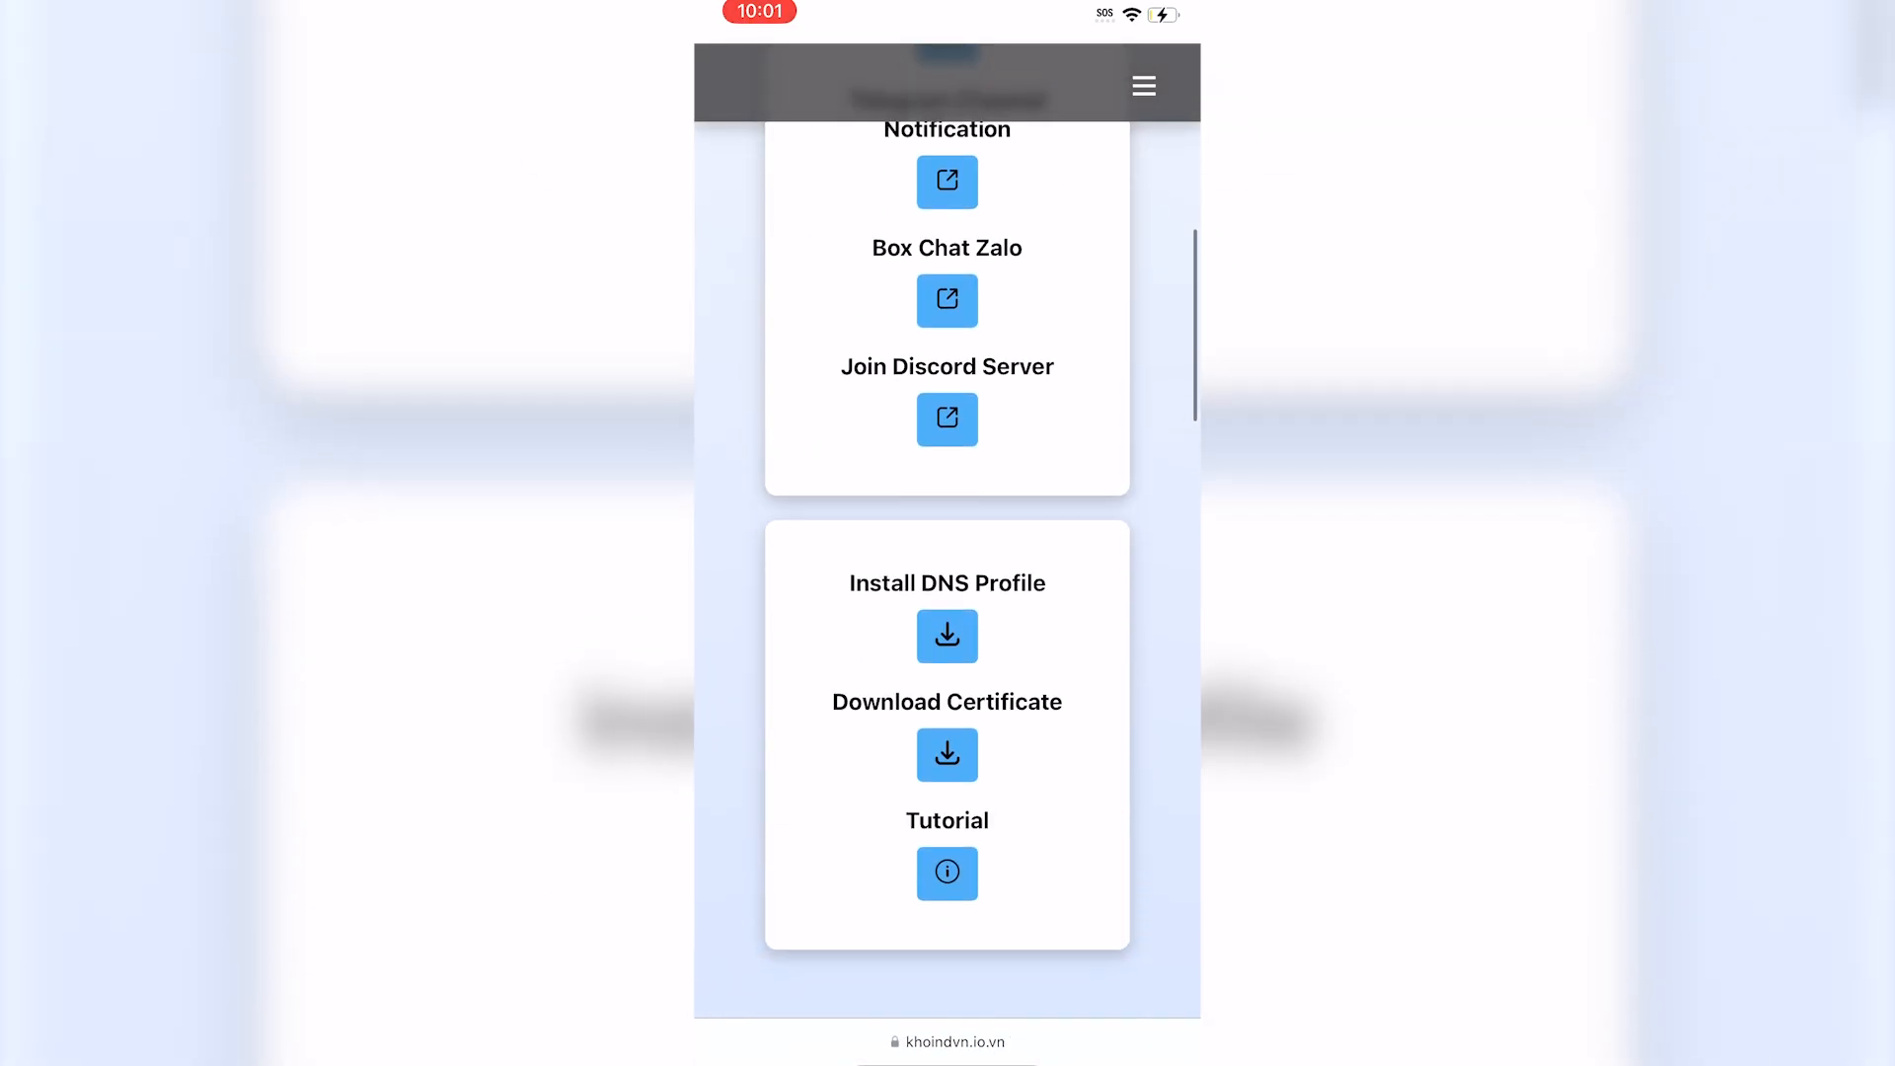
click(947, 636)
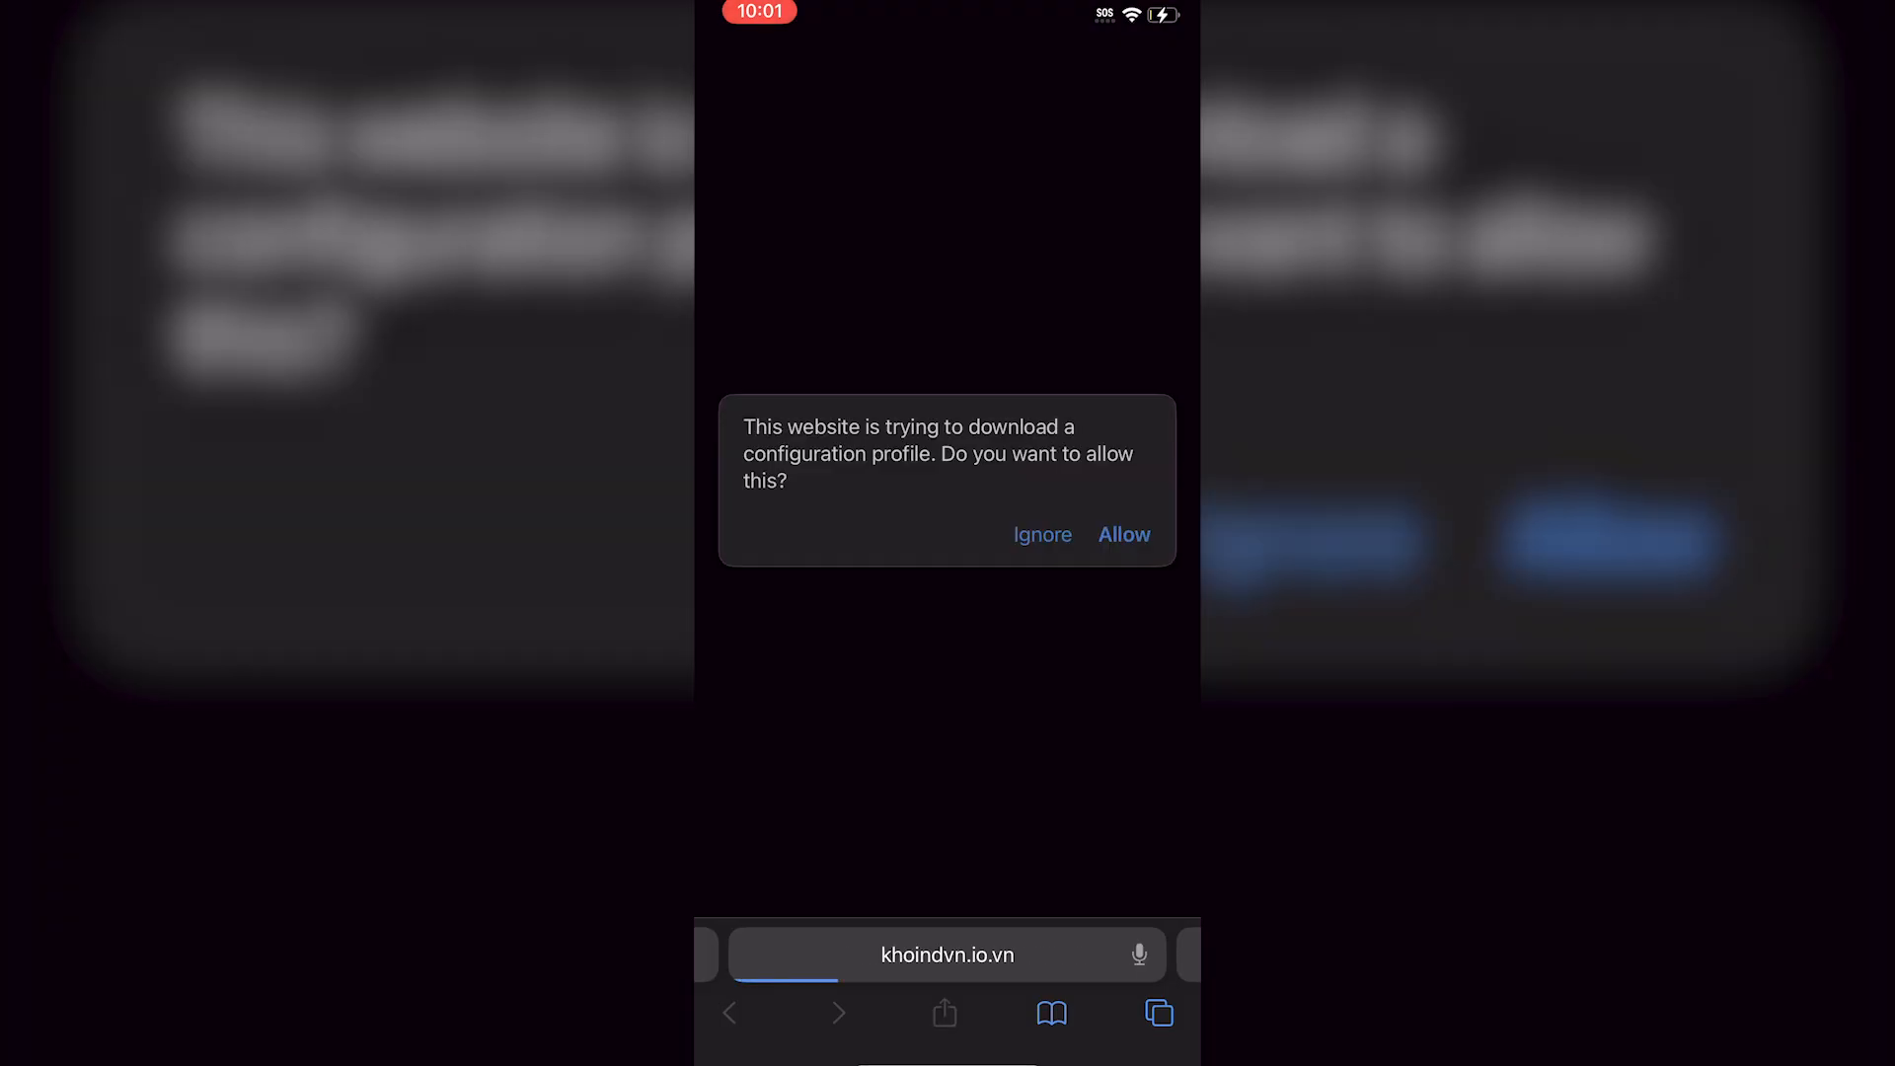
Allow the profile download and install the KhơinDNS Update profile through Settings.
click(1123, 534)
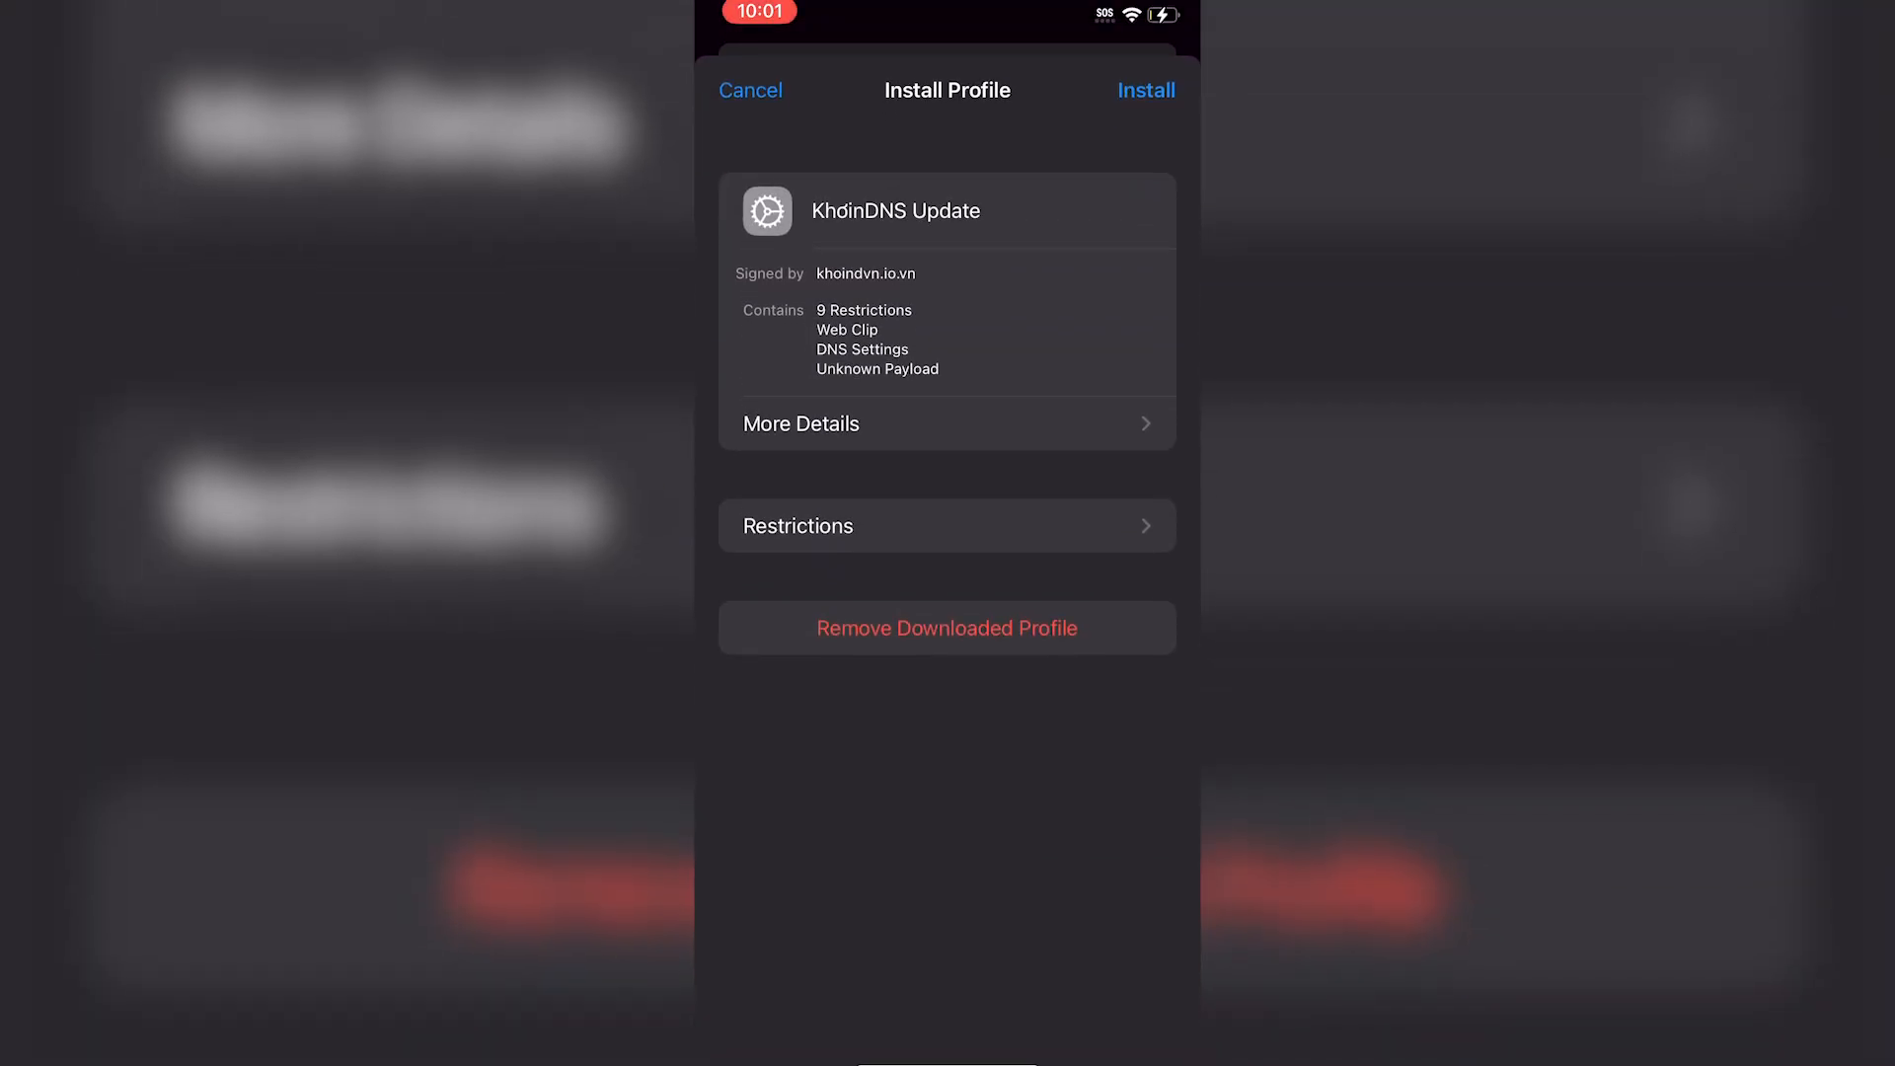
click(1142, 90)
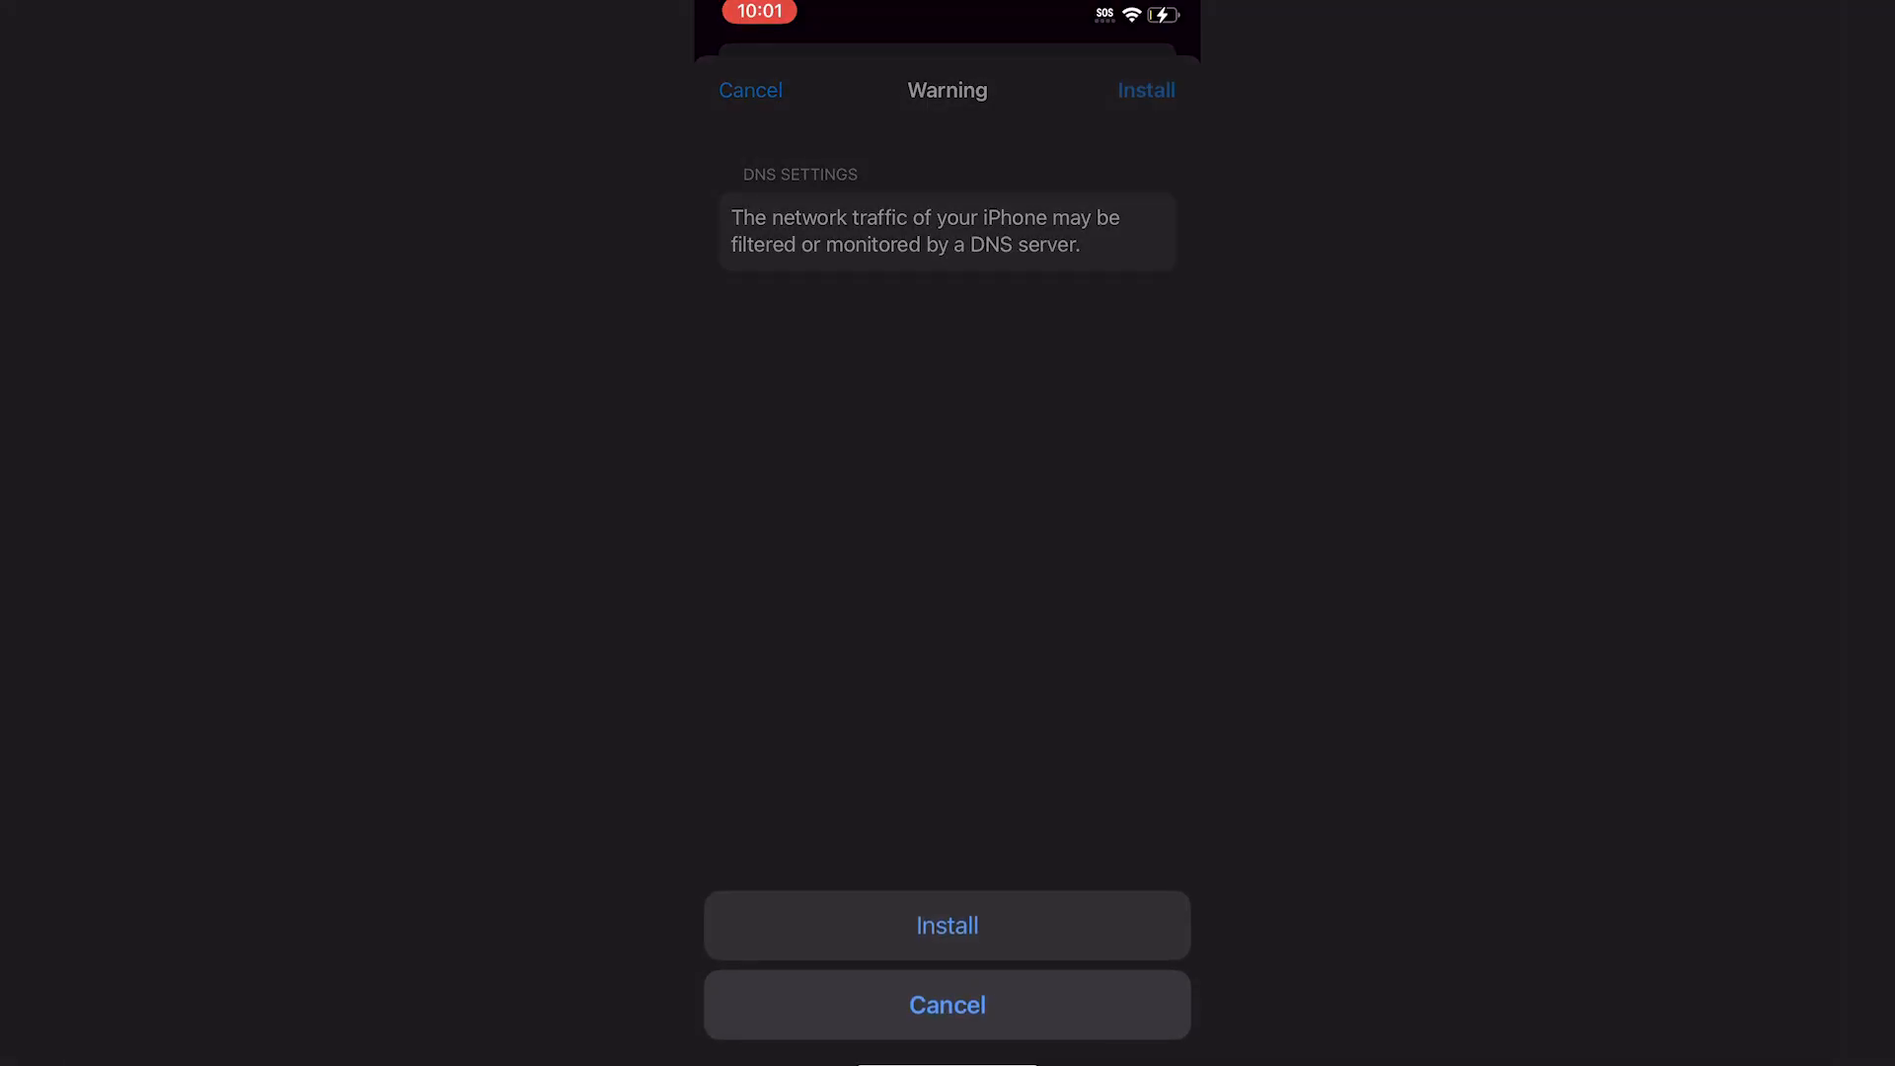
click(947, 924)
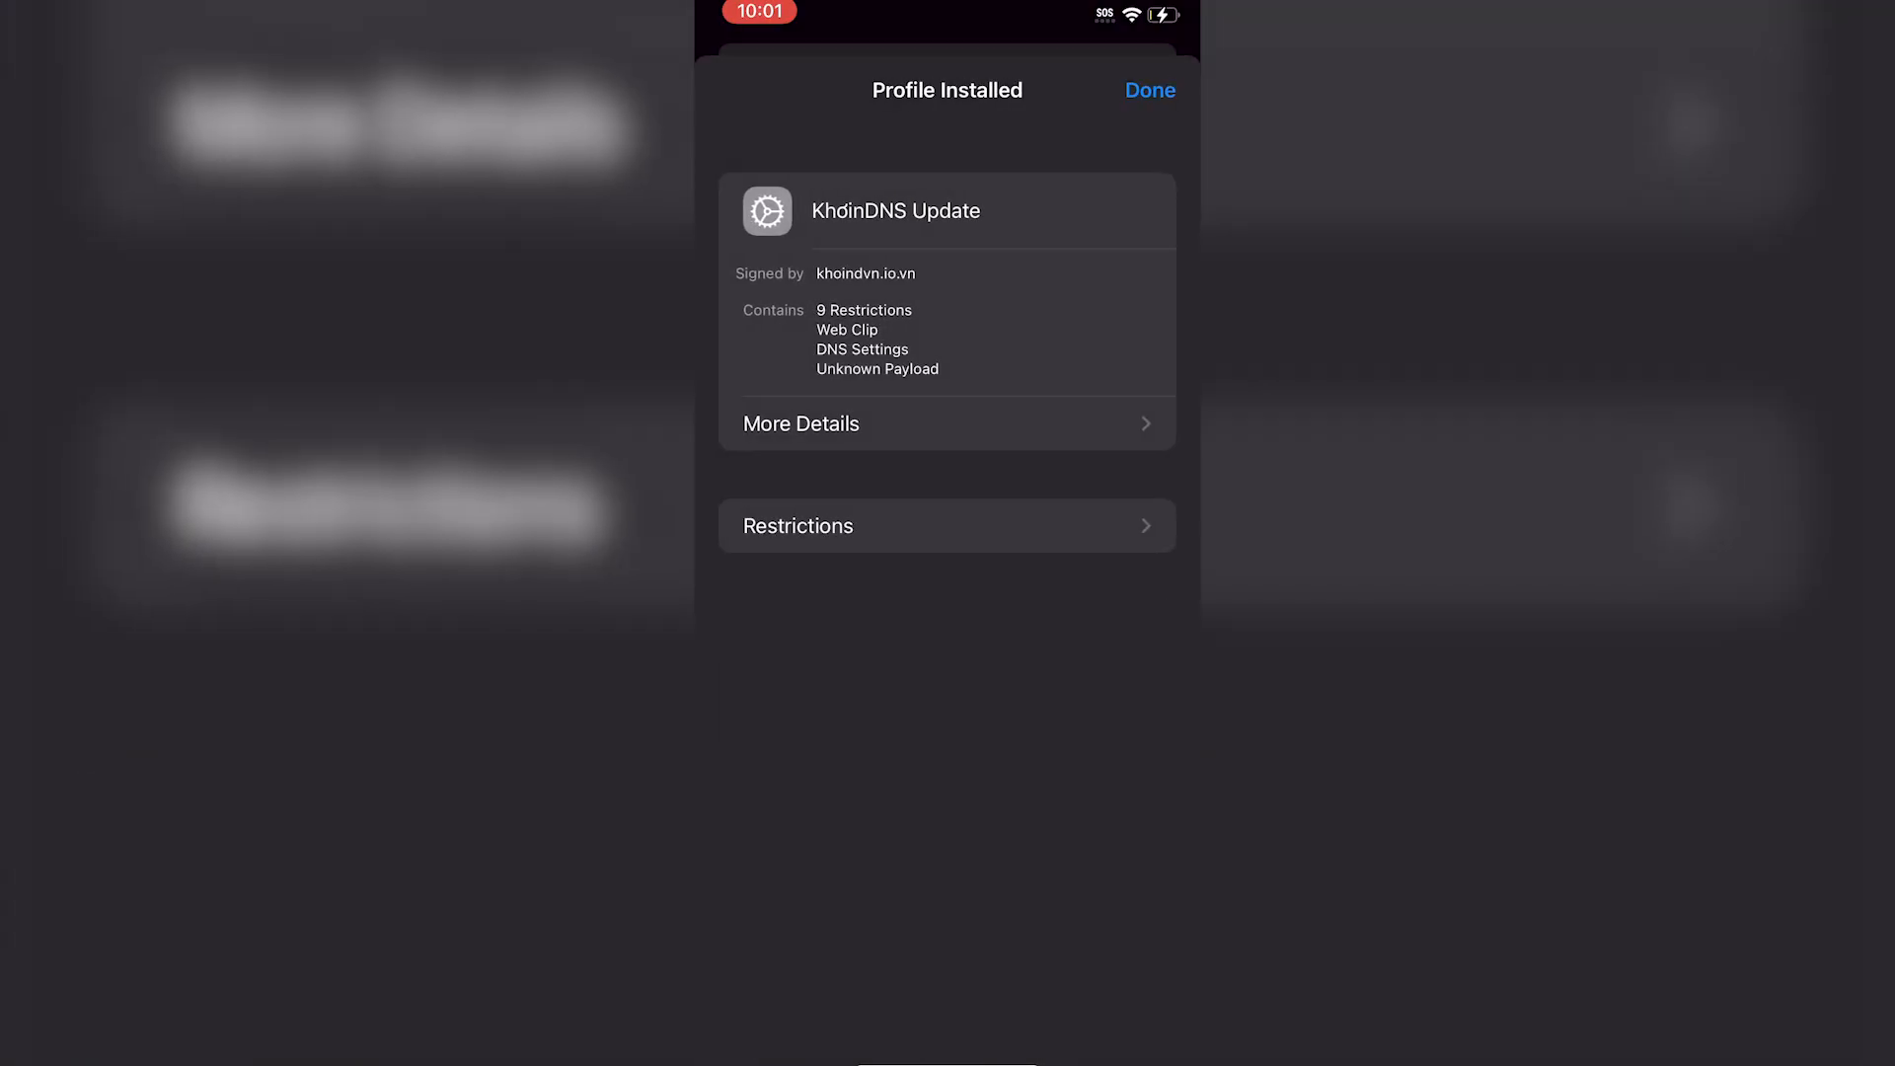
click(1147, 89)
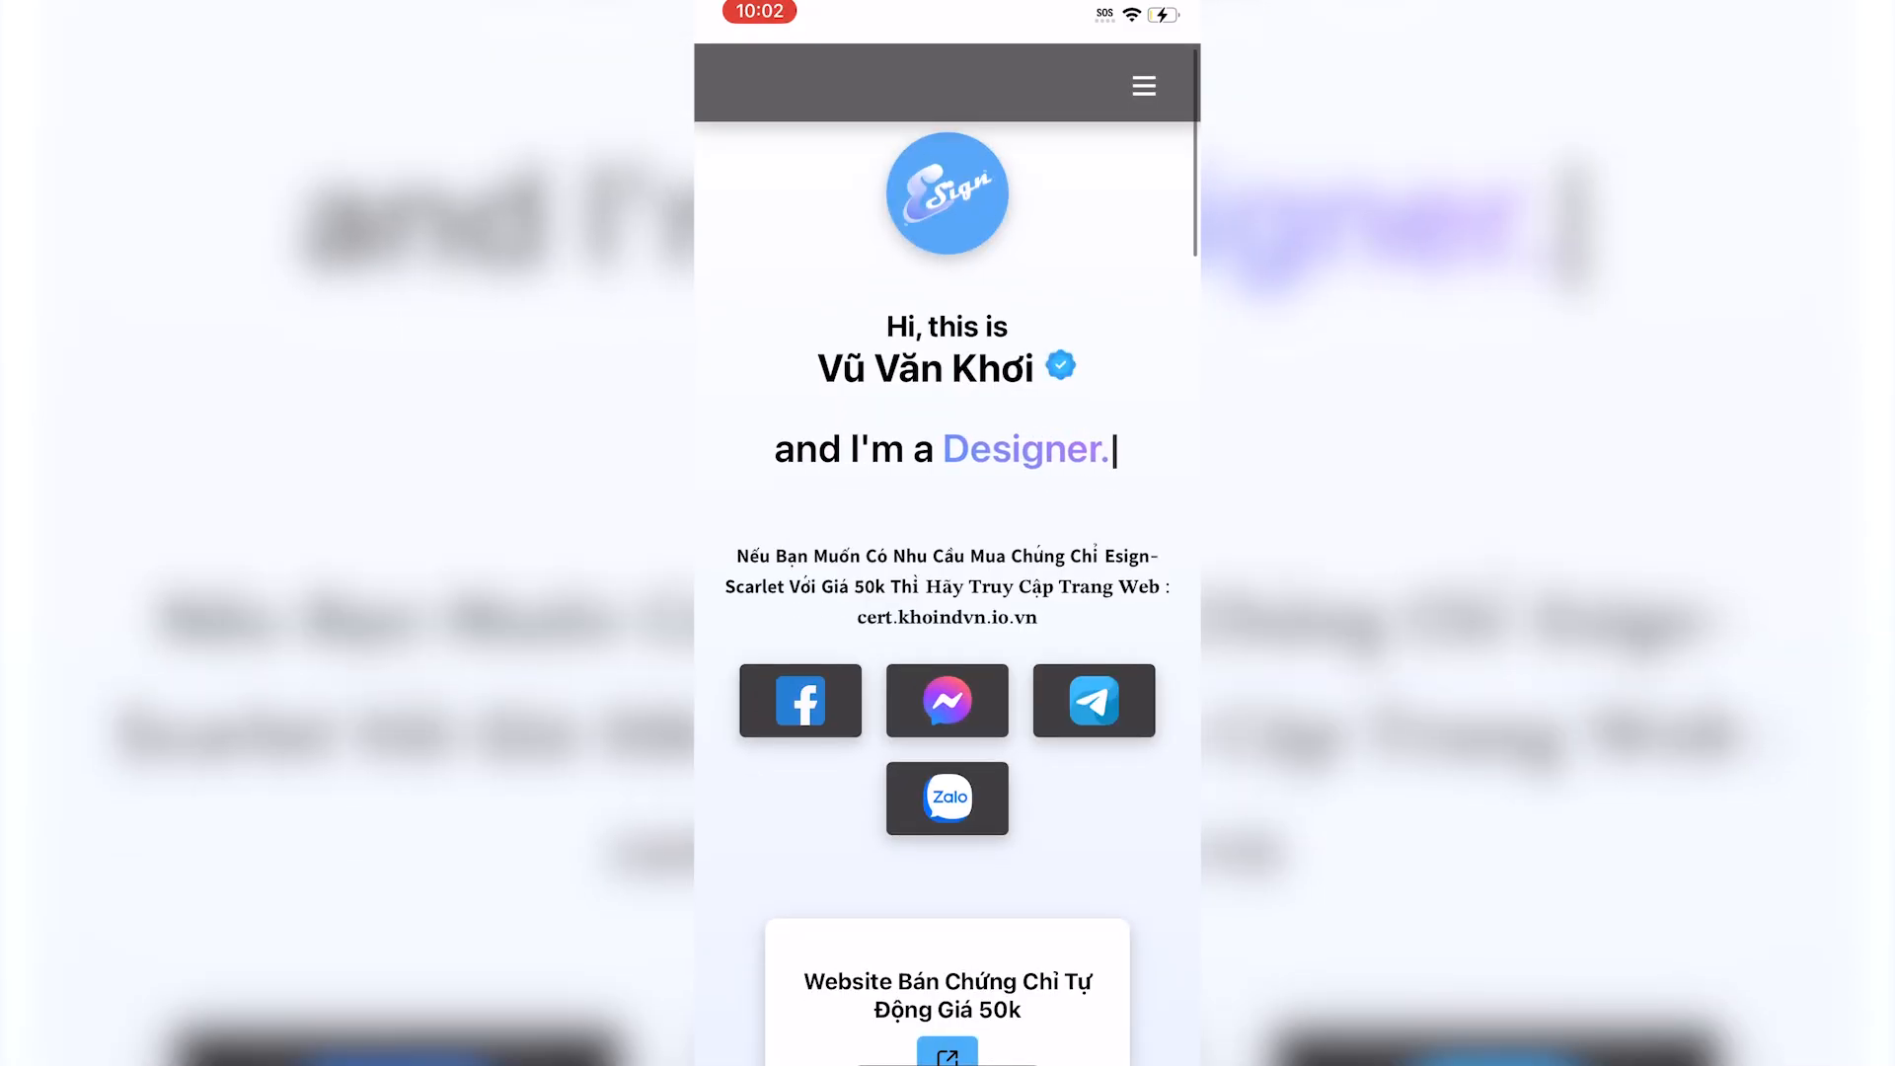
Scroll the khoindvn.io.vn web clip down to the ESign and KSign download list.
scroll(down, 3)
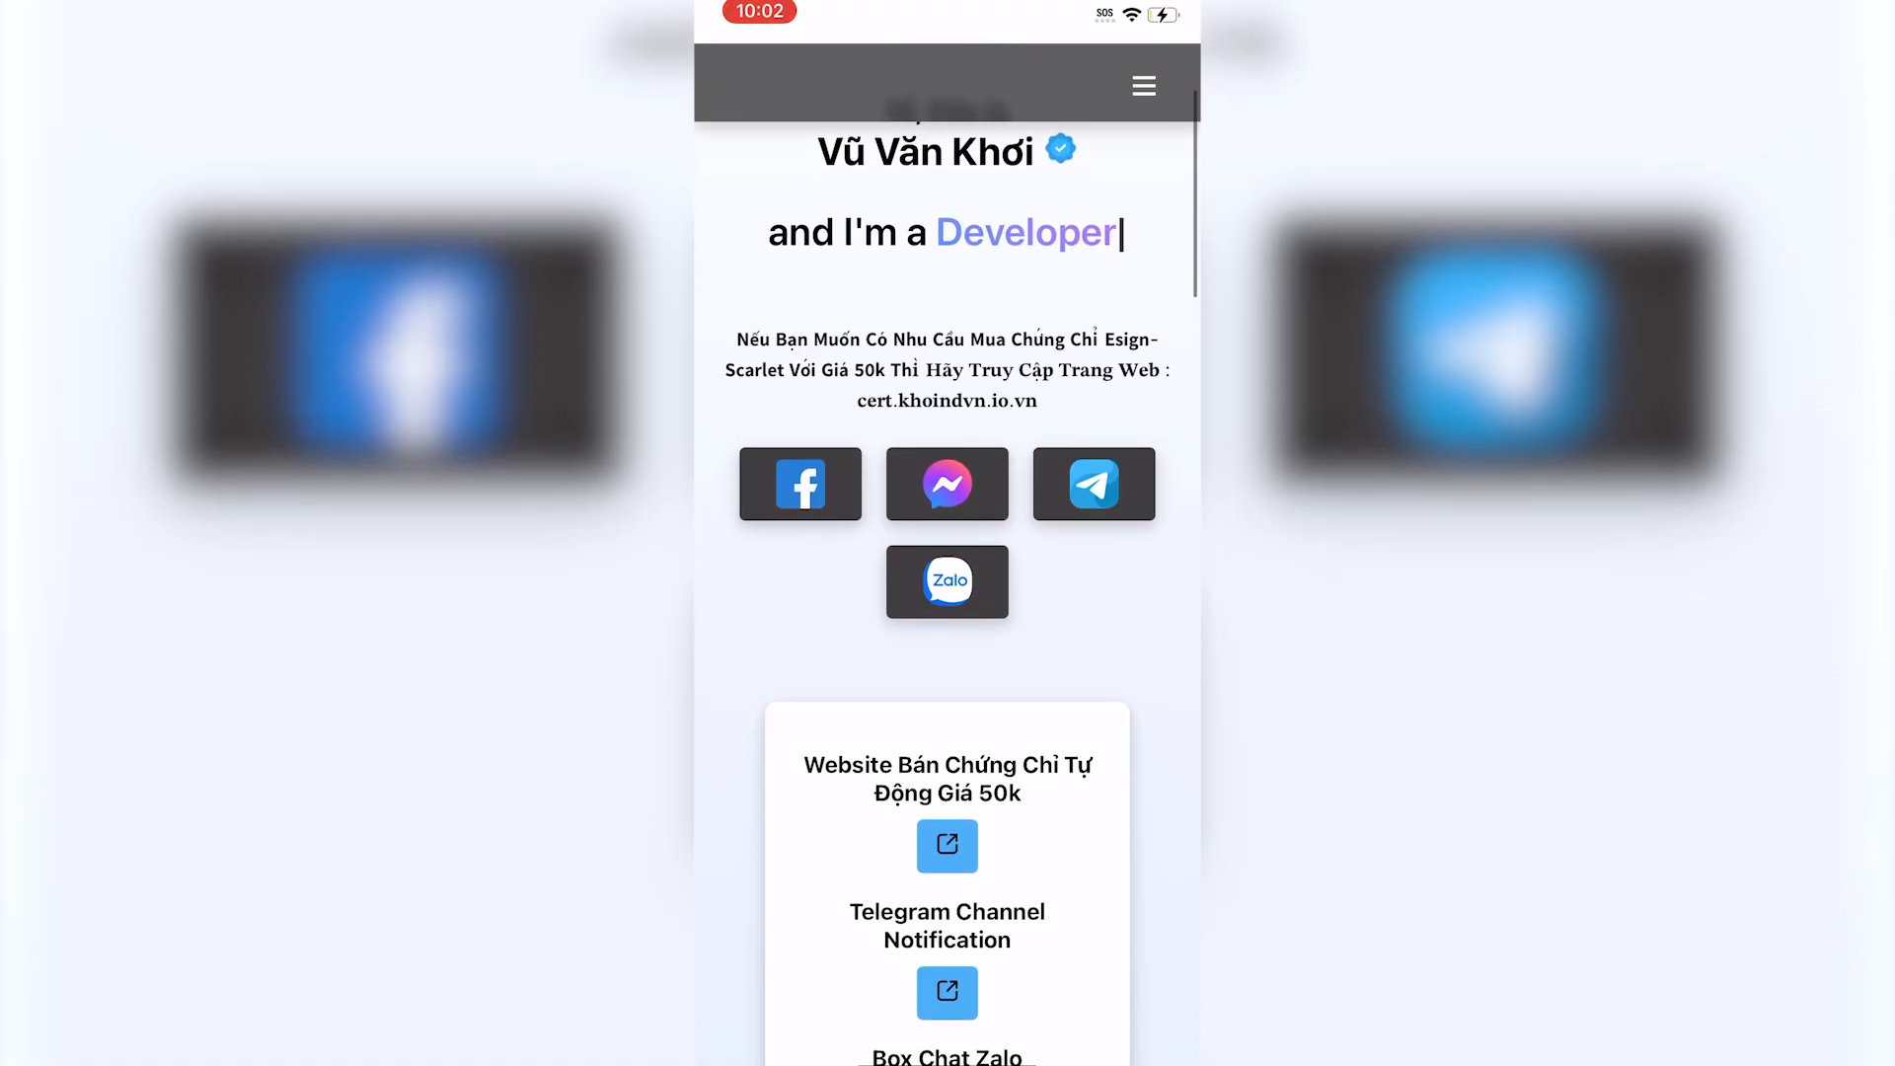
scroll(down, 3)
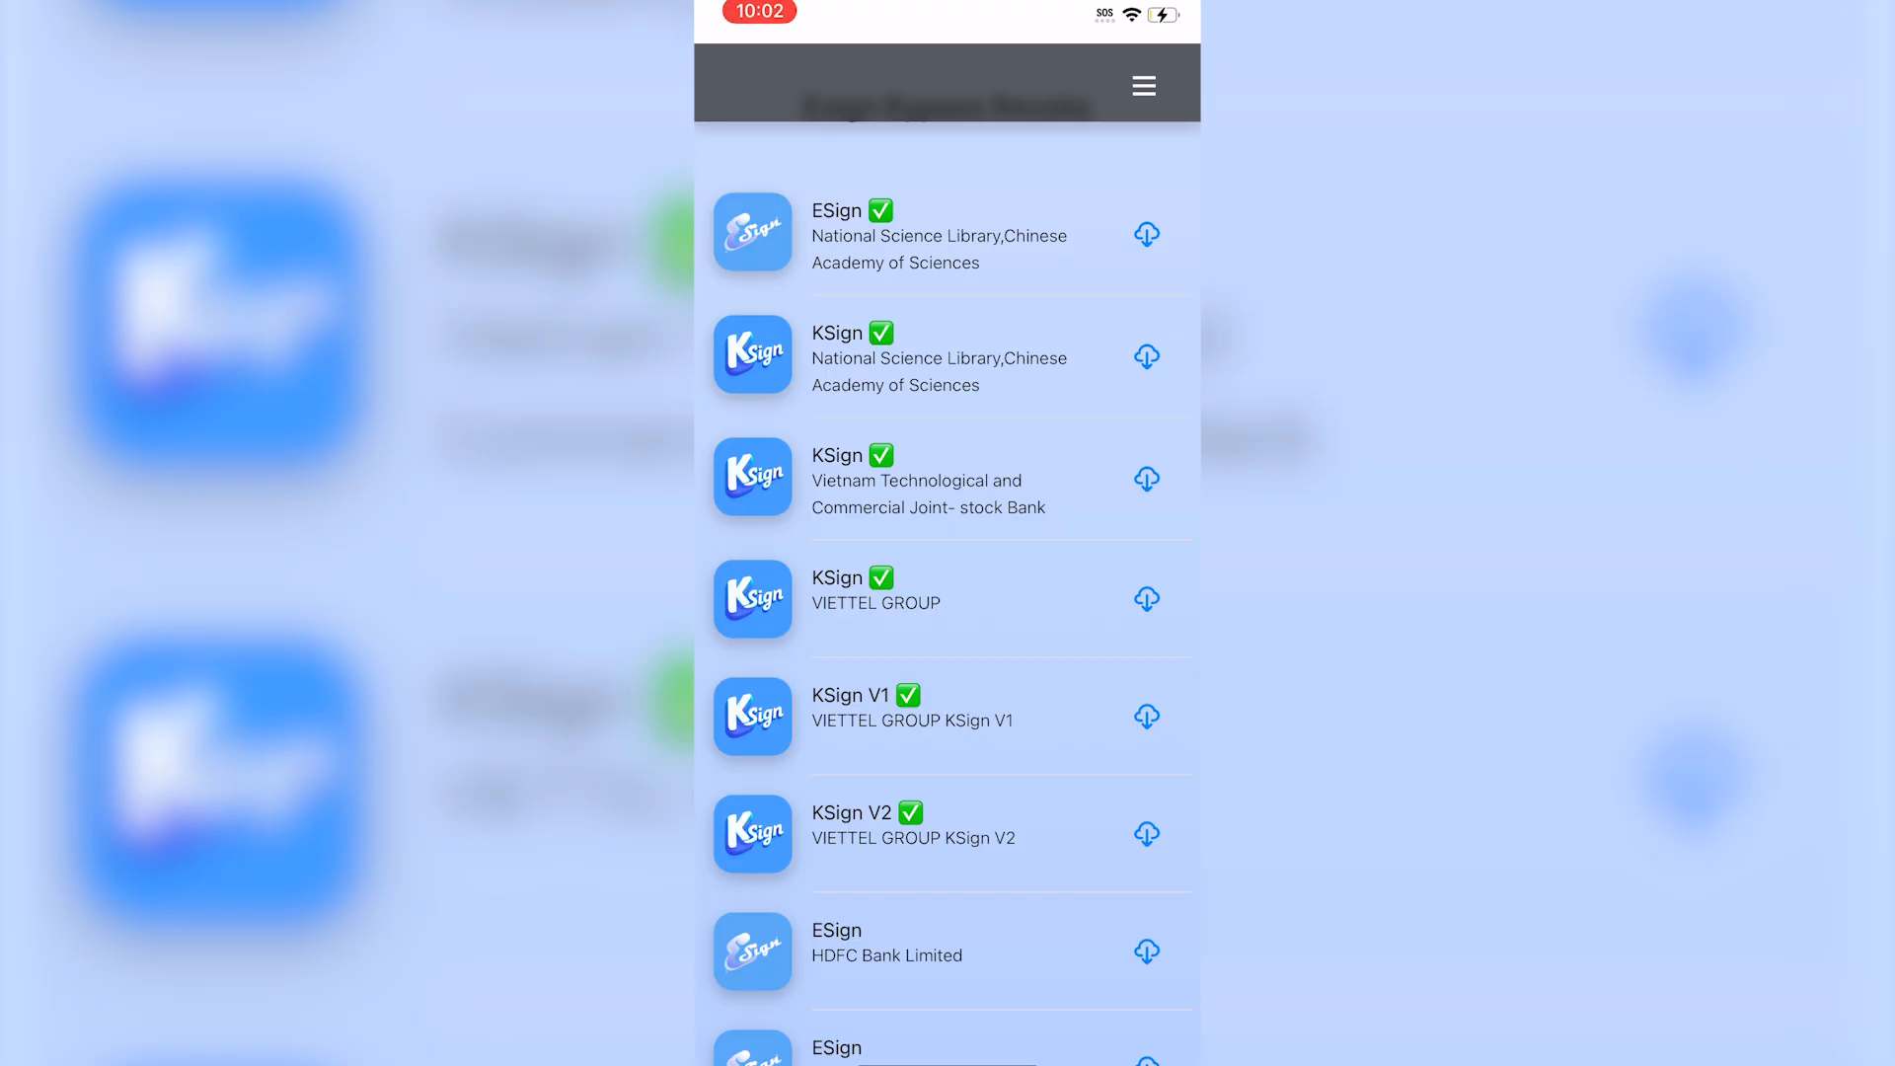
Scroll to ESign – Vietnam Electricity and confirm its installation.
scroll(down, 3)
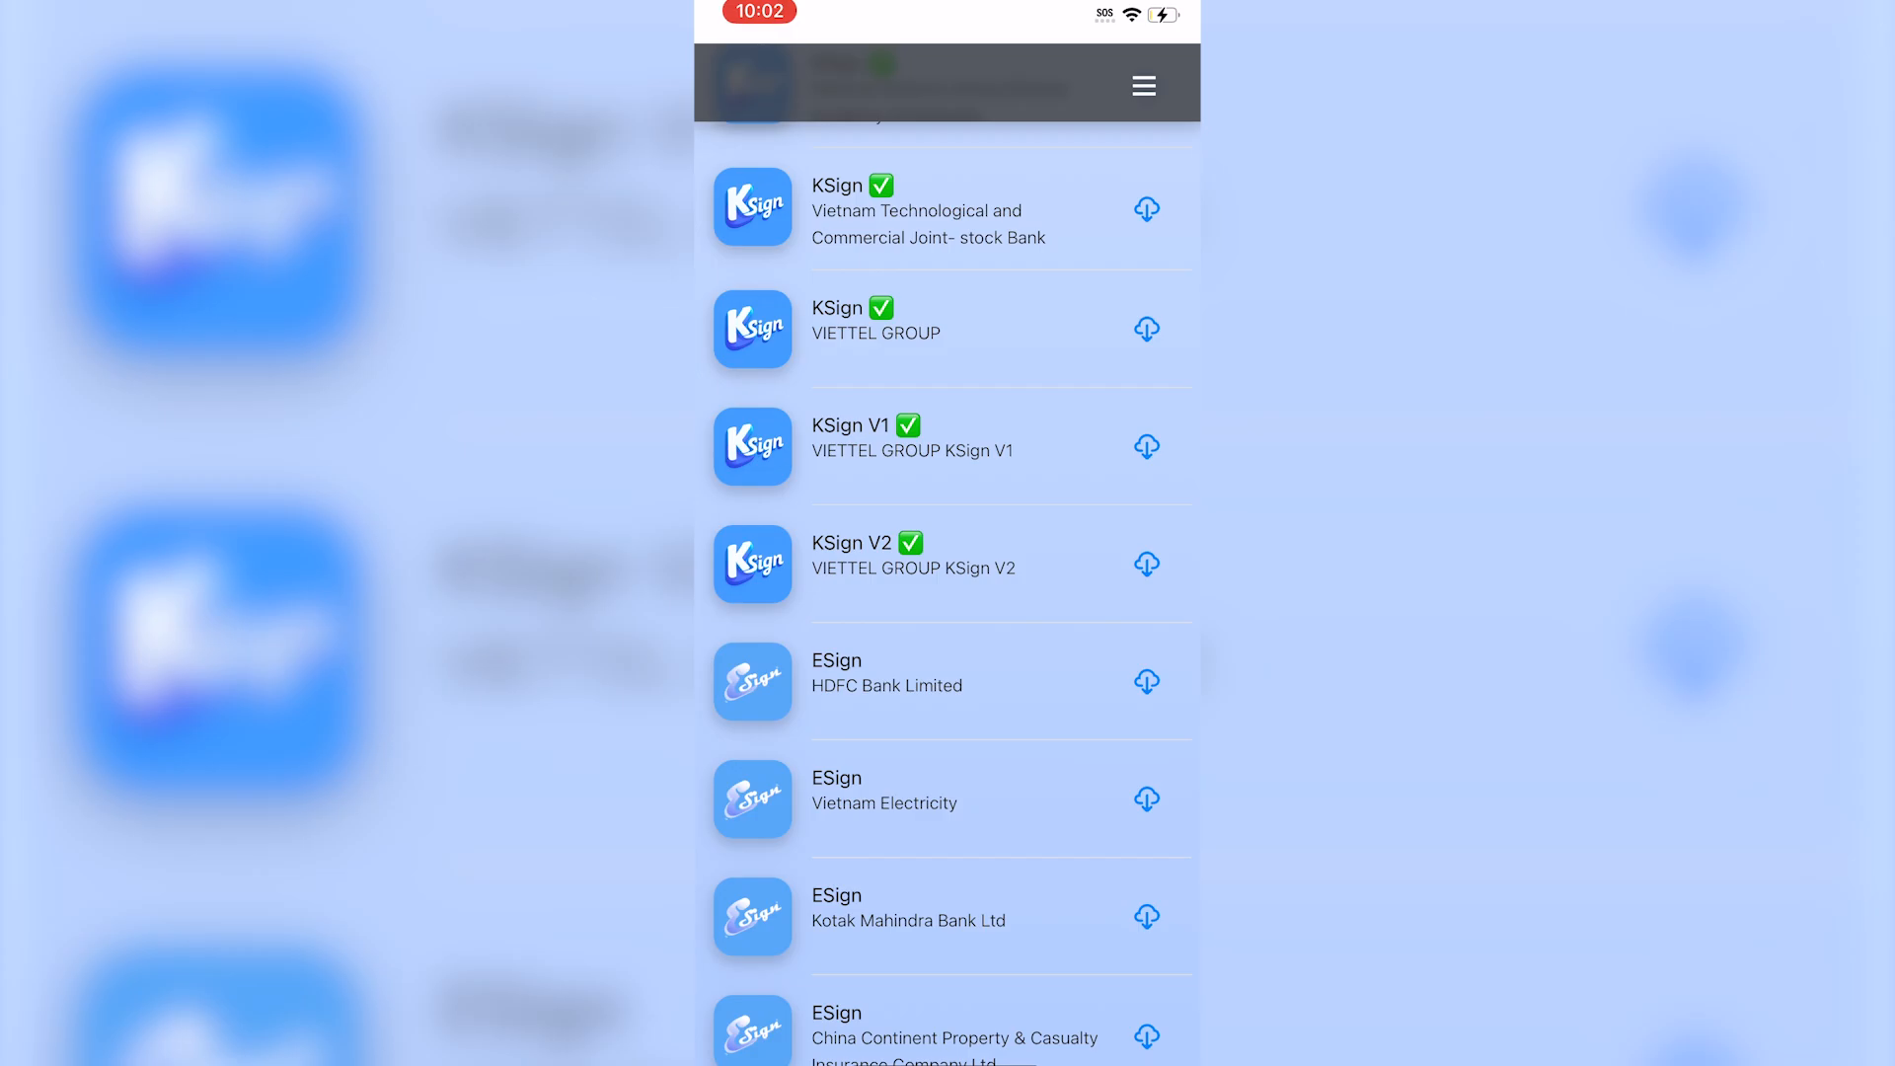
scroll(down, 3)
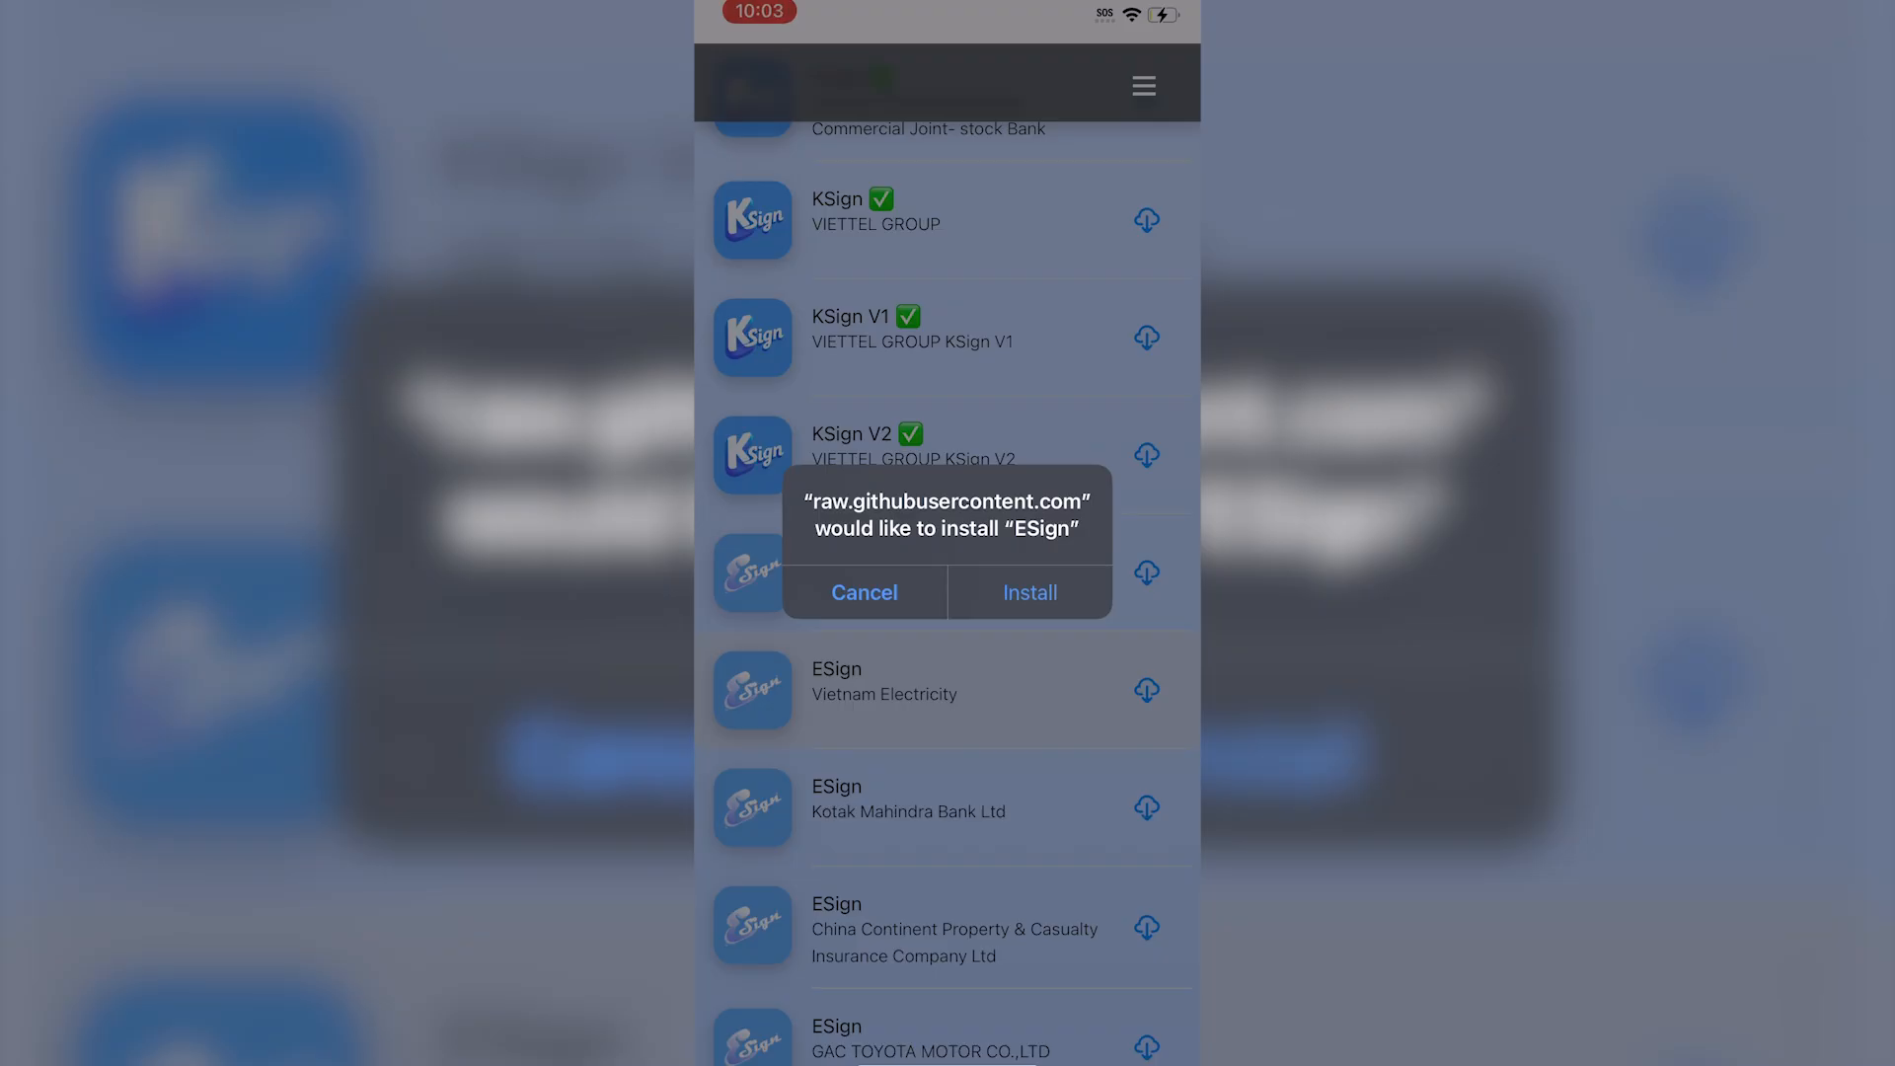
click(1029, 592)
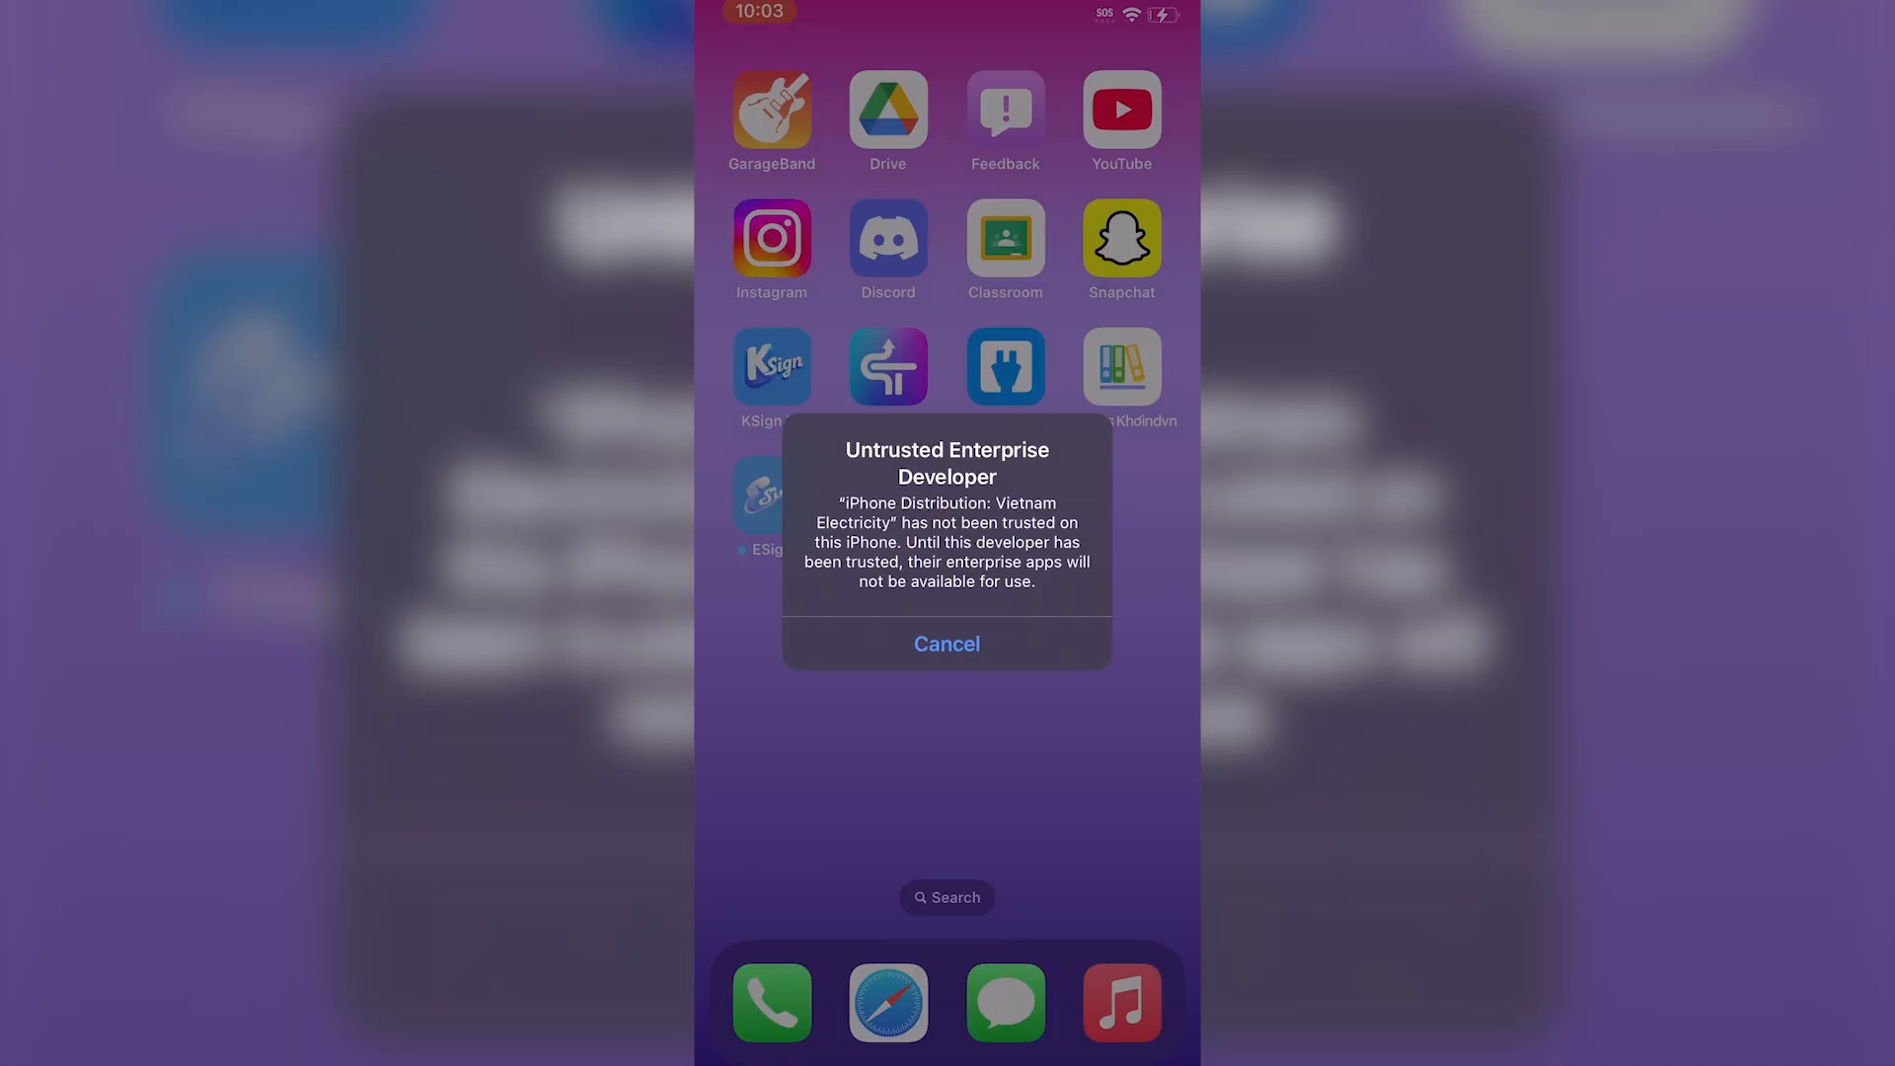
Cancel the Untrusted Enterprise Developer alert to return to the Home Screen.
click(946, 642)
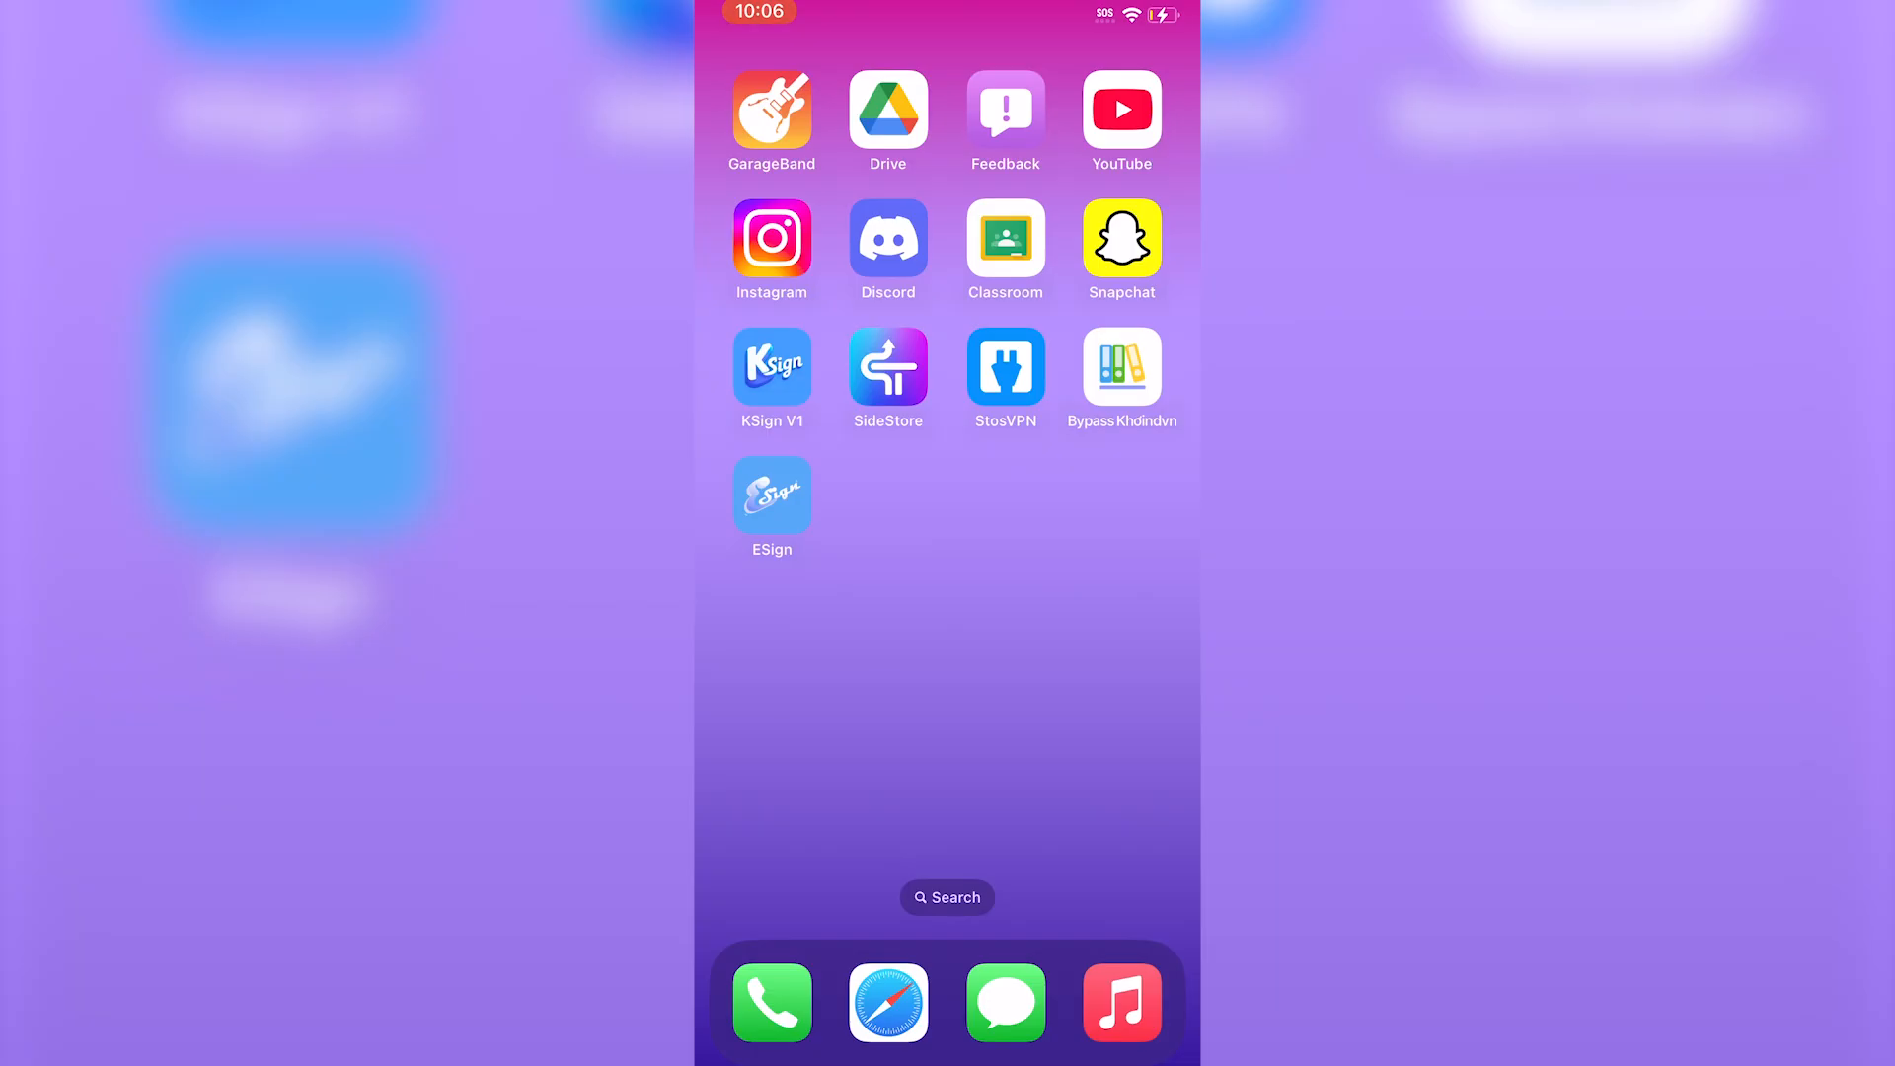
Launch ESign from the Home Screen and accept its disclaimer alert.
click(771, 498)
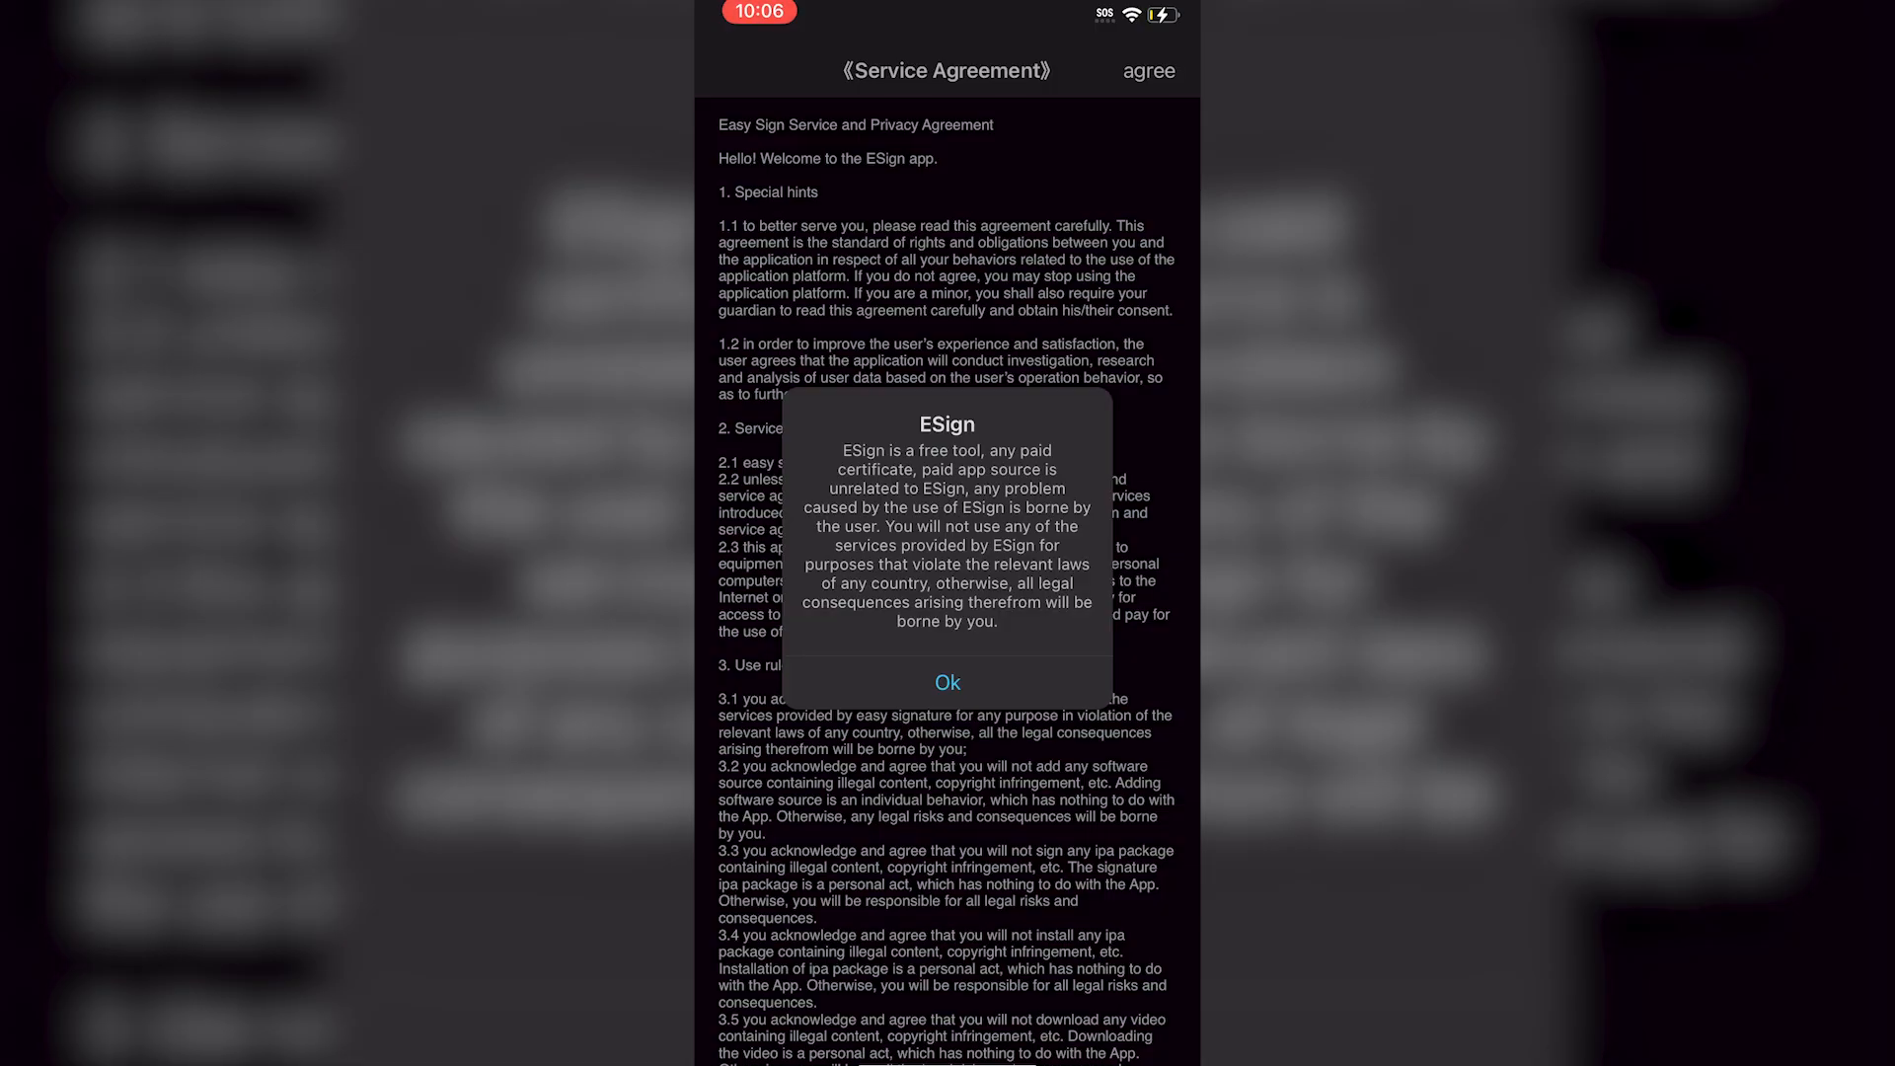
click(947, 682)
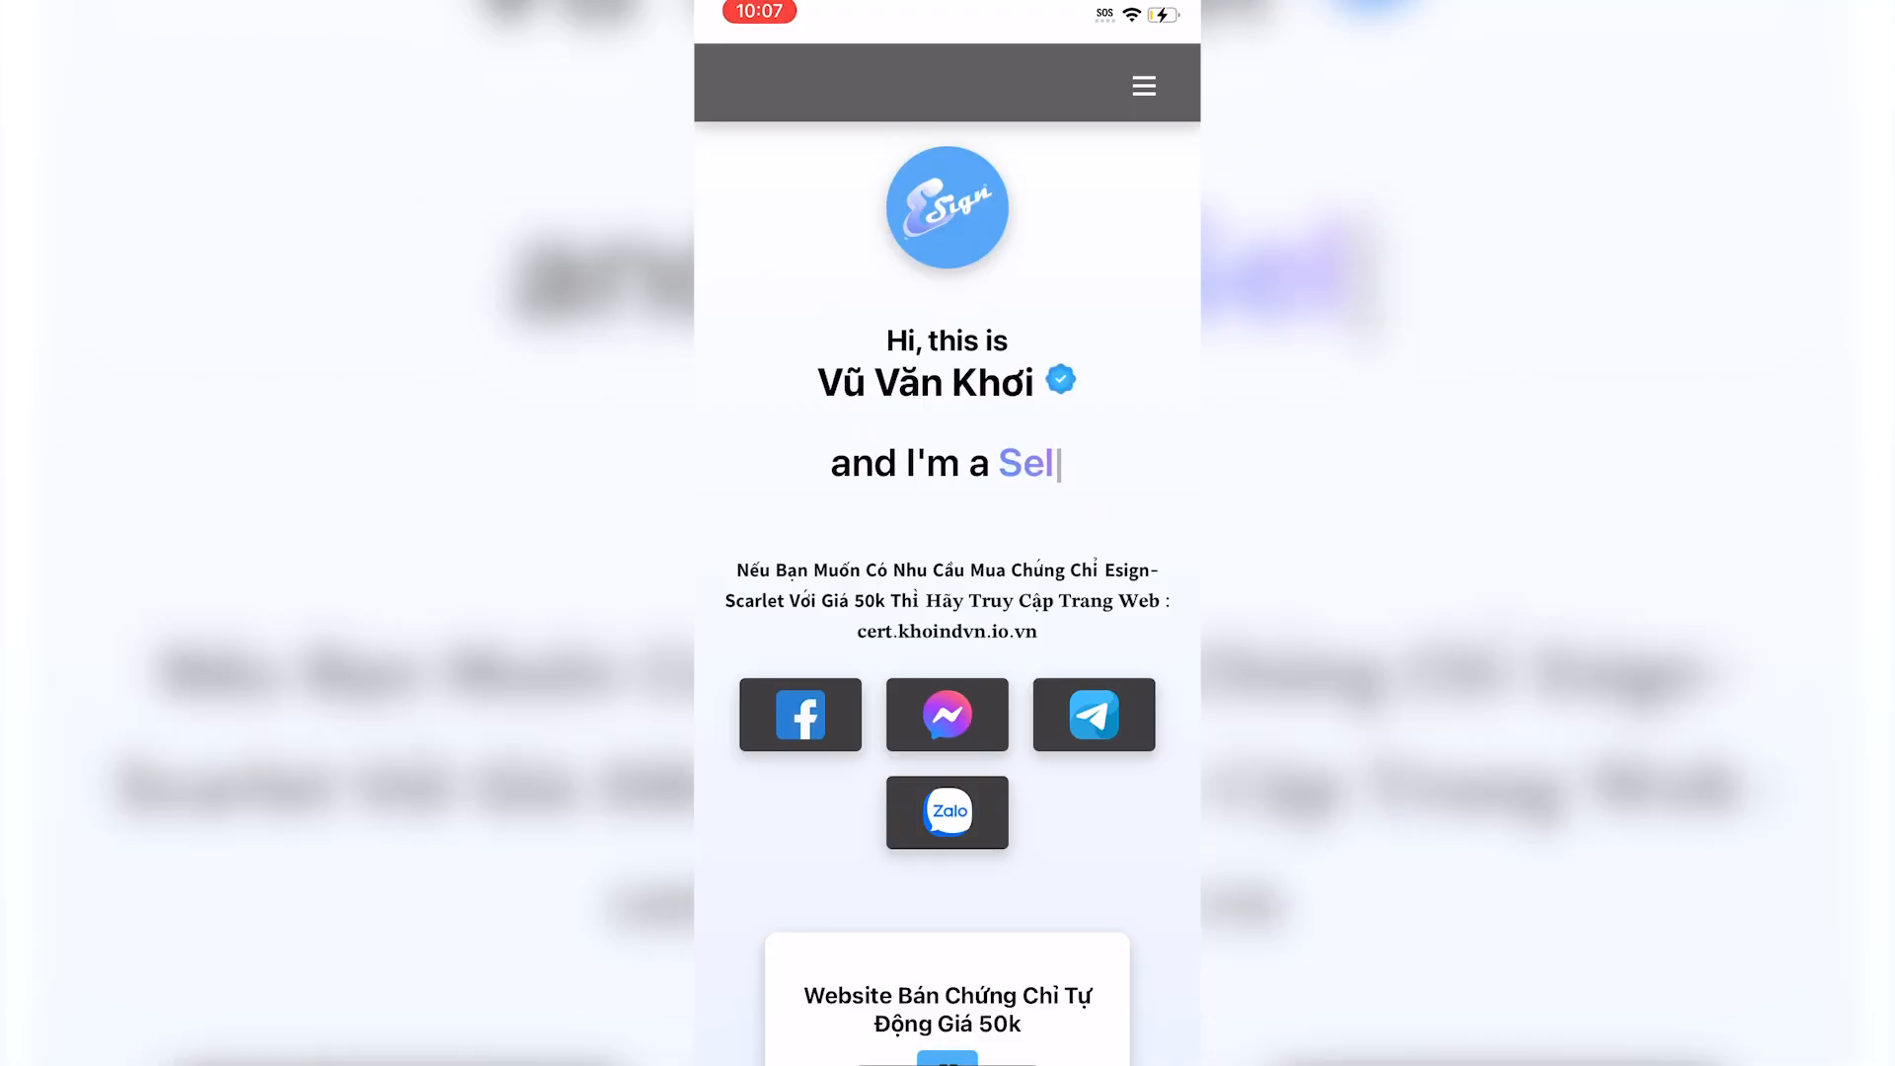
Scroll down and download Certs-Khoindvn.zip from the Download Certificate section.
scroll(down, 3)
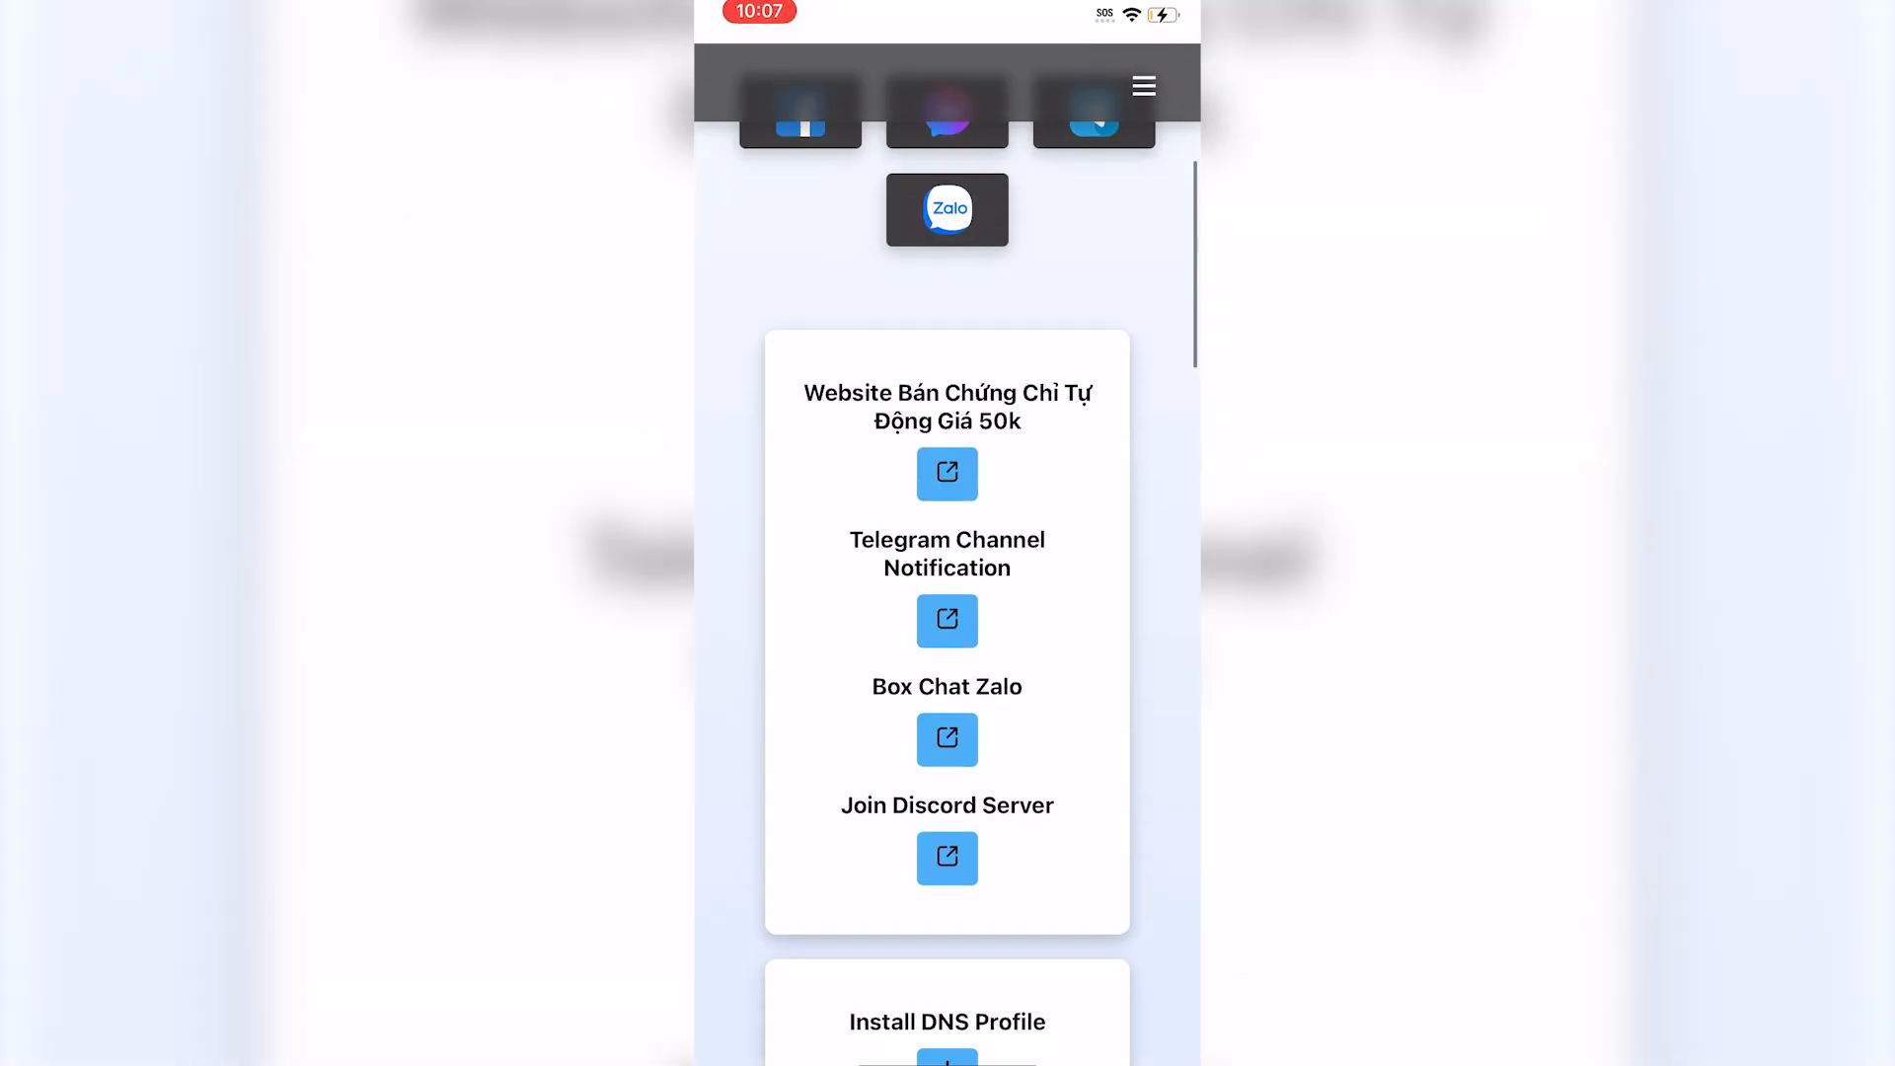
scroll(down, 3)
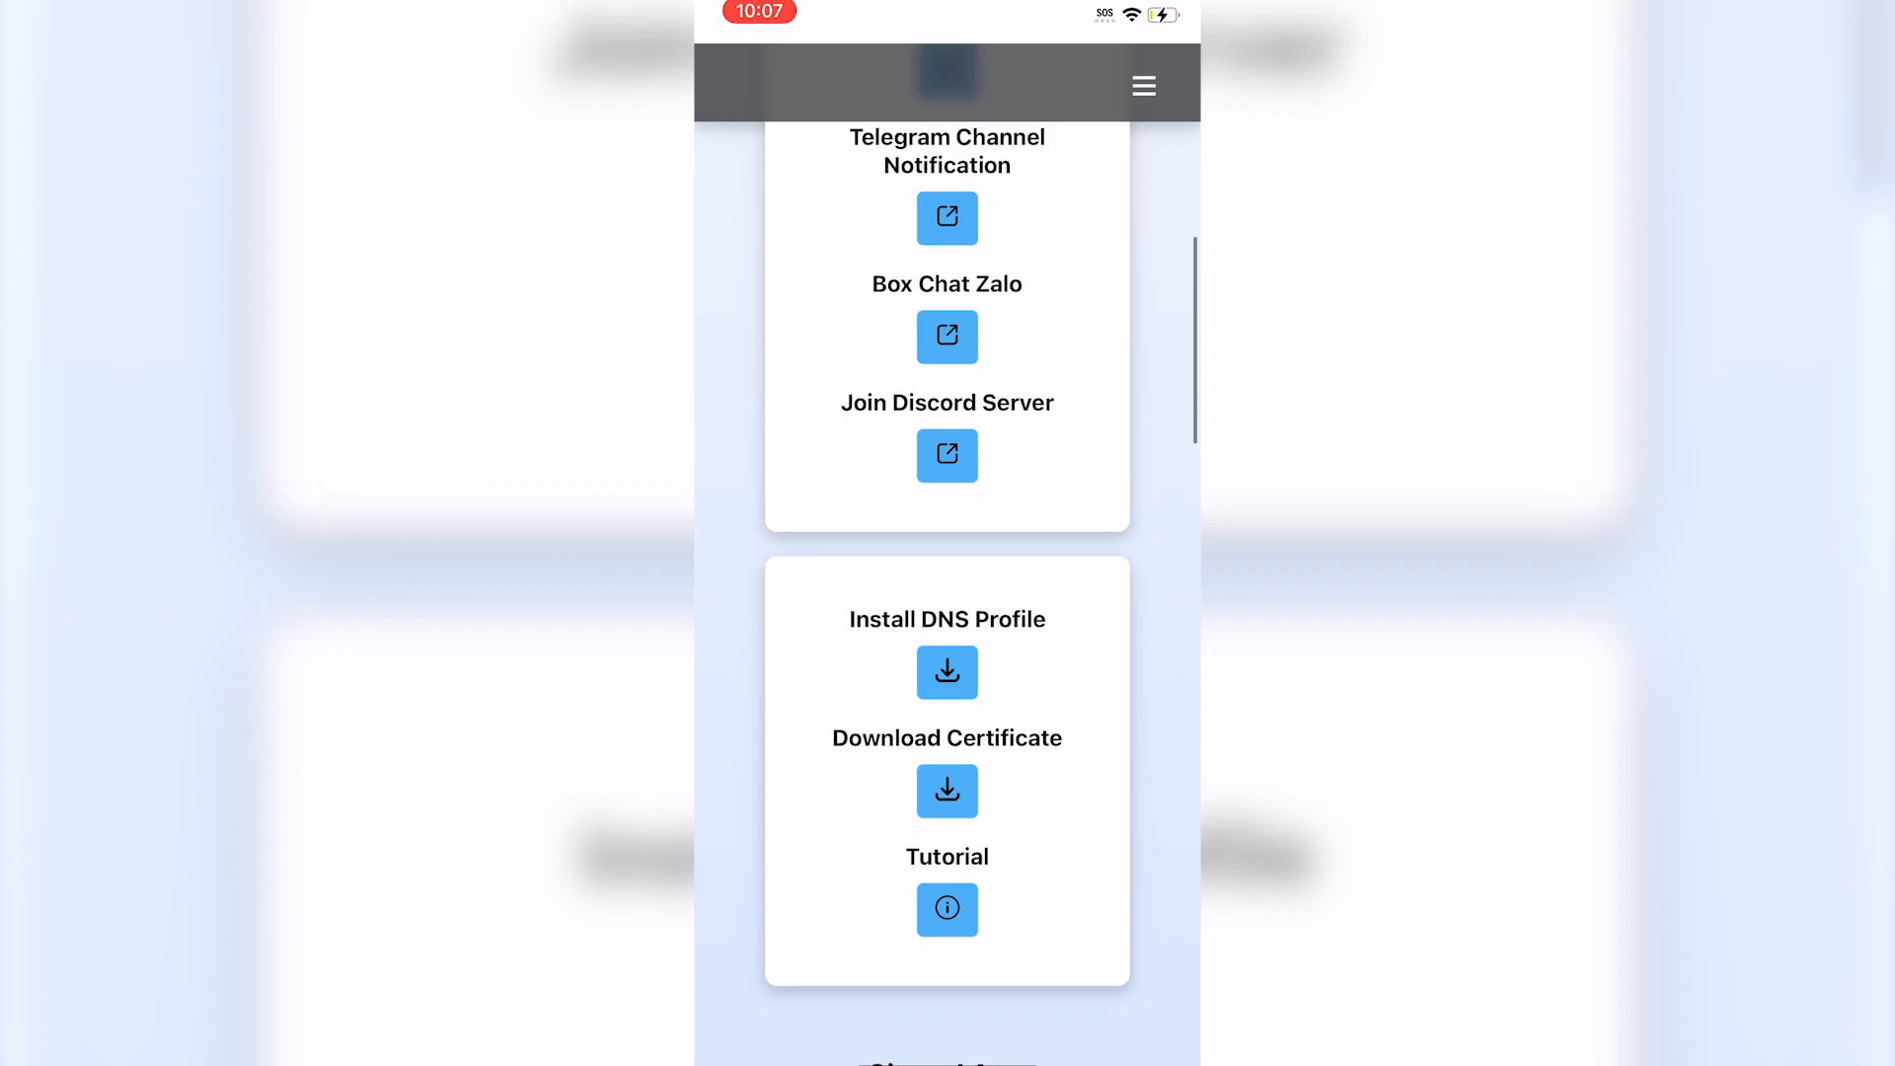
click(947, 790)
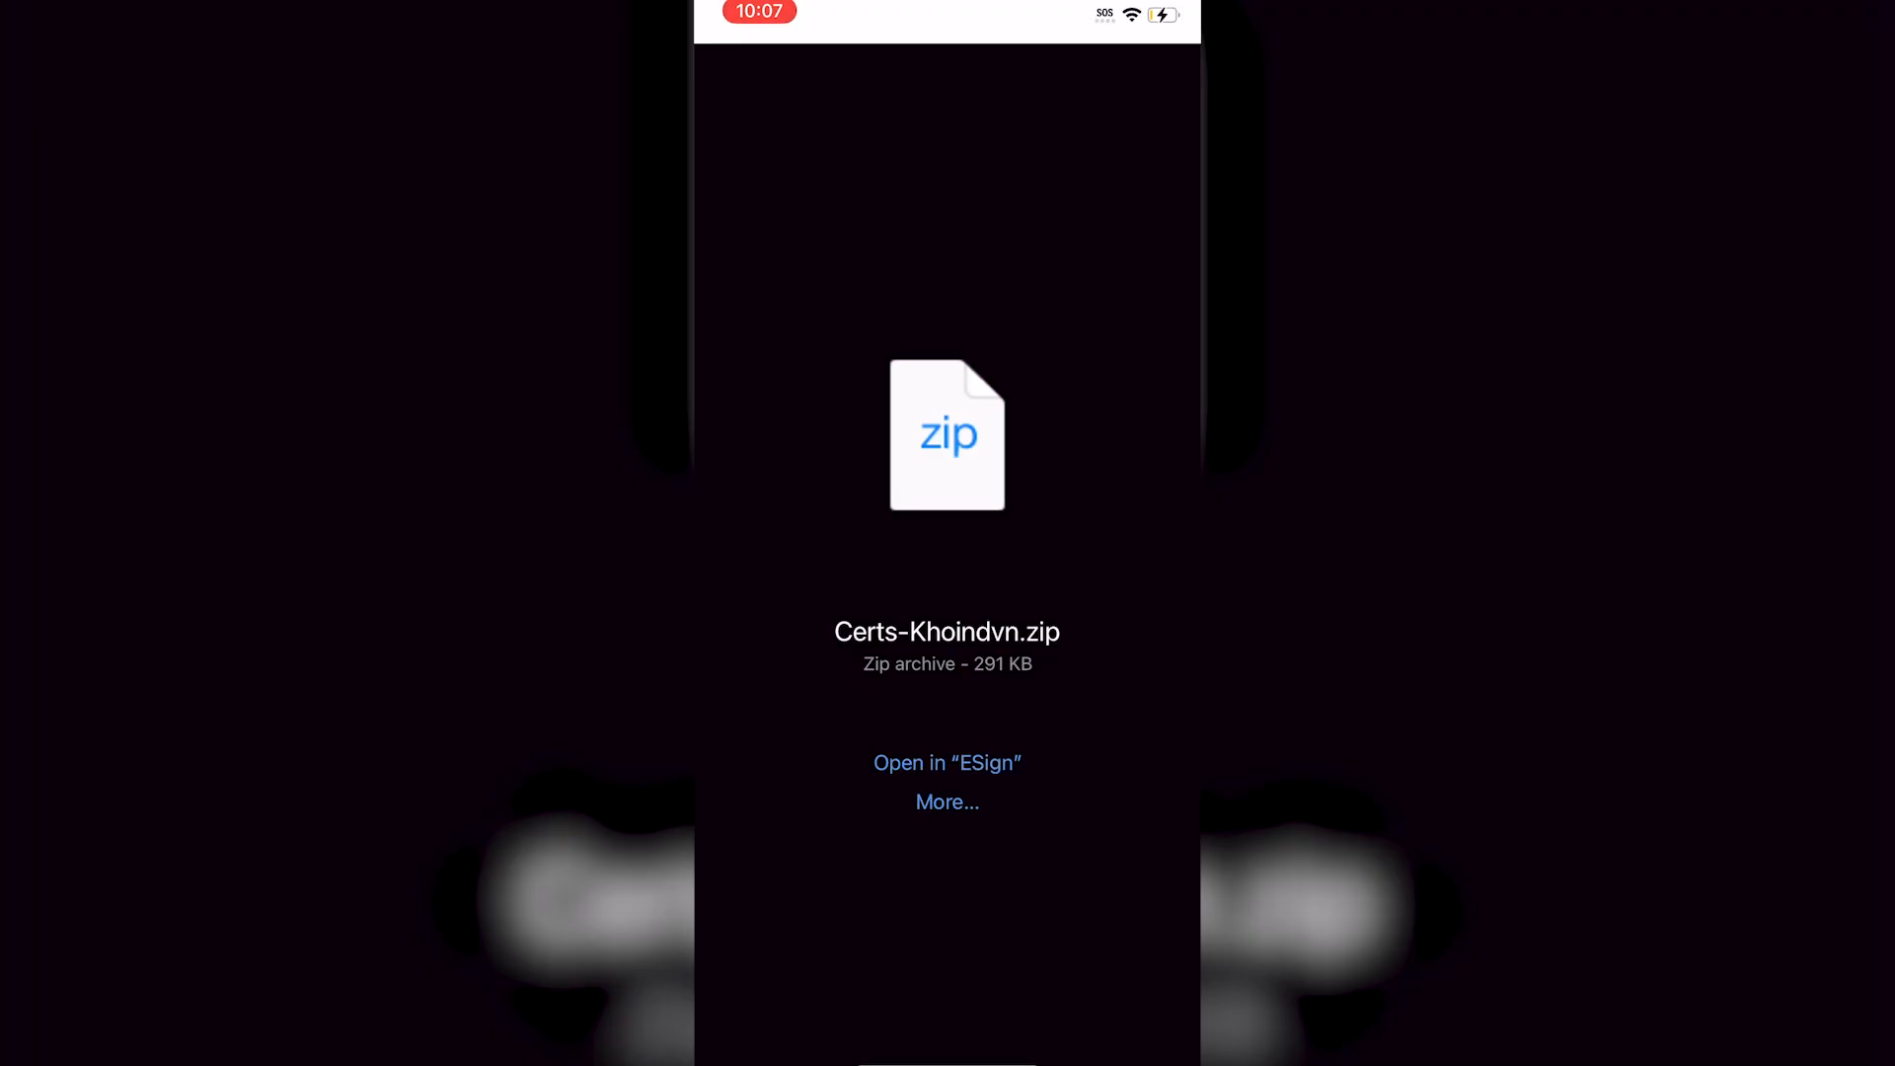
Save Certs-Khoindvn.zip to Files via the More… share sheet.
click(946, 801)
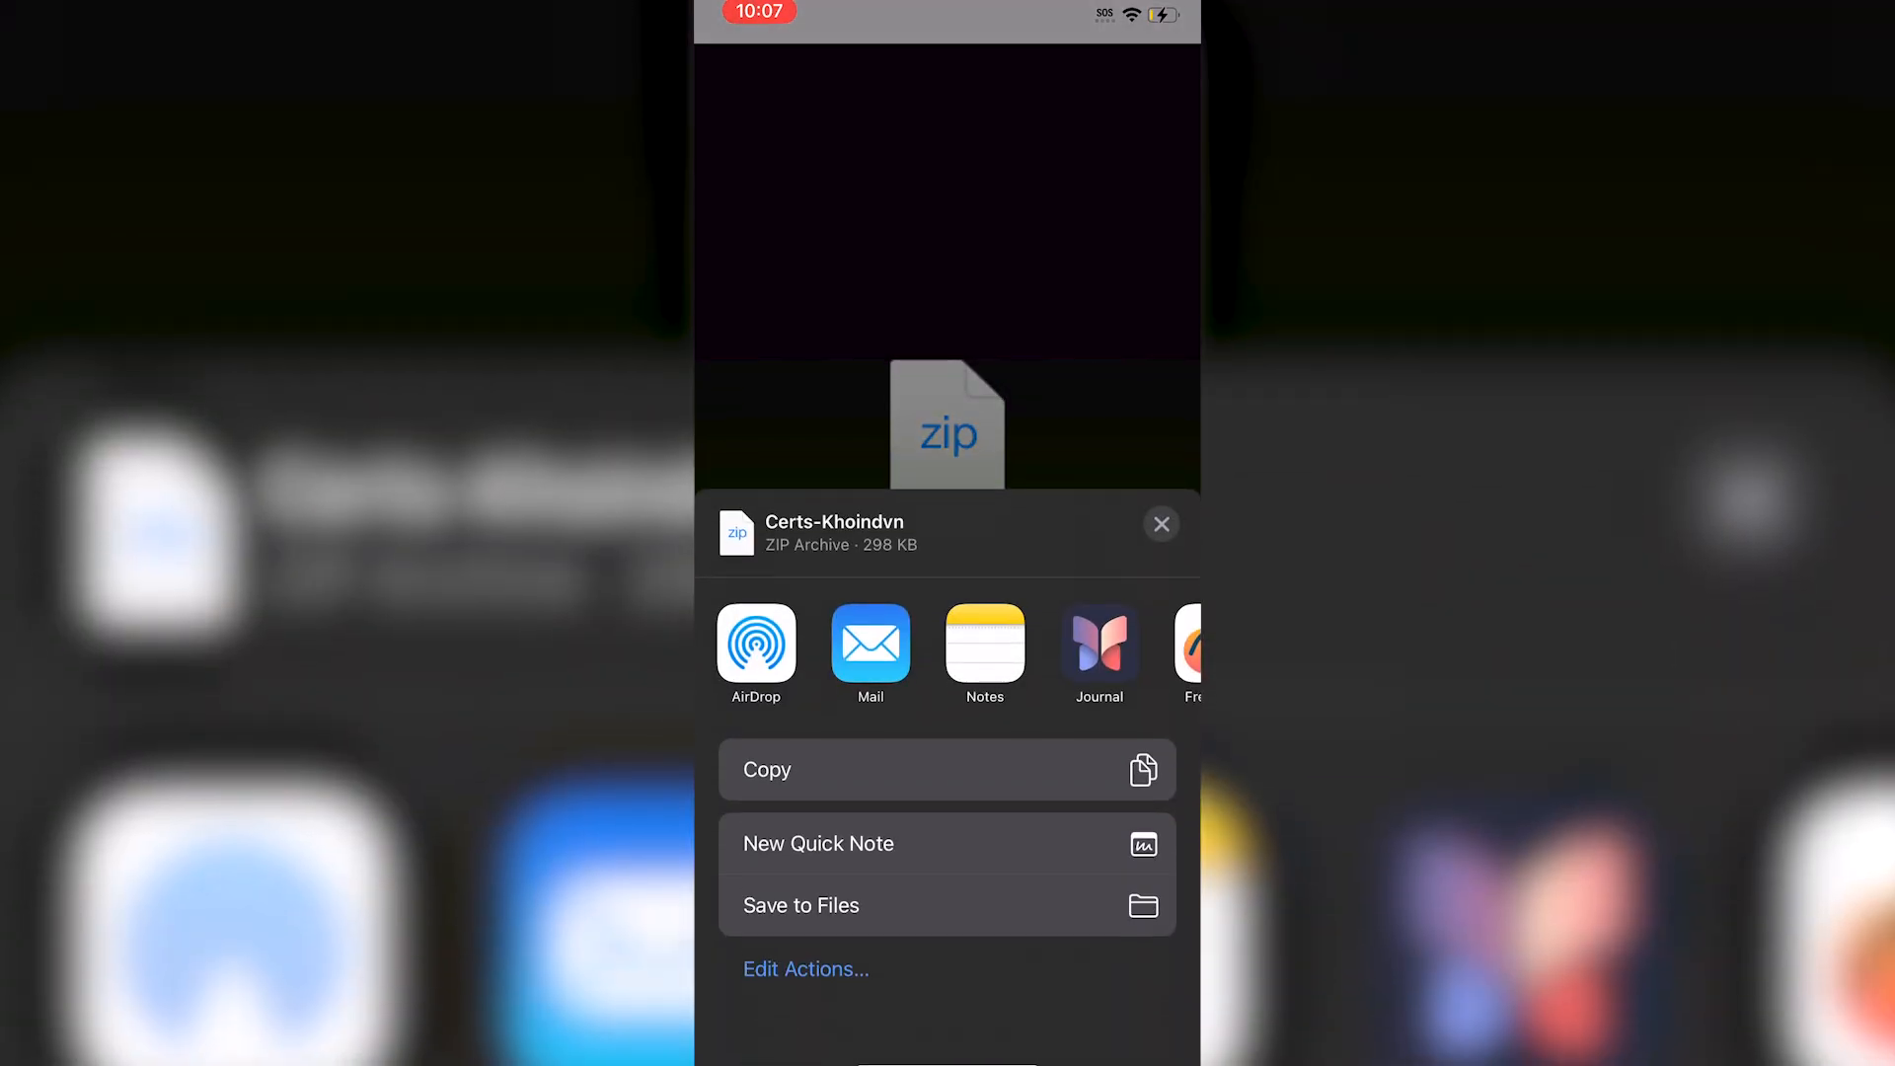
click(801, 905)
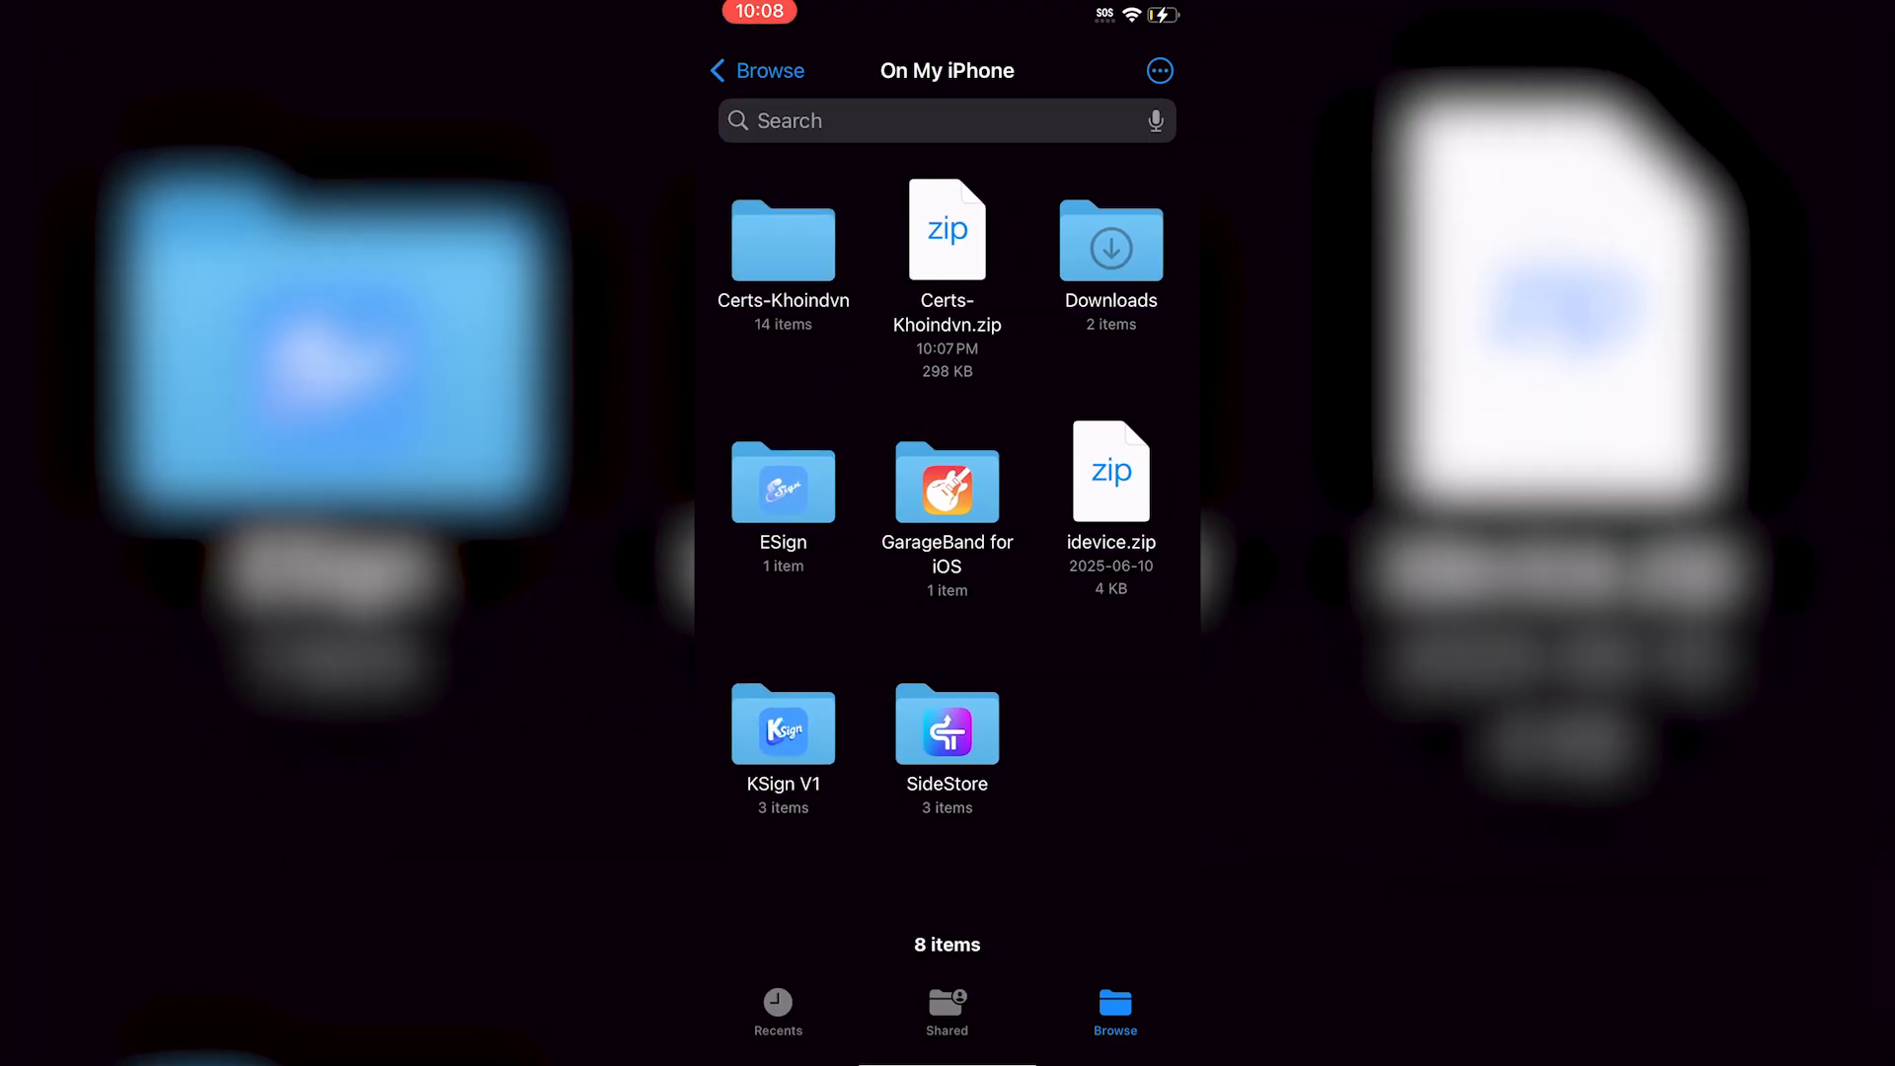
Open the Certs-Khoindvn folder and browse its .esigncert and .ksign files.
double_click(781, 230)
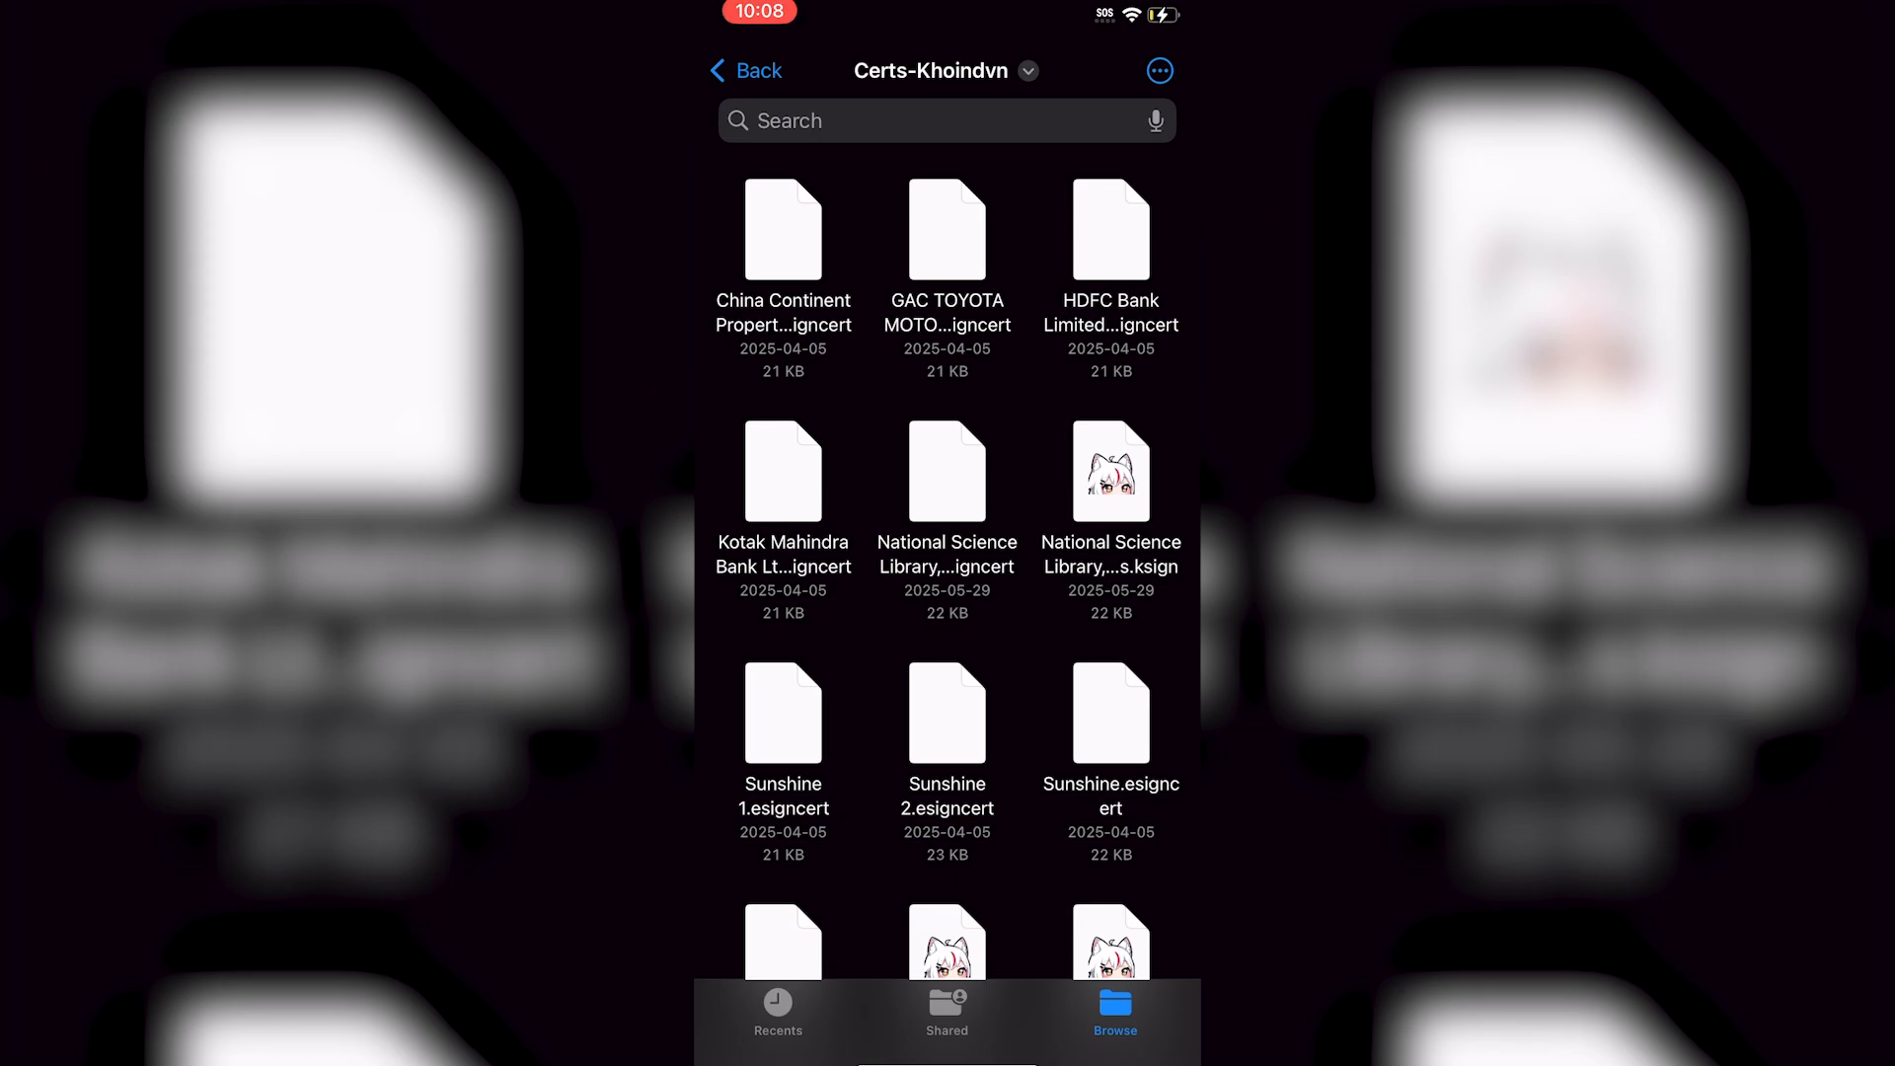
scroll(down, 3)
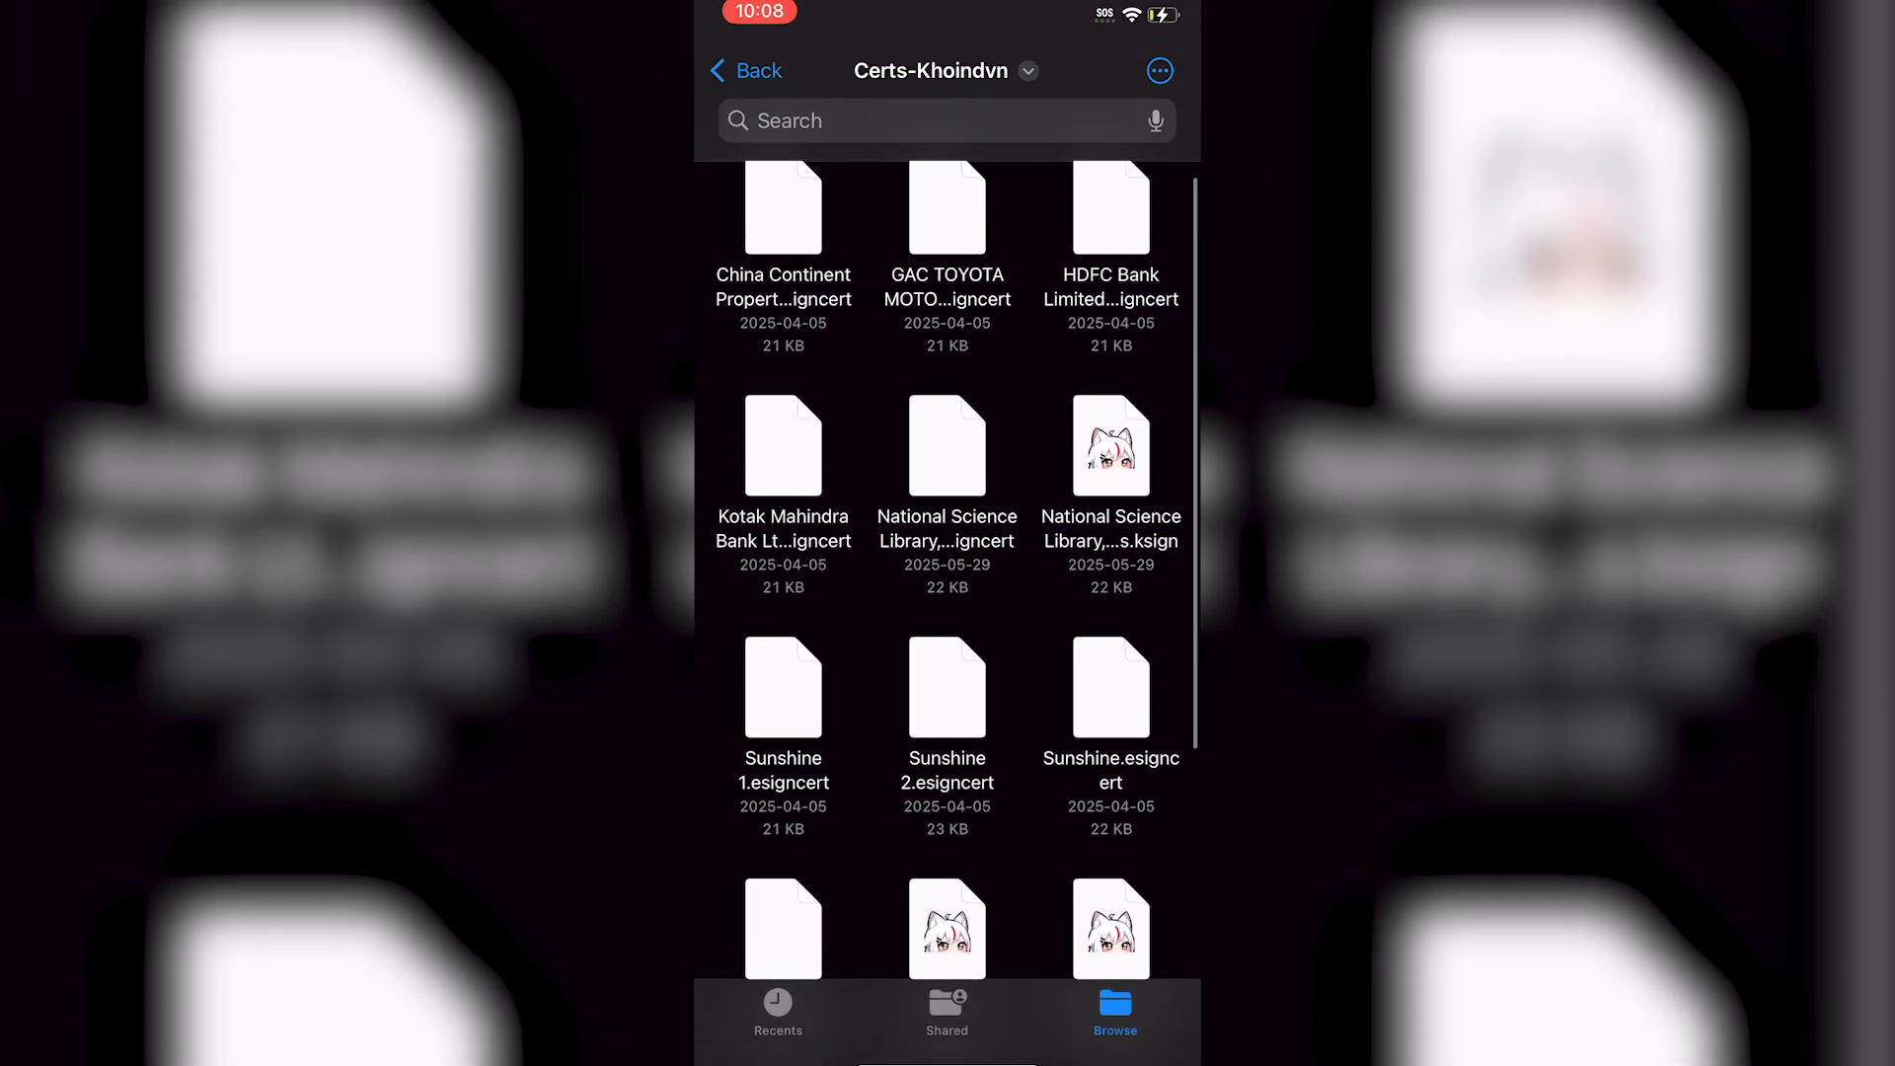
click(781, 205)
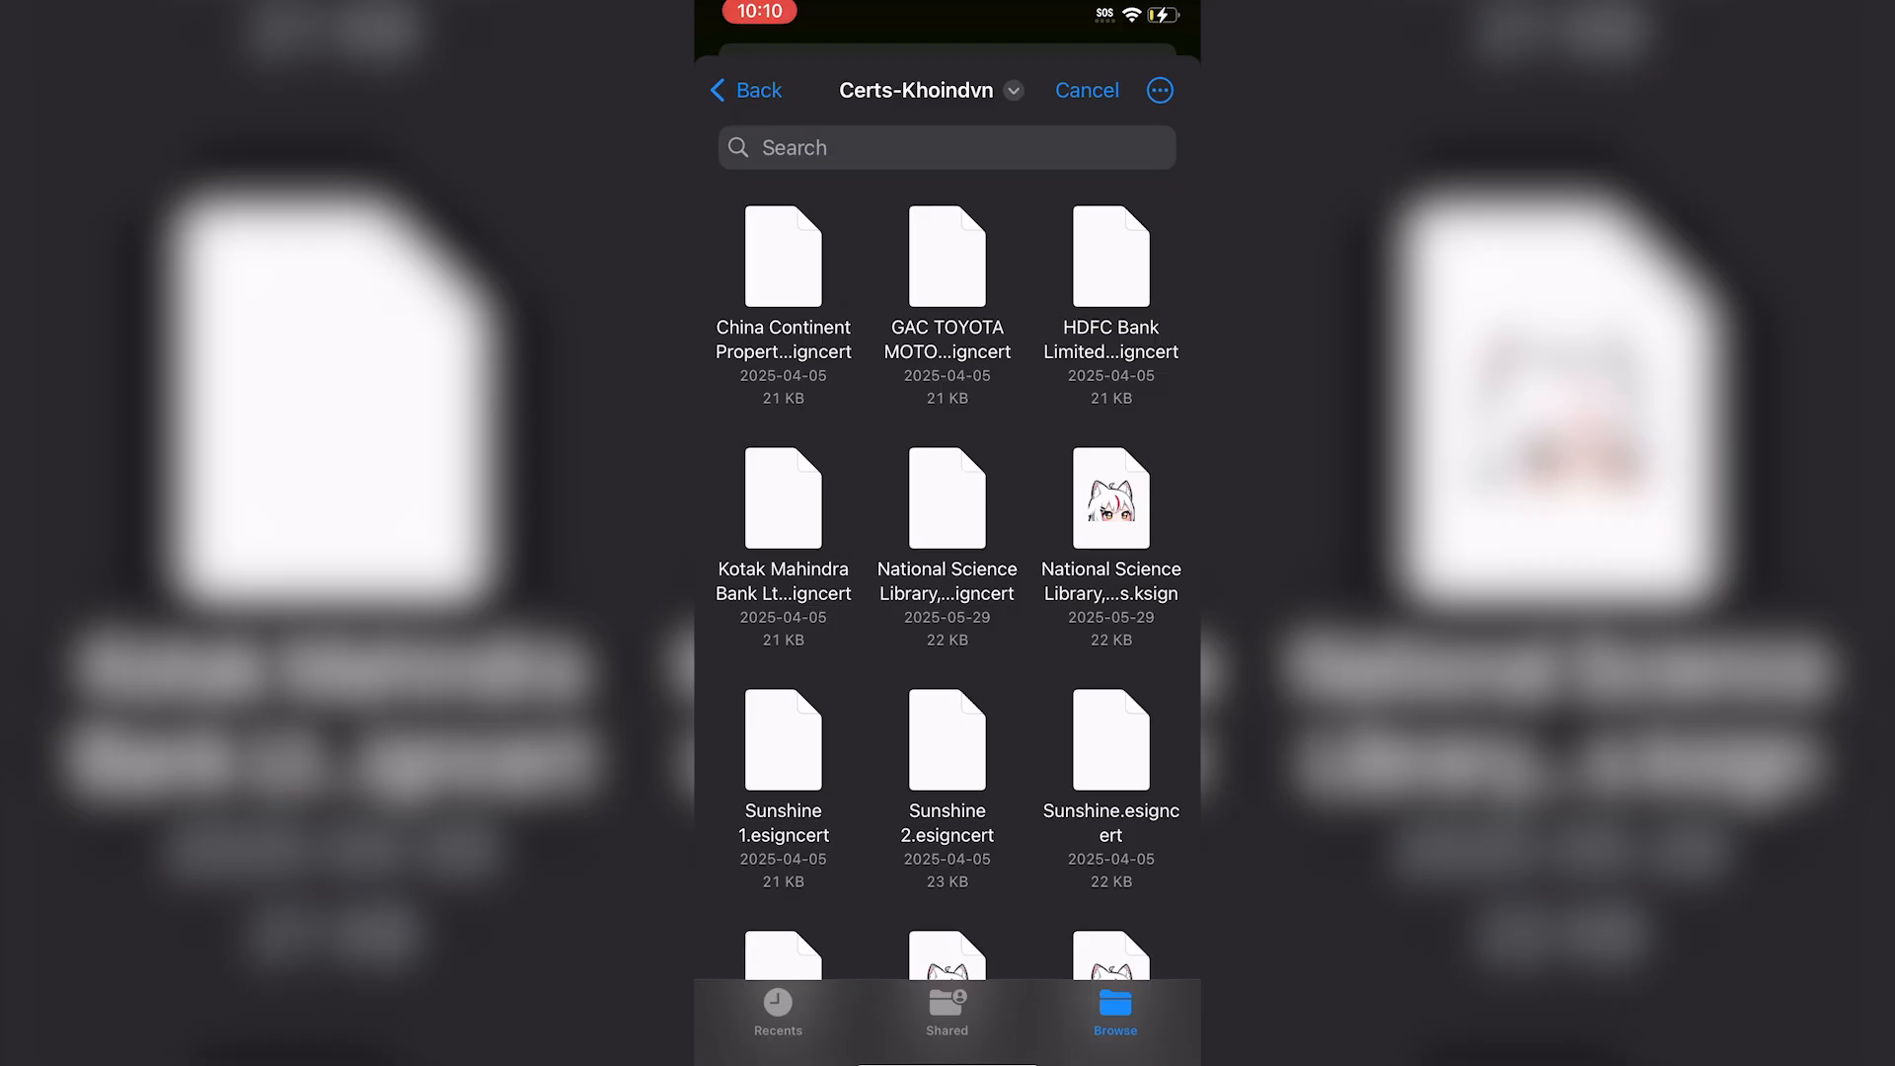
Scroll the Certs-Khoindvn file list down toward Vietnam Electricity.esigncert.
scroll(down, 3)
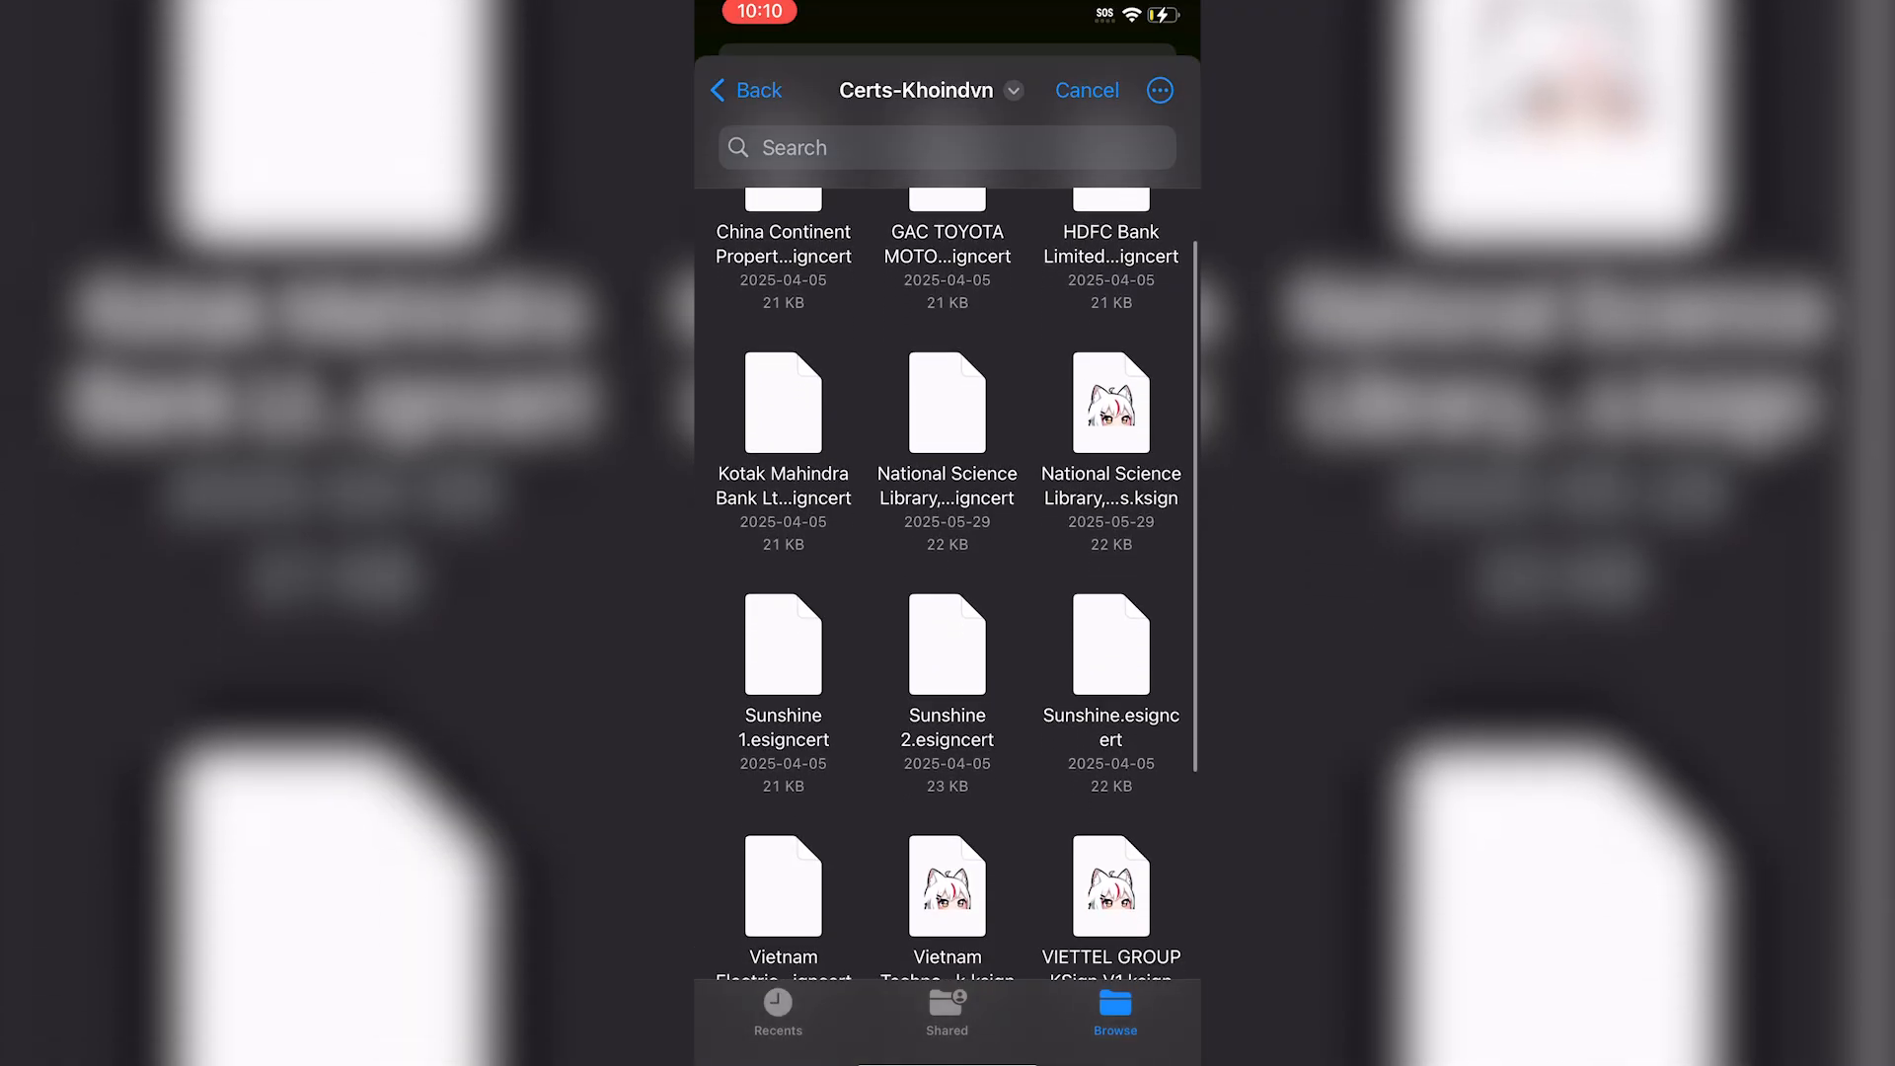
scroll(down, 3)
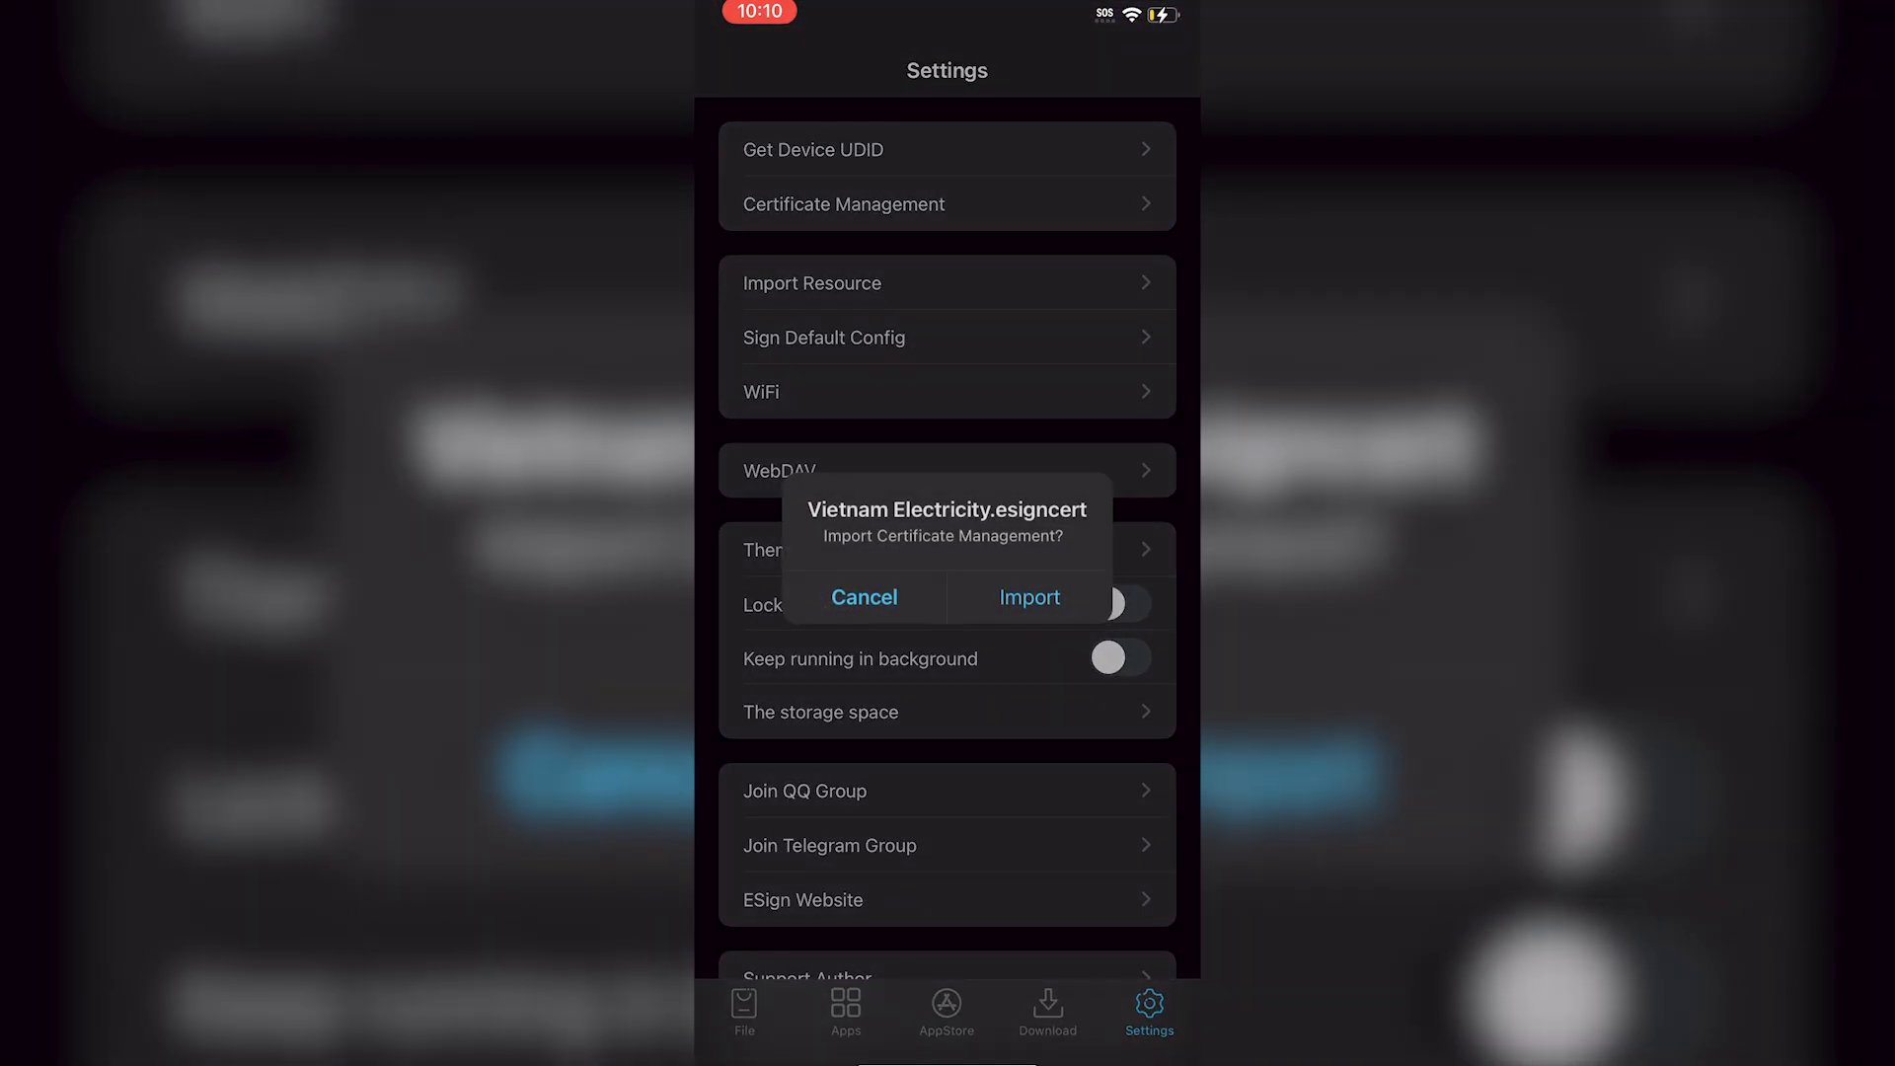
Import Vietnam Electricity.esigncert, confirm it in the File list, then return to Settings.
click(863, 597)
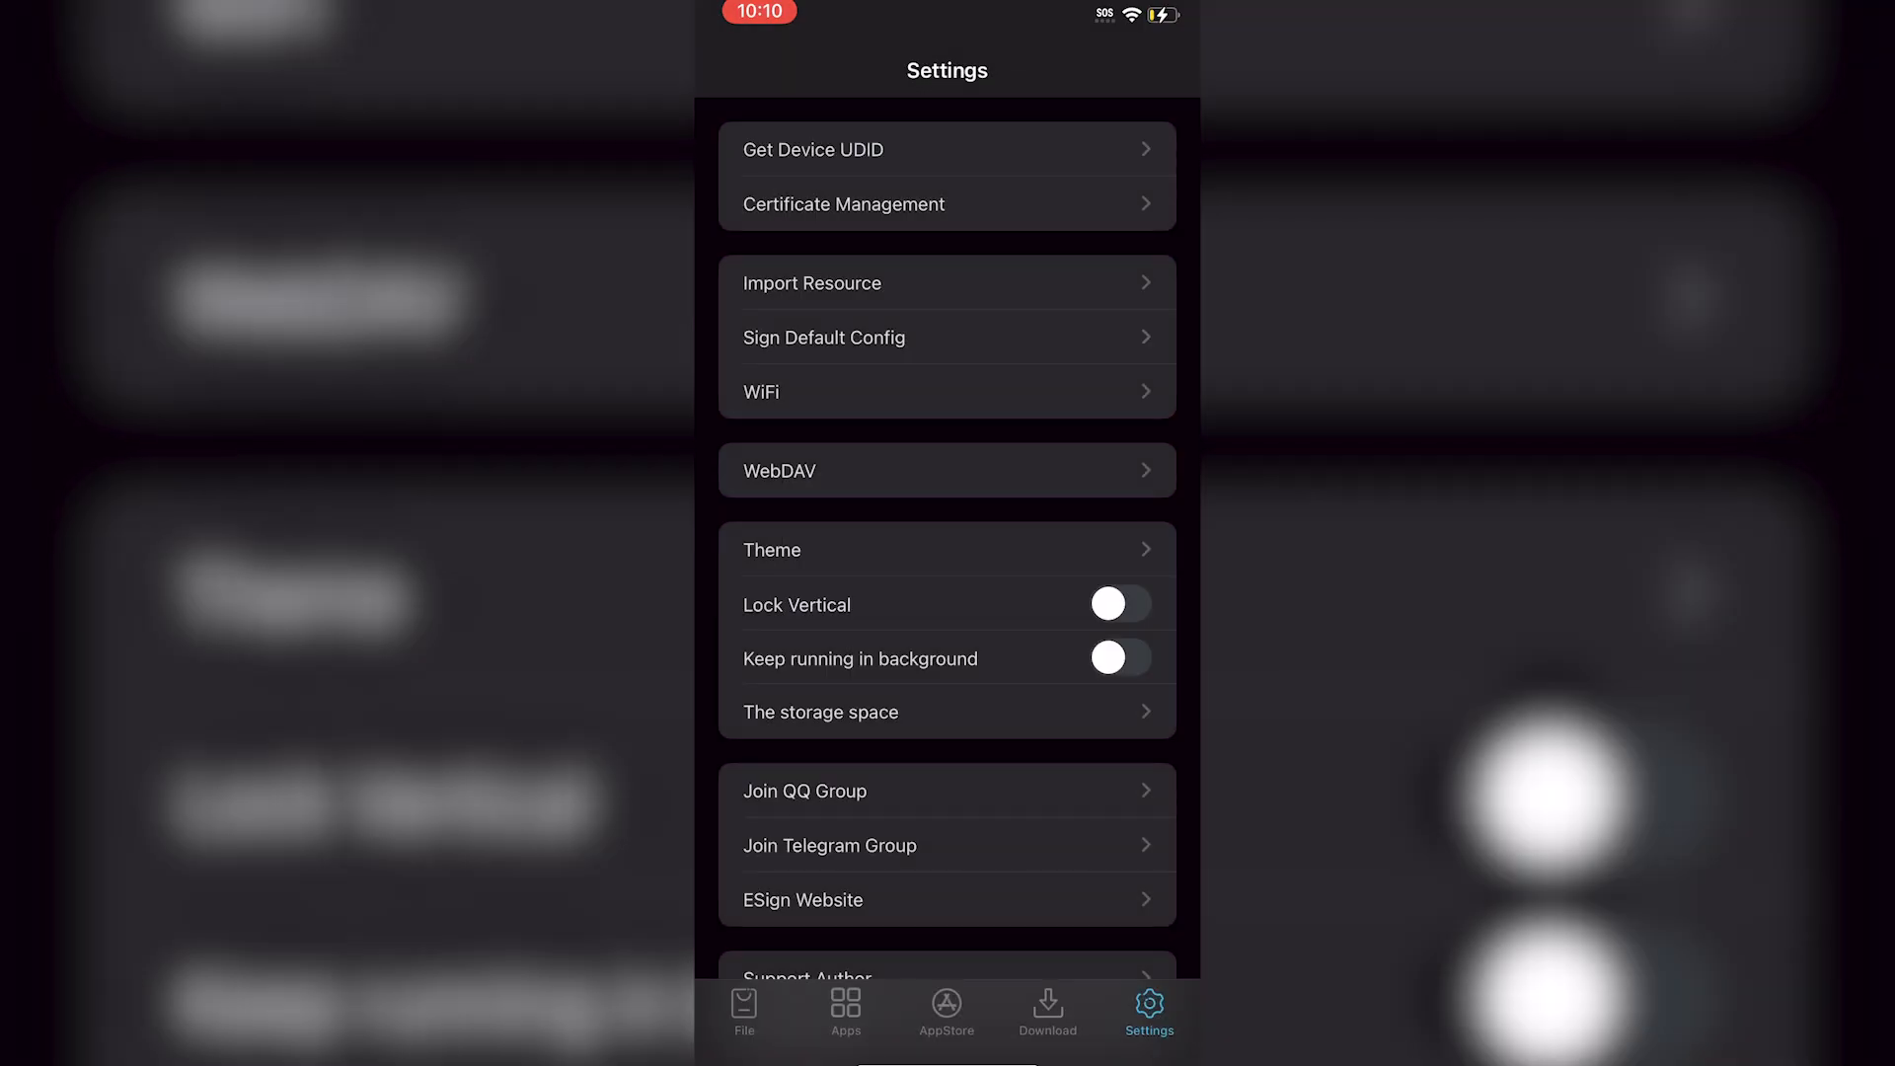
click(743, 1012)
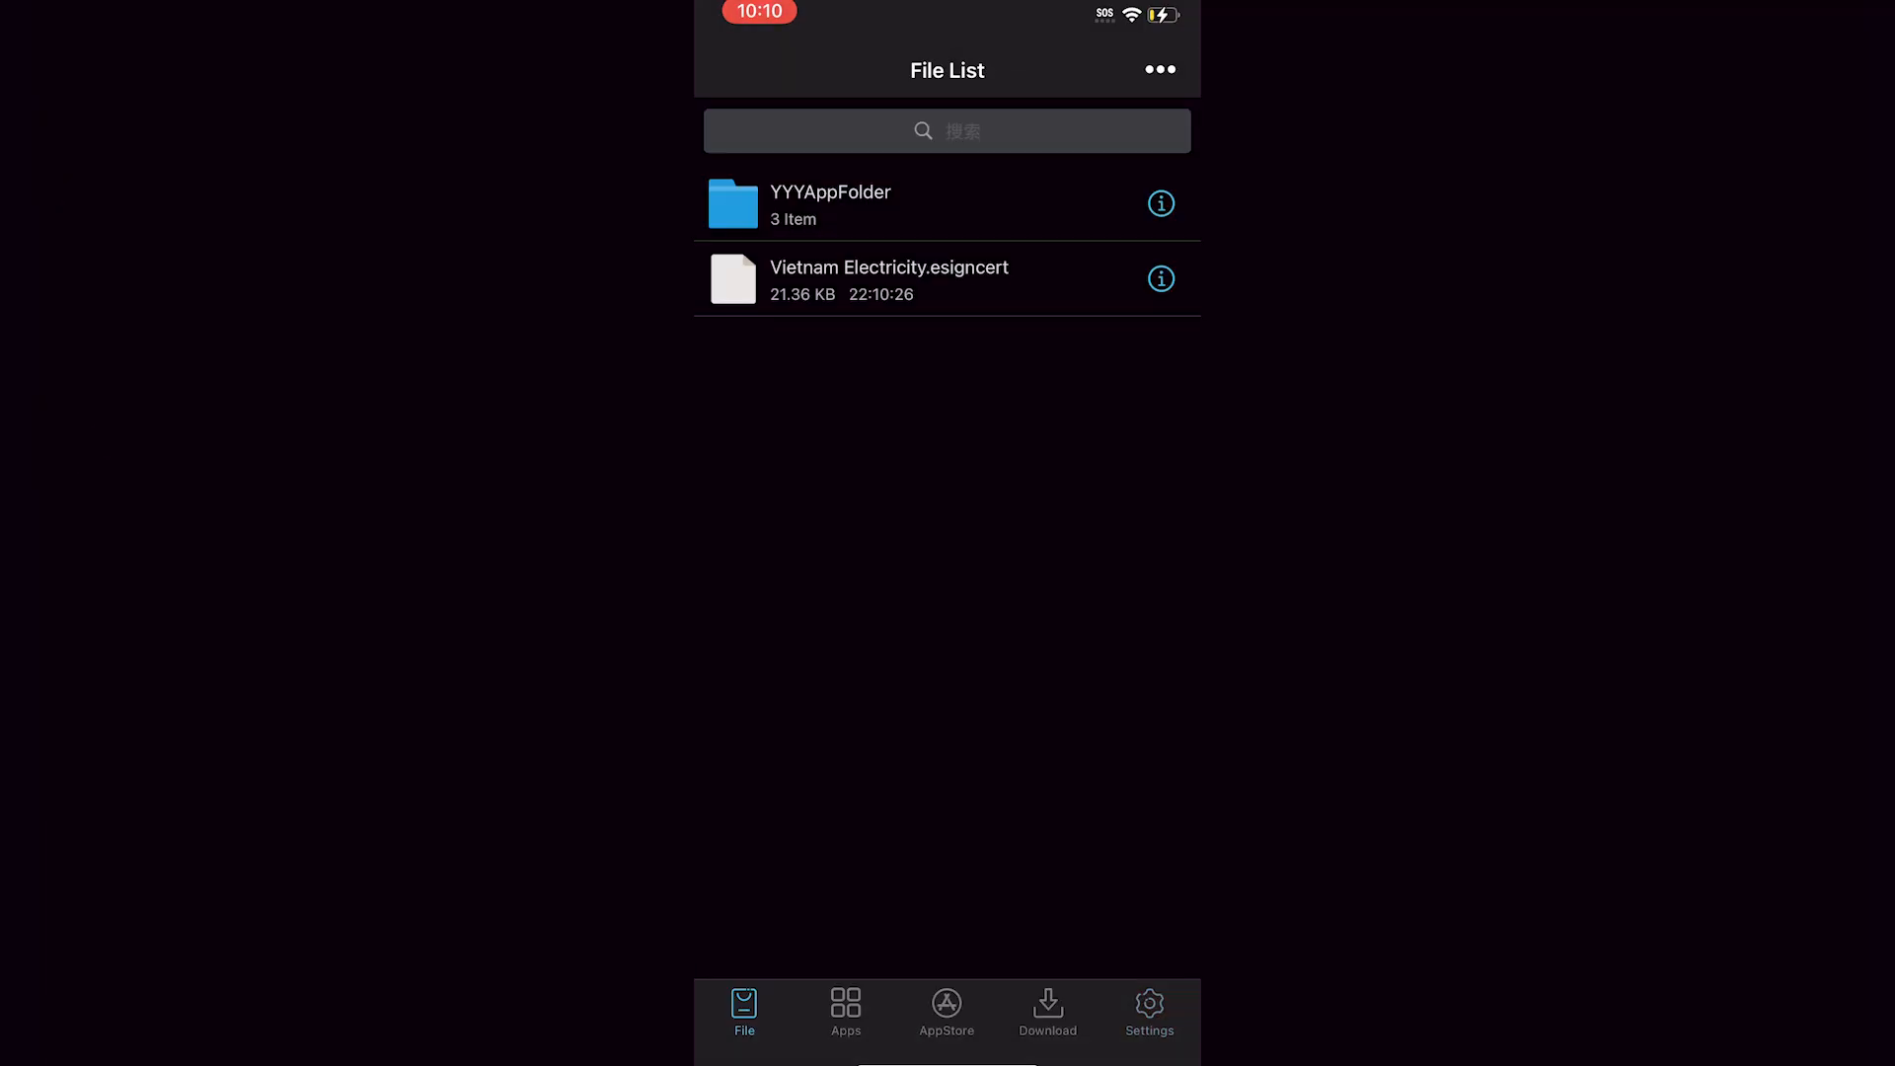
click(1147, 1012)
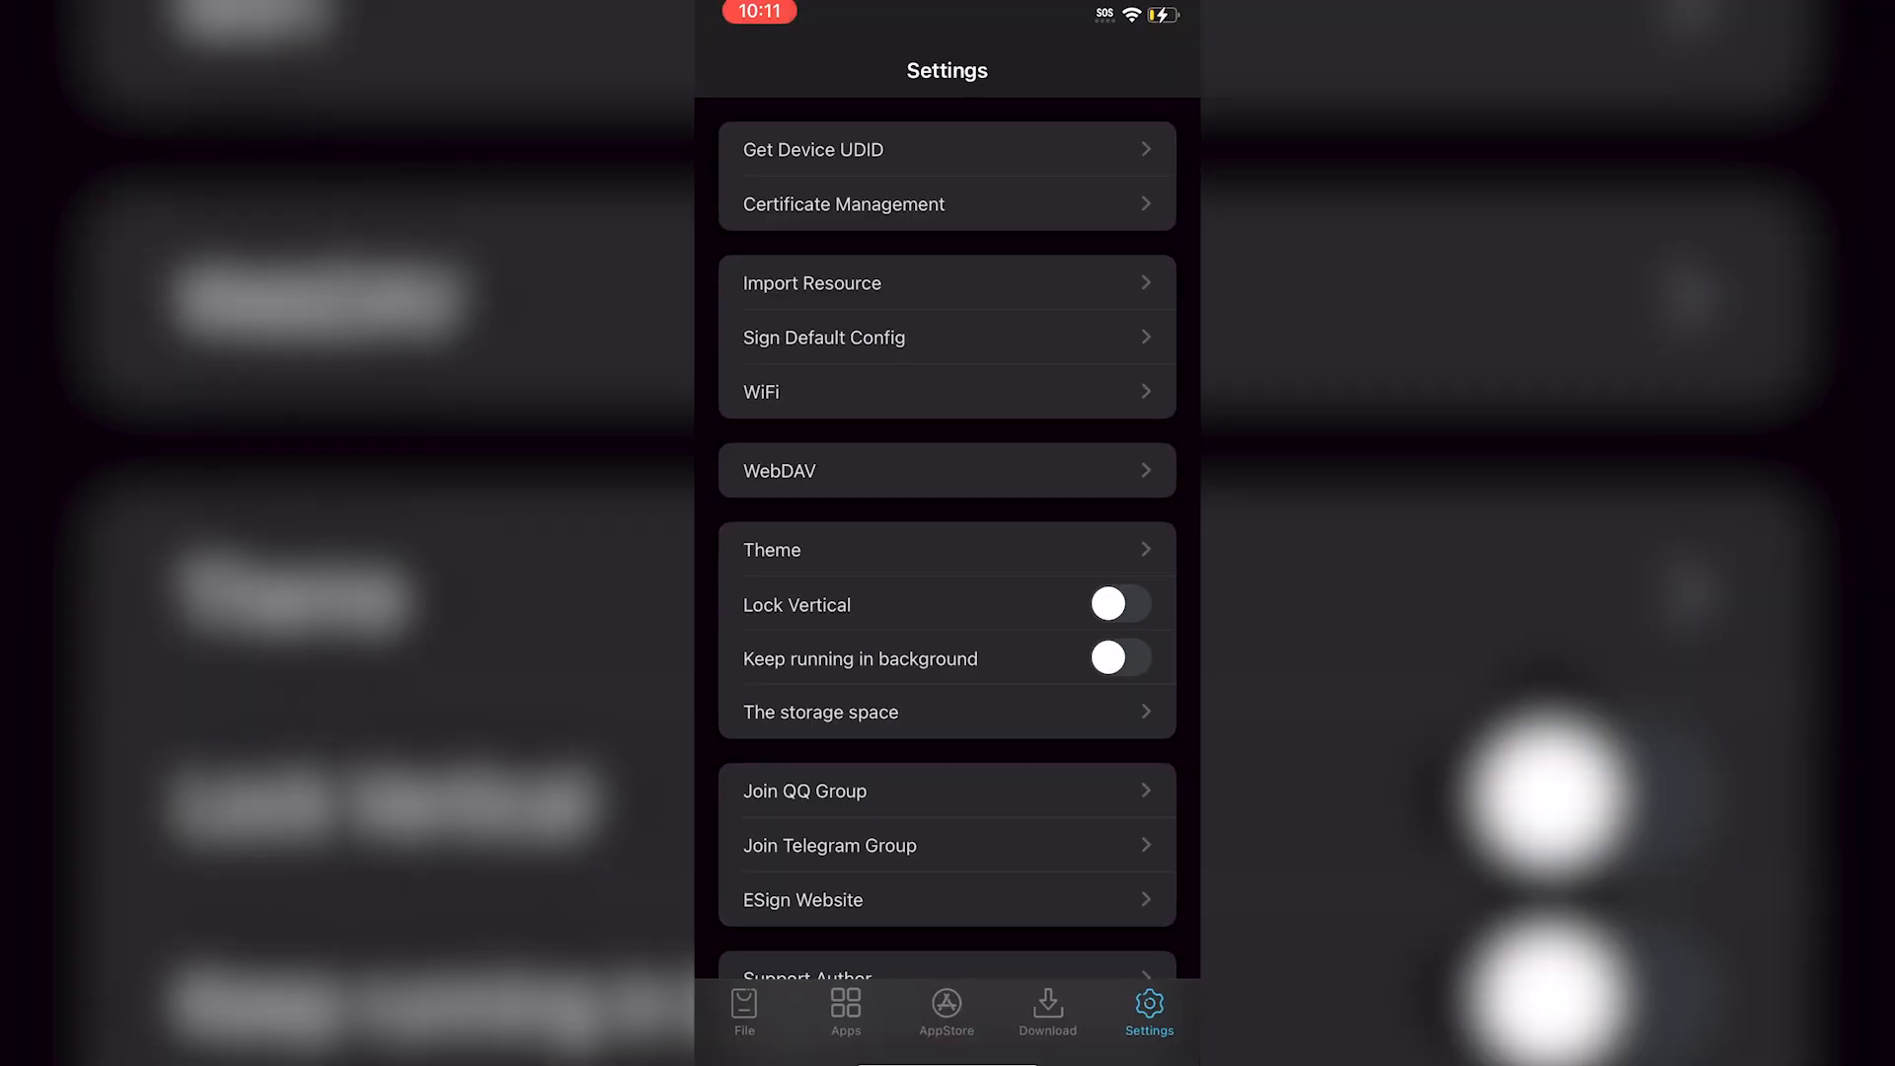
Import OldOS.ipa into the file list from On My iPhone.
click(743, 1013)
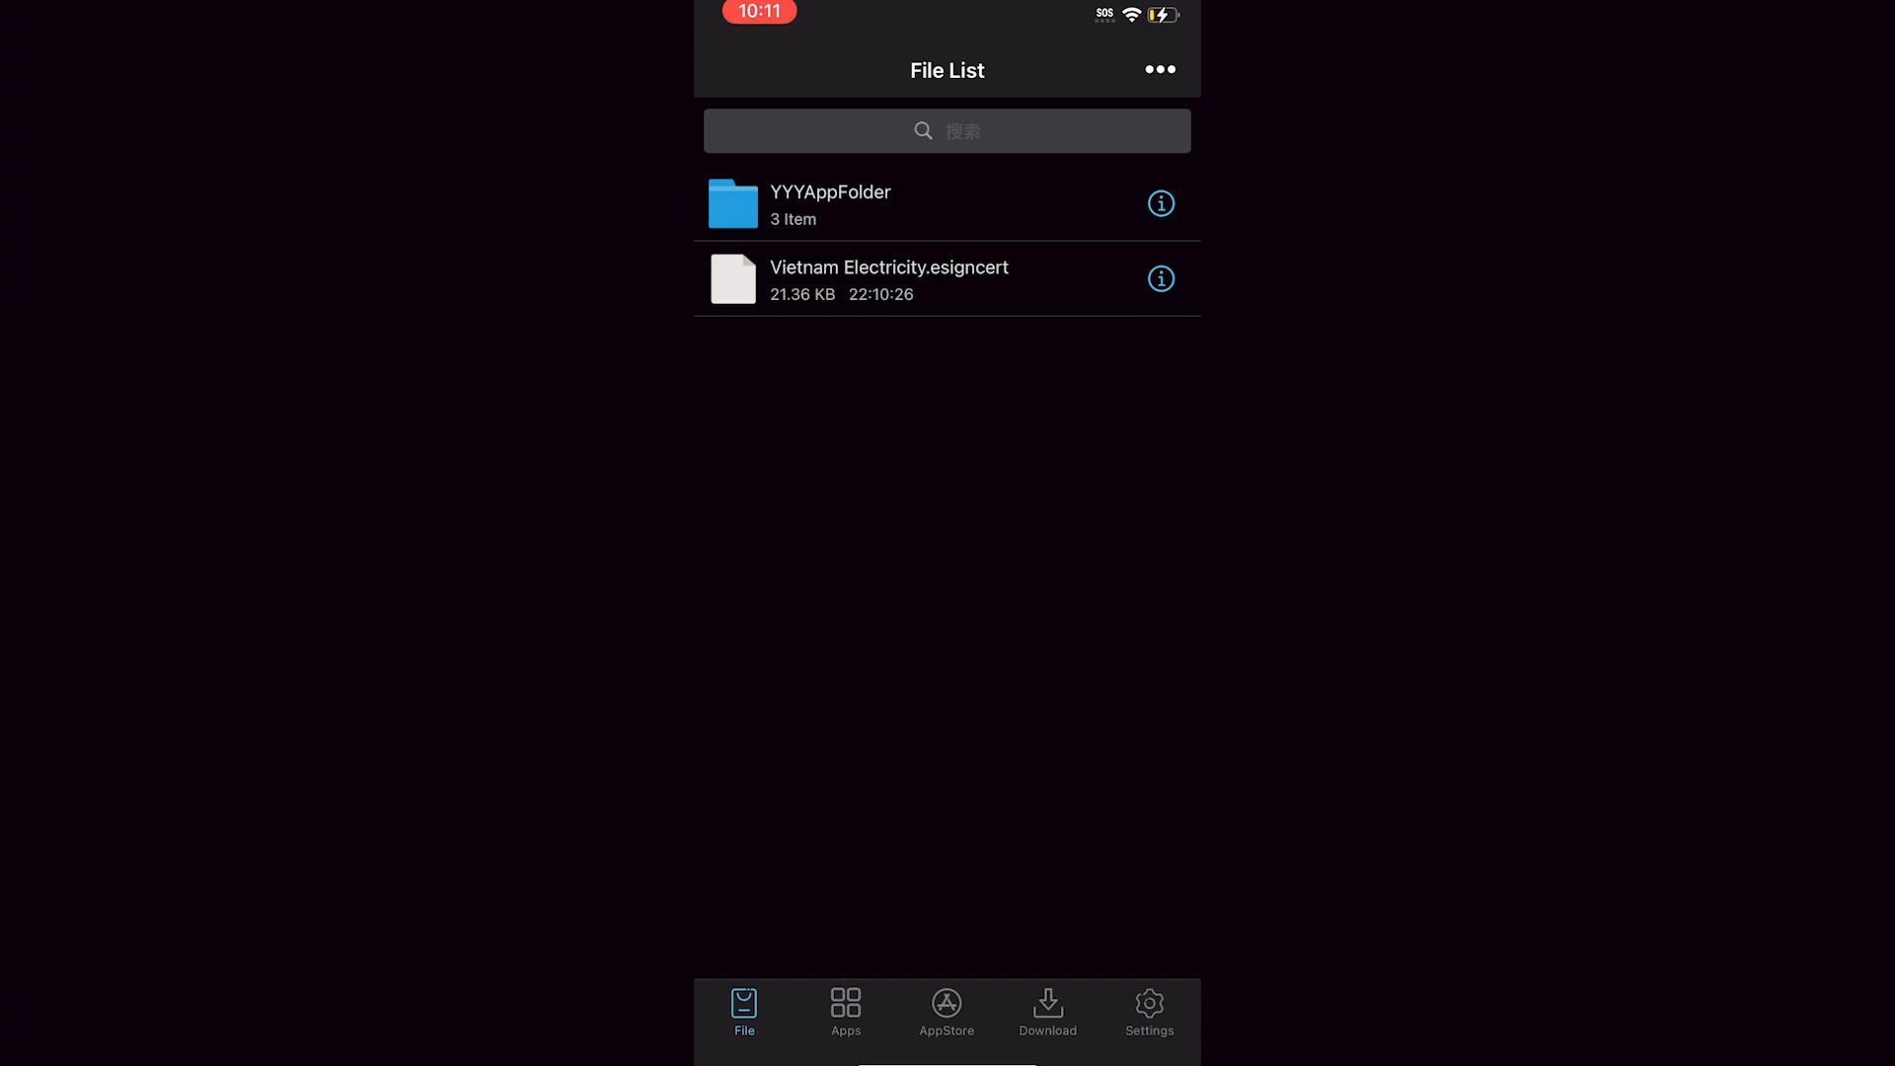
click(1157, 69)
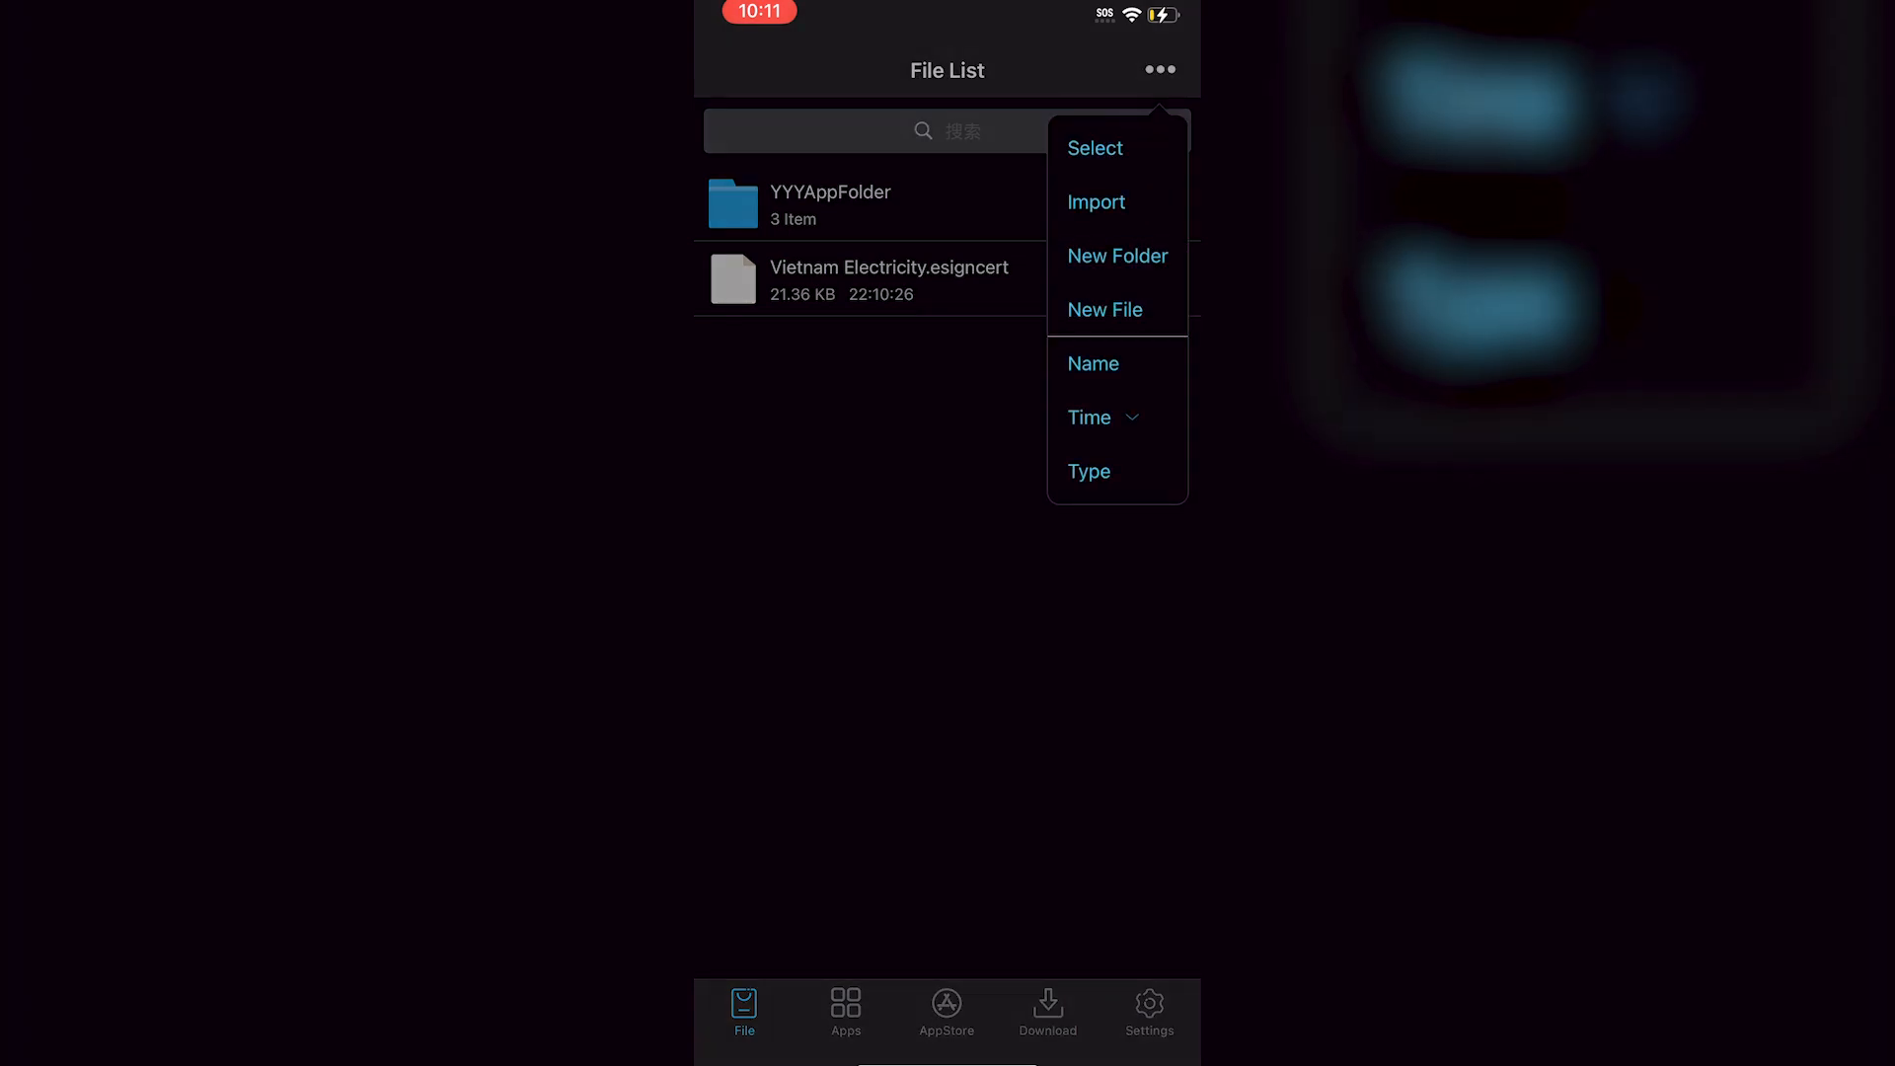
click(1095, 201)
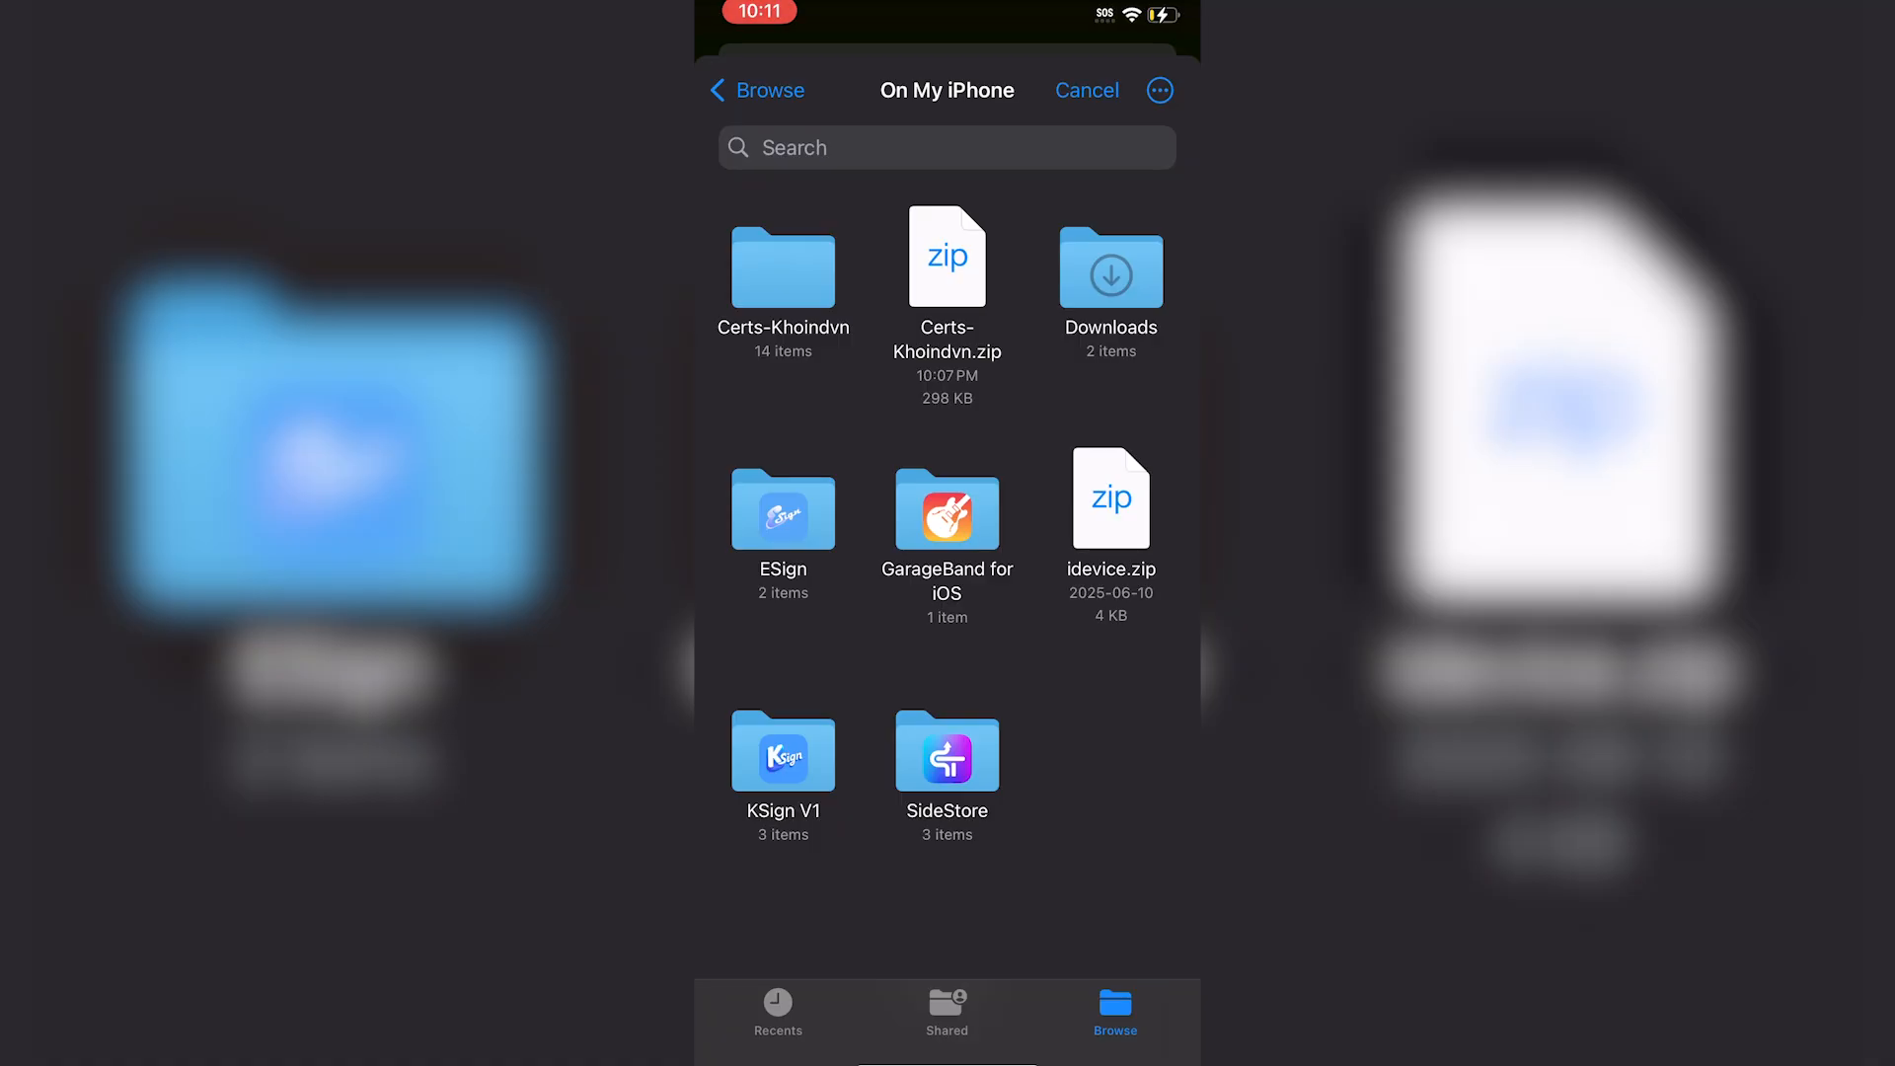
click(1110, 269)
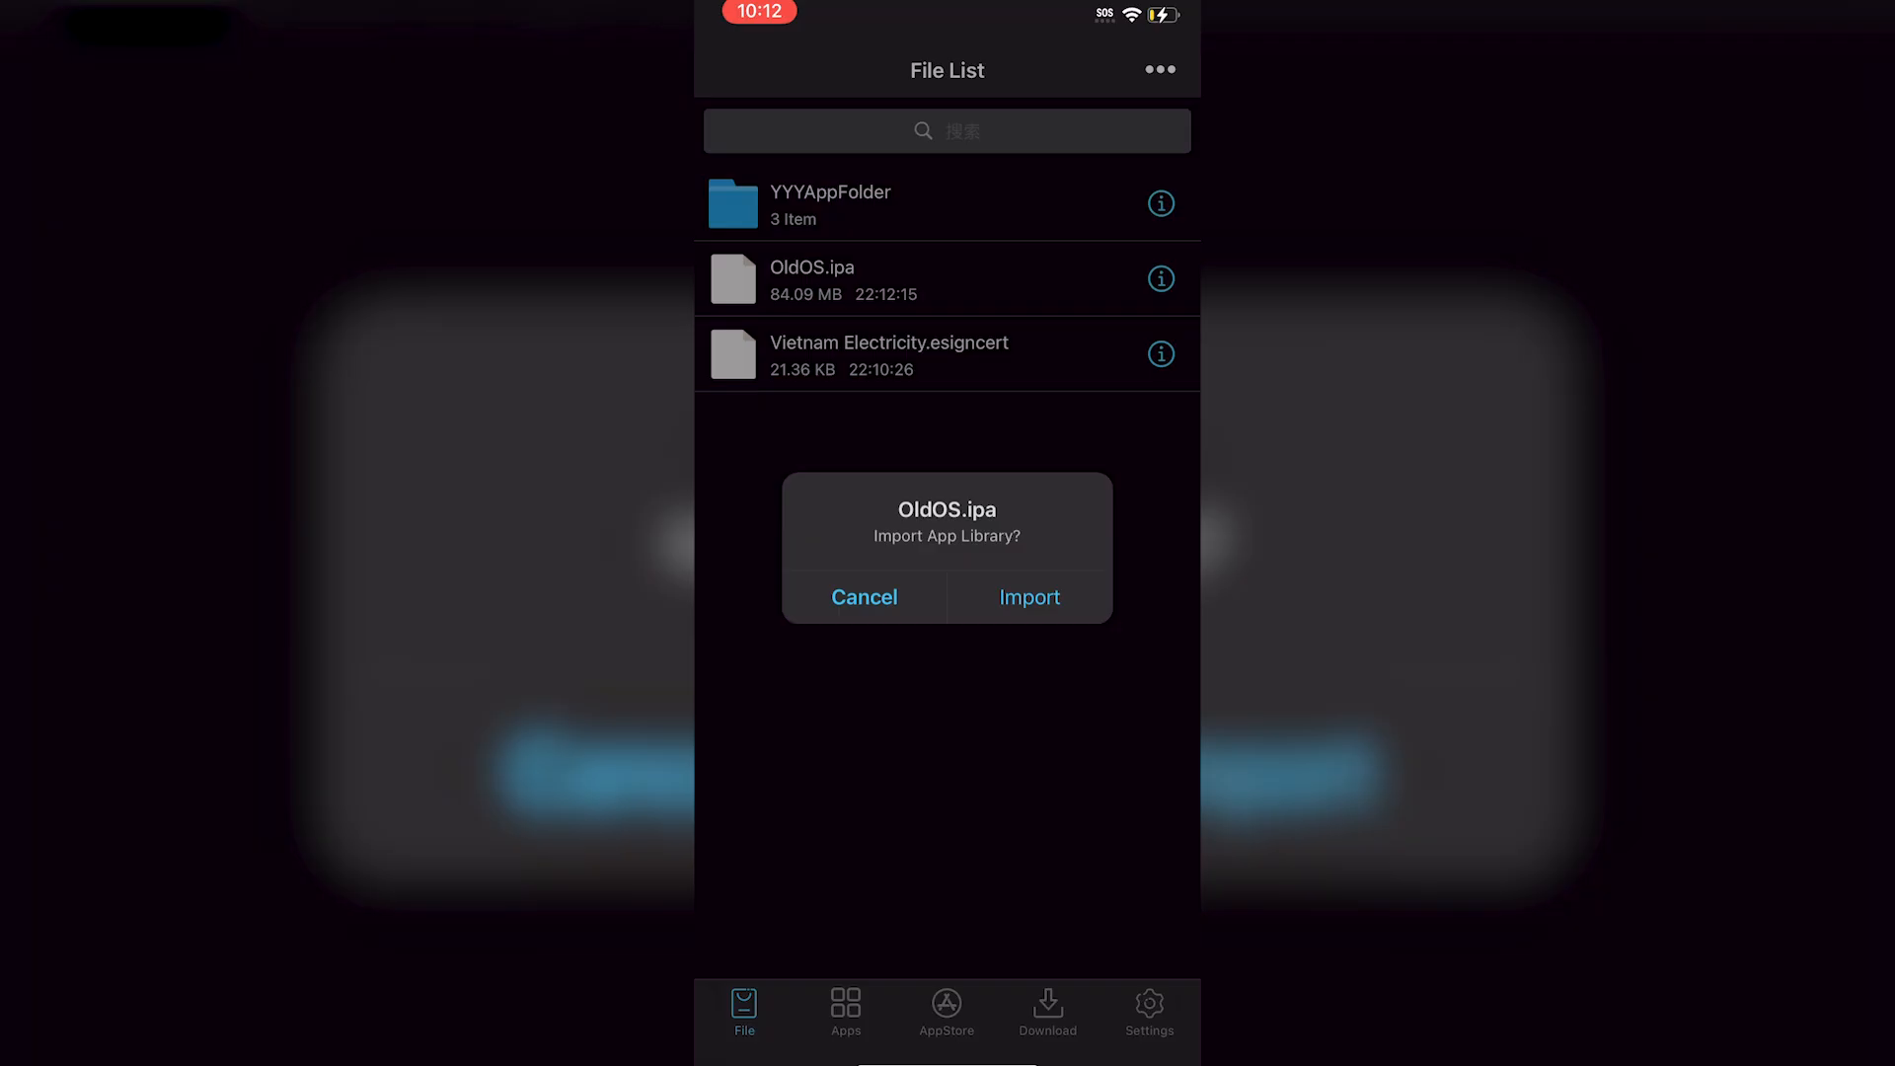
Add OldOS to the unsigned app library and open its Signature page.
click(1028, 597)
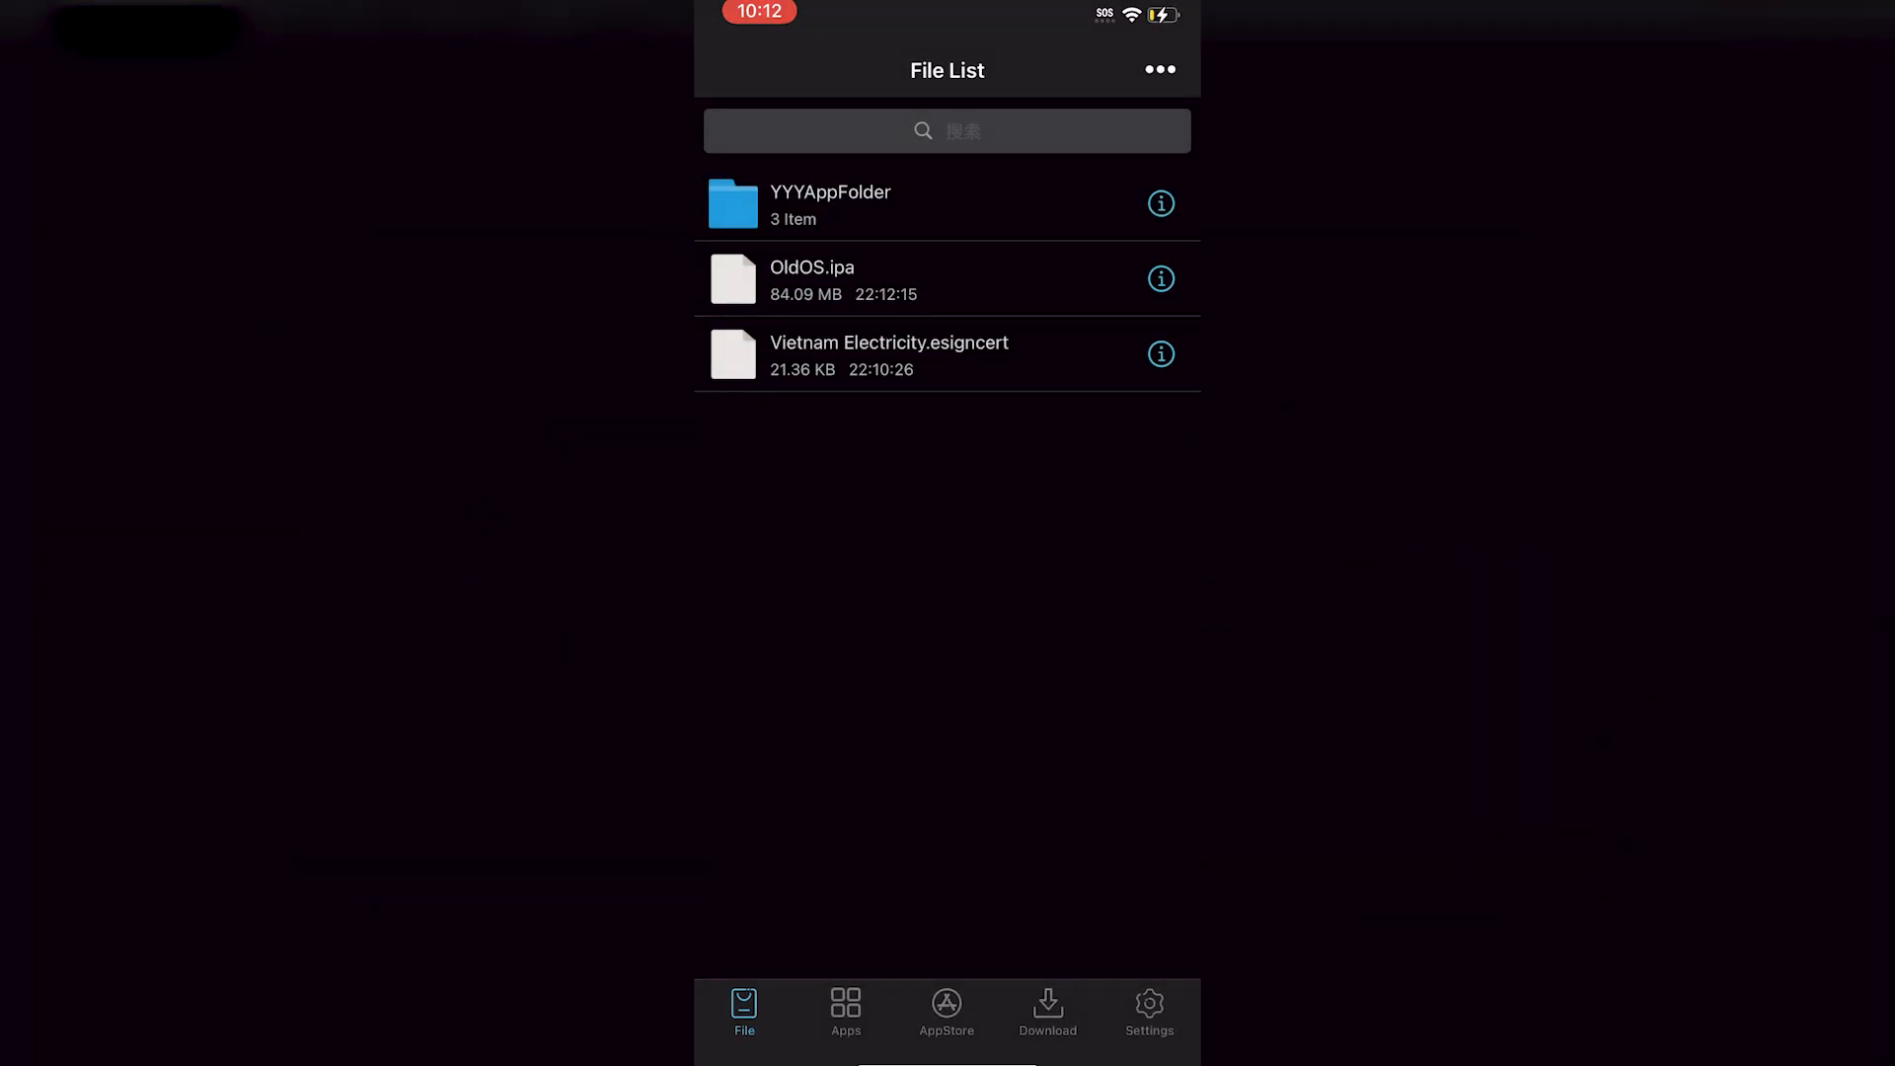
click(845, 1012)
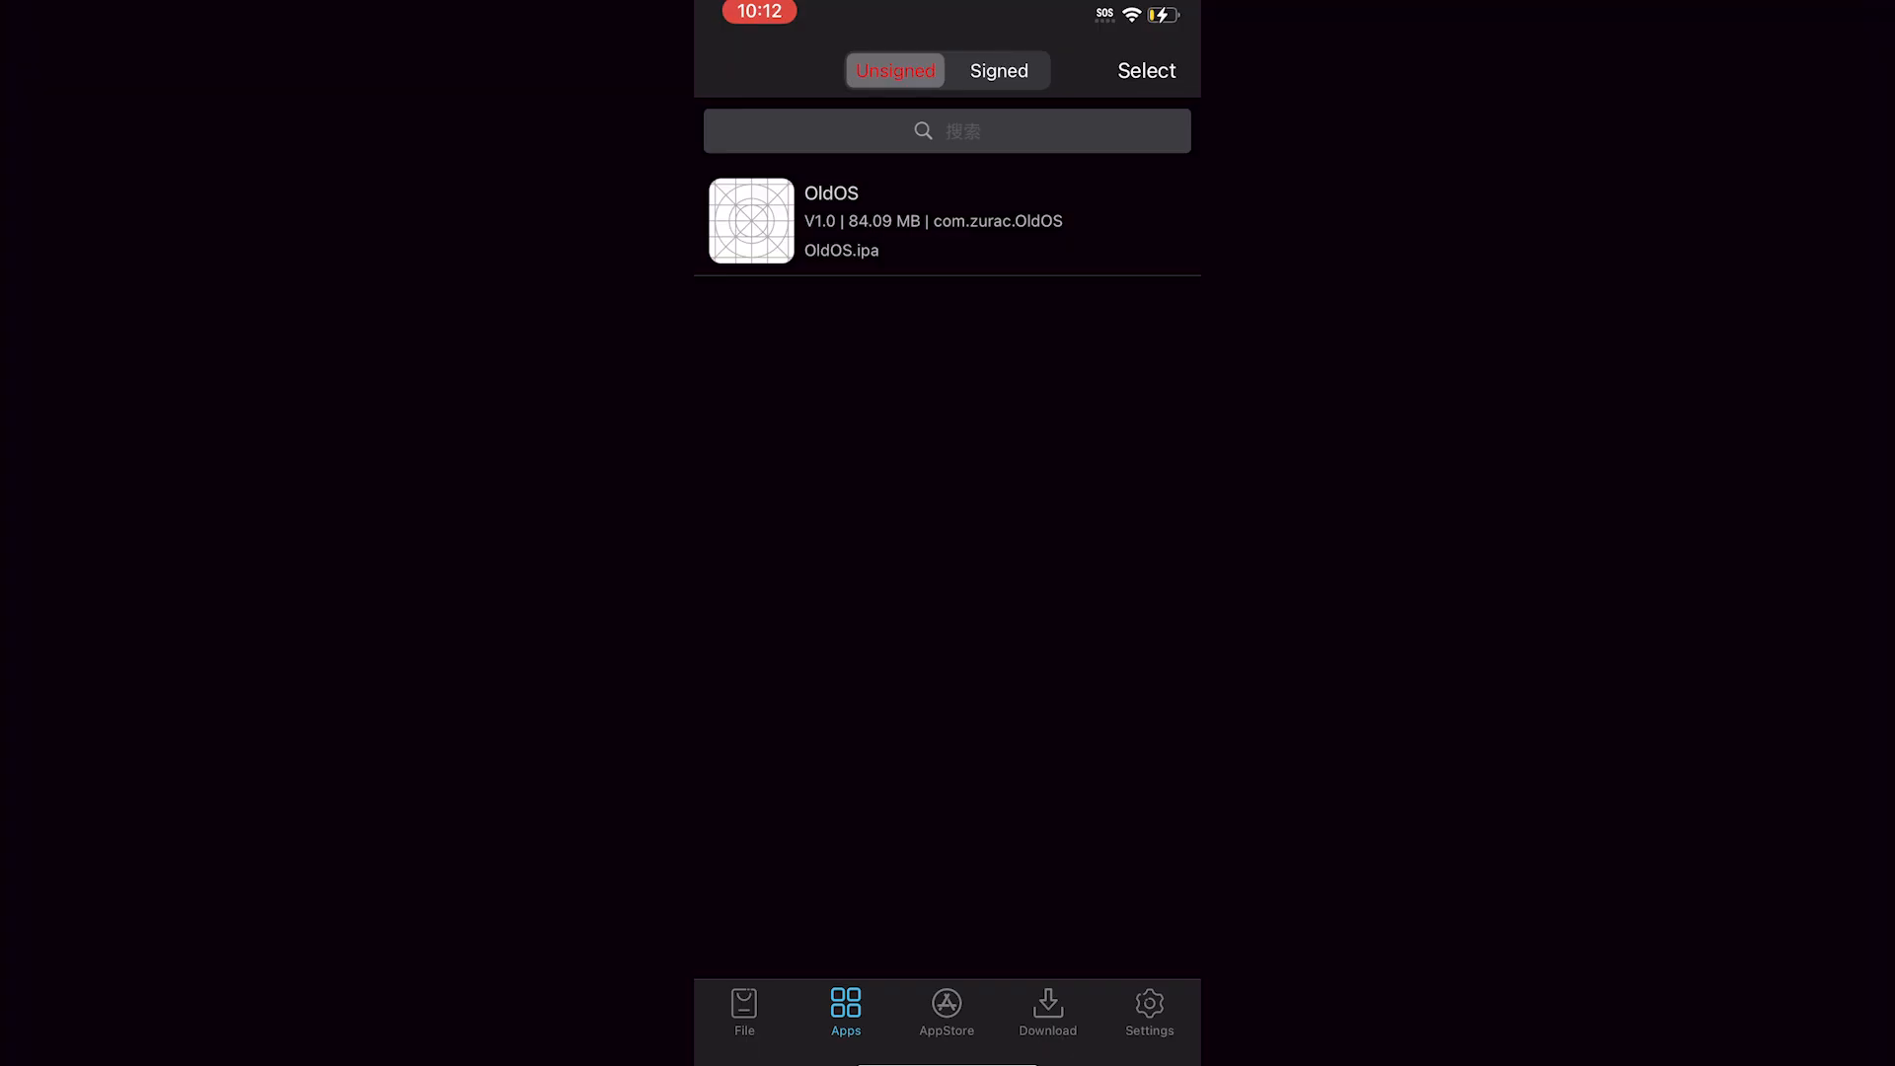
click(946, 220)
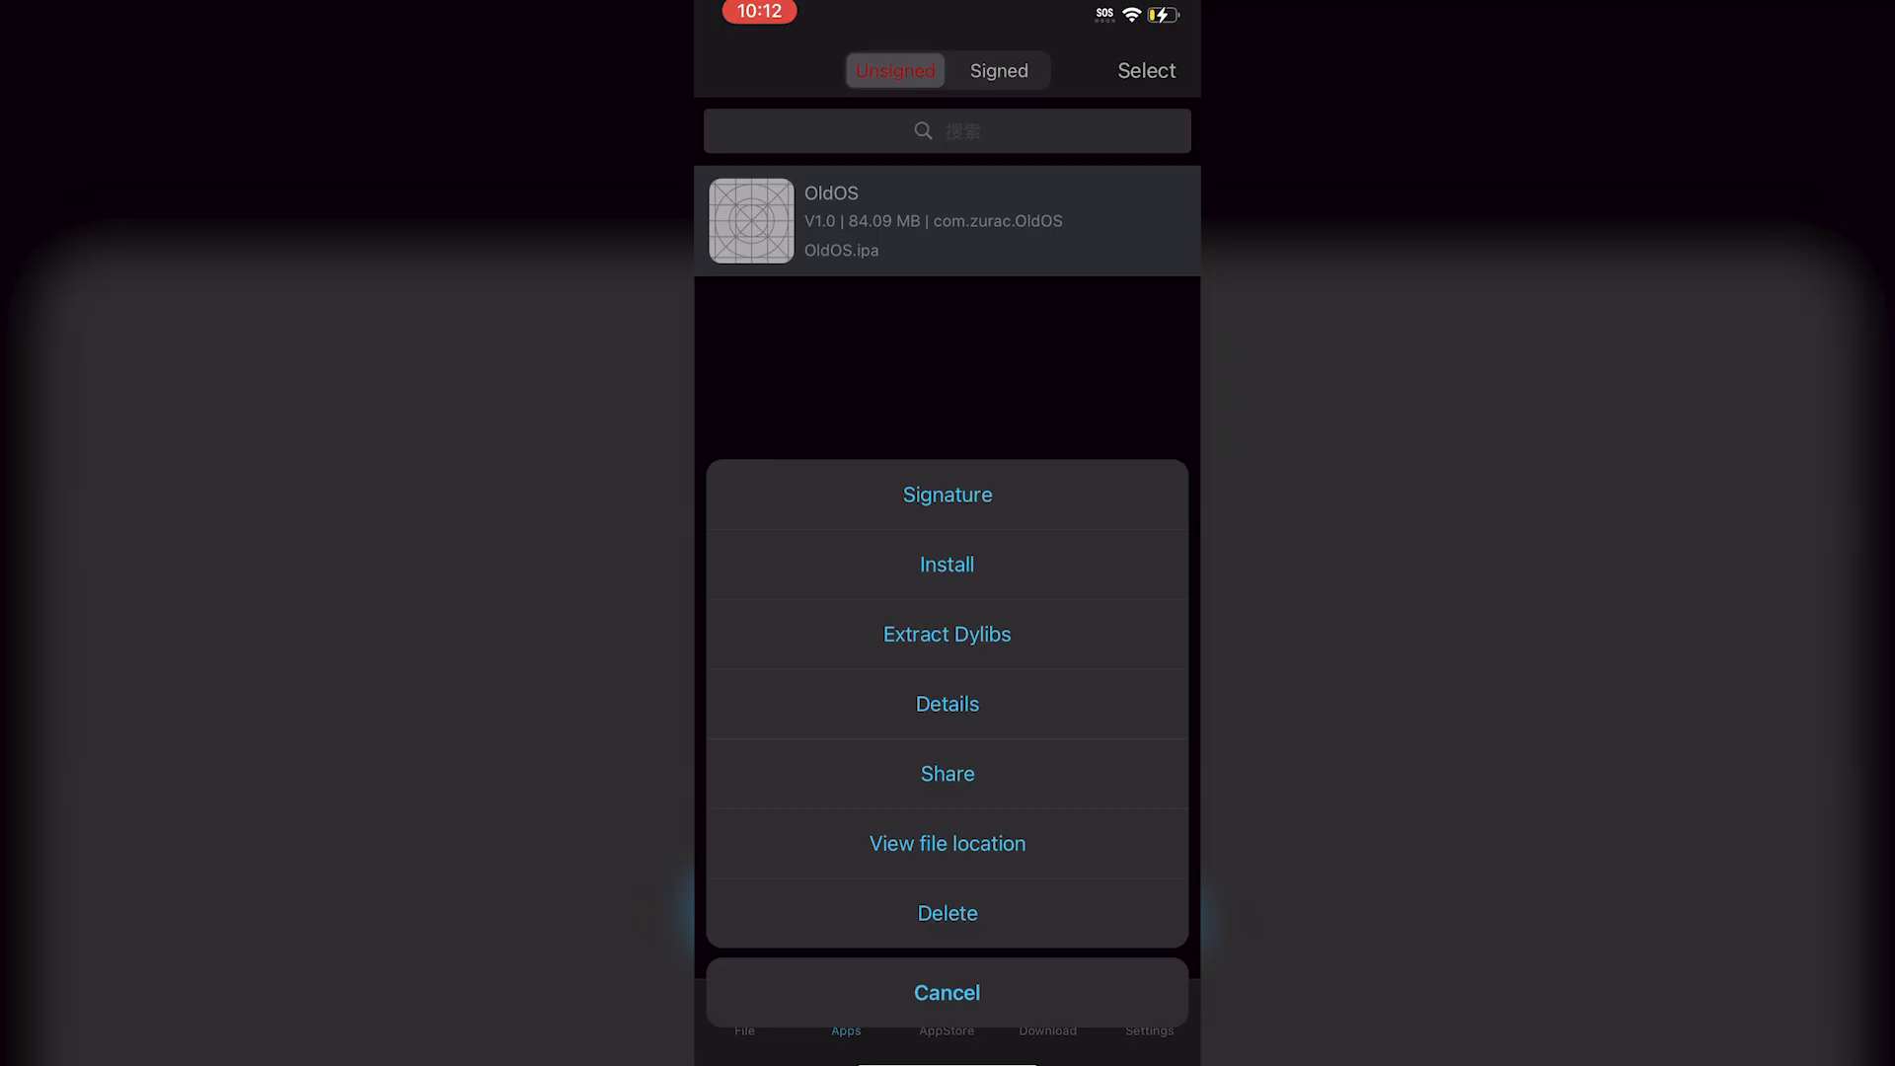
click(946, 494)
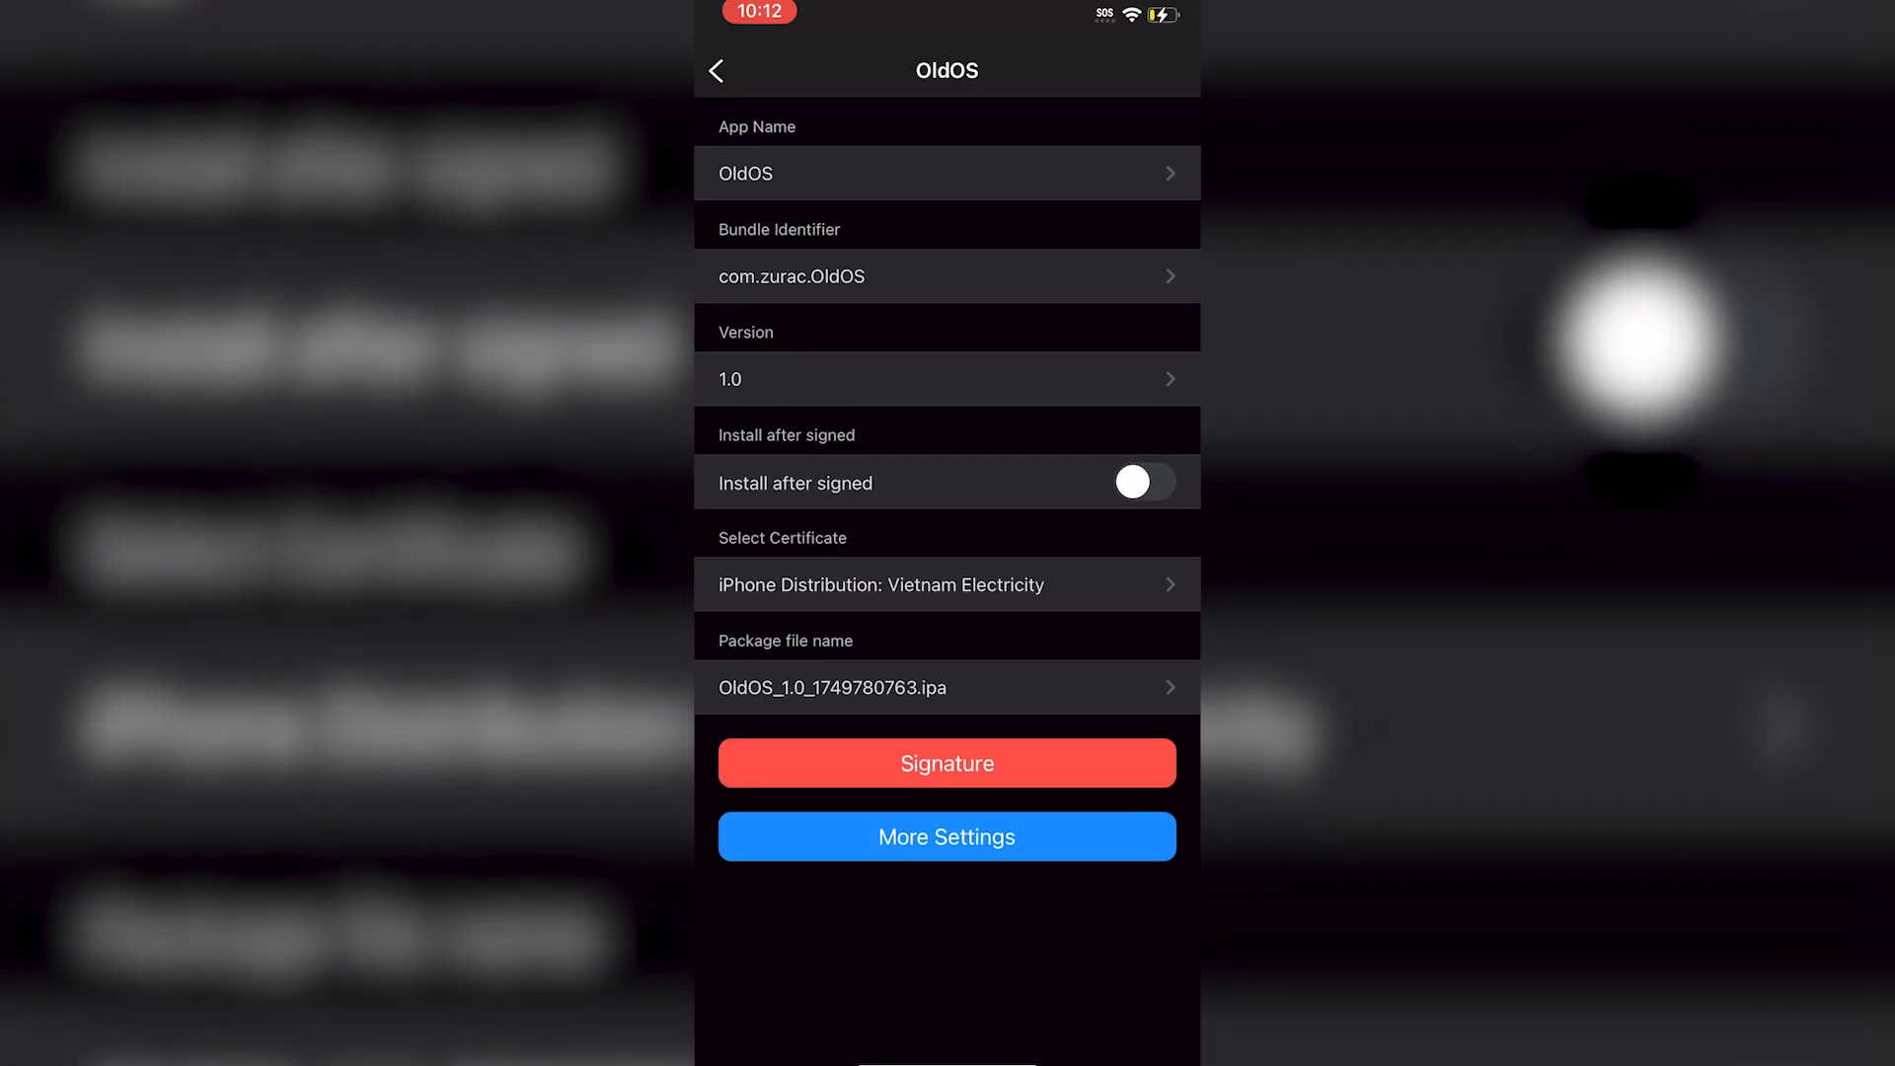
Sign OldOS with the Vietnam Electricity certificate and install the signed package.
click(946, 763)
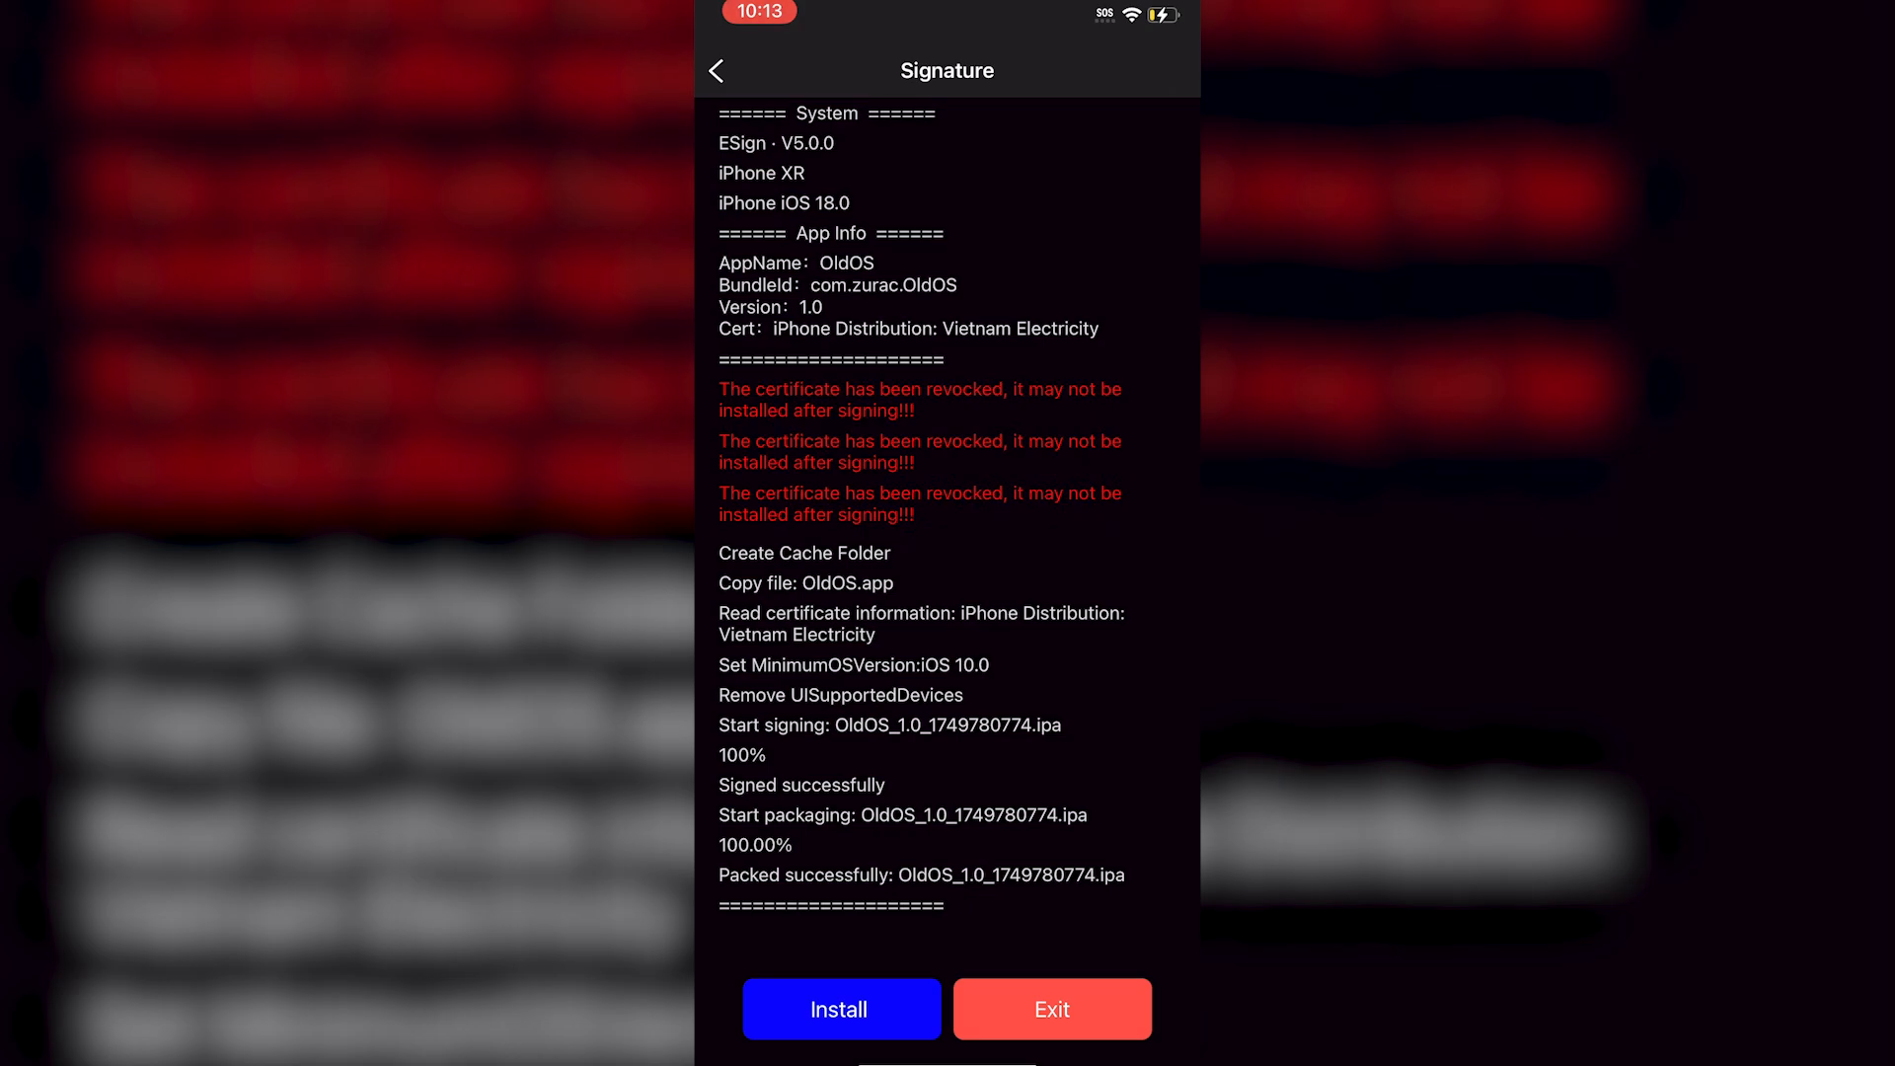
click(840, 1009)
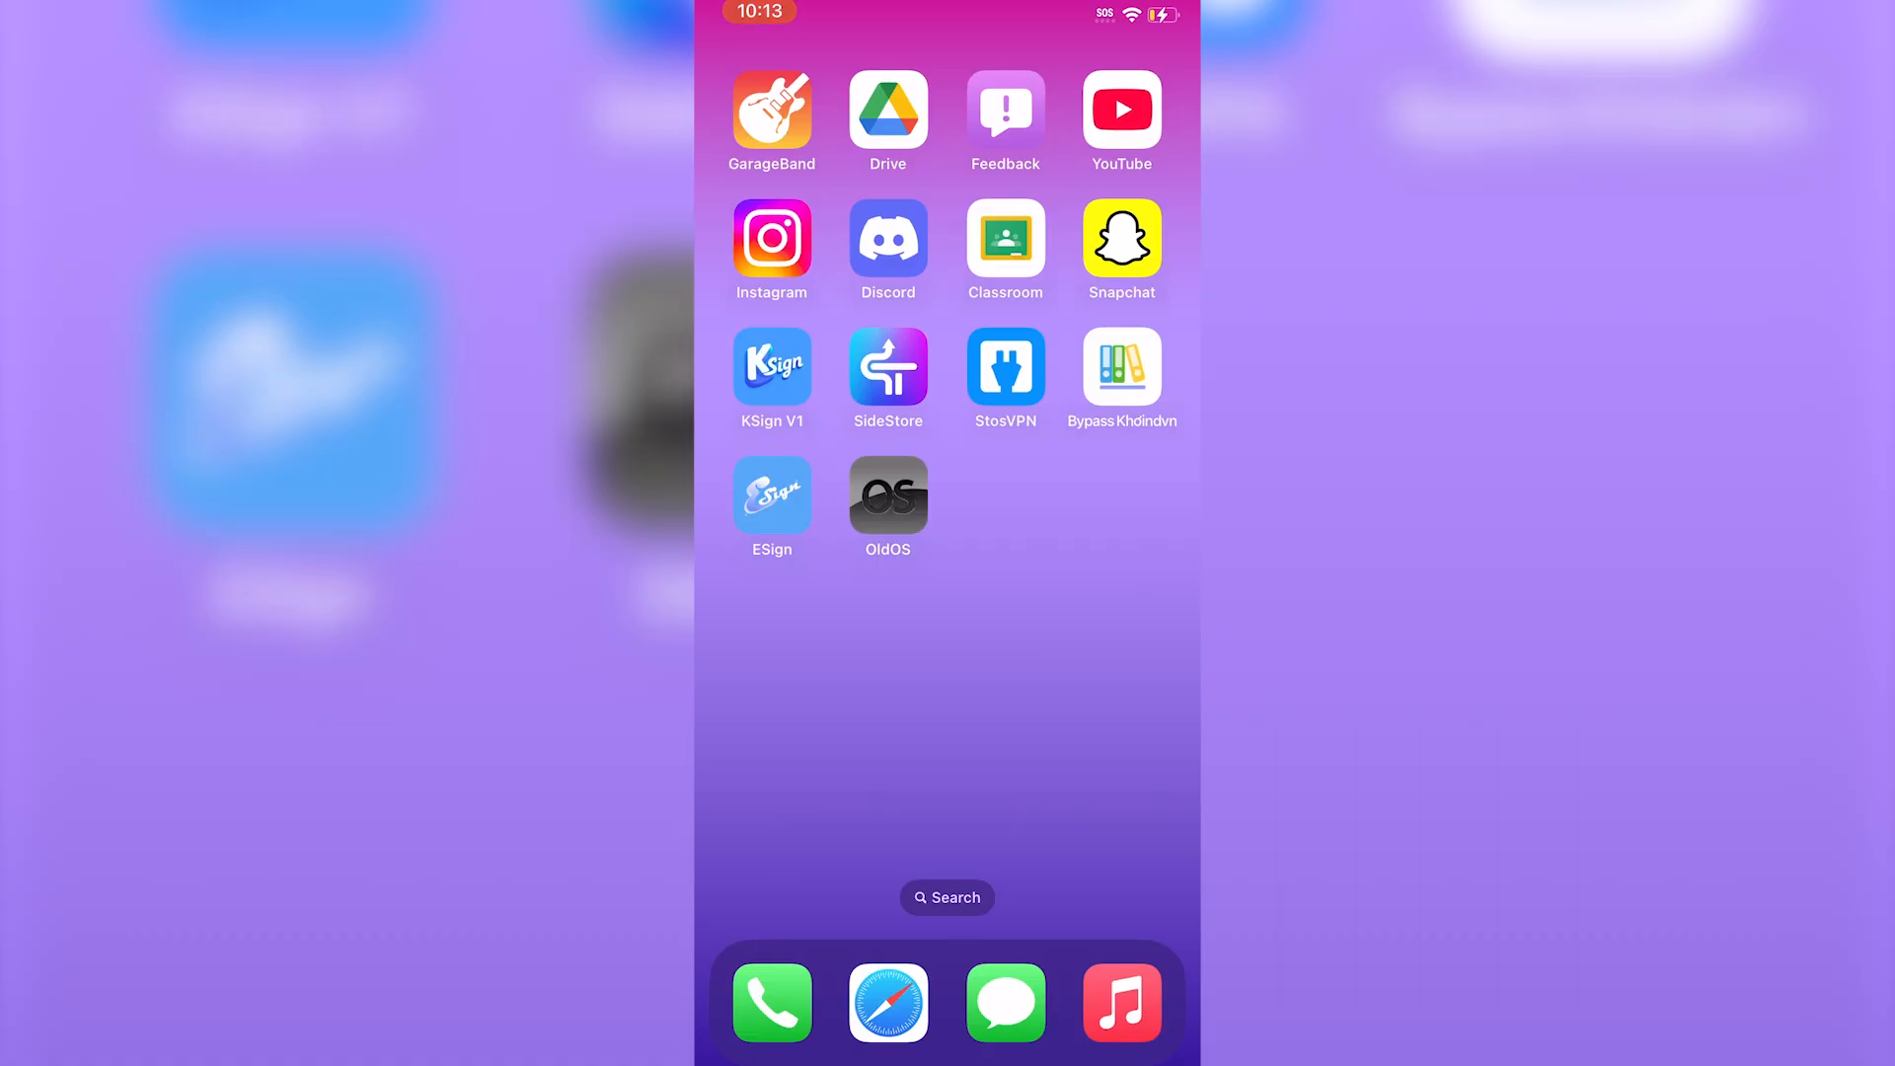
Launch OldOS from its Home Screen icon to reach its retro lock screen.
click(887, 497)
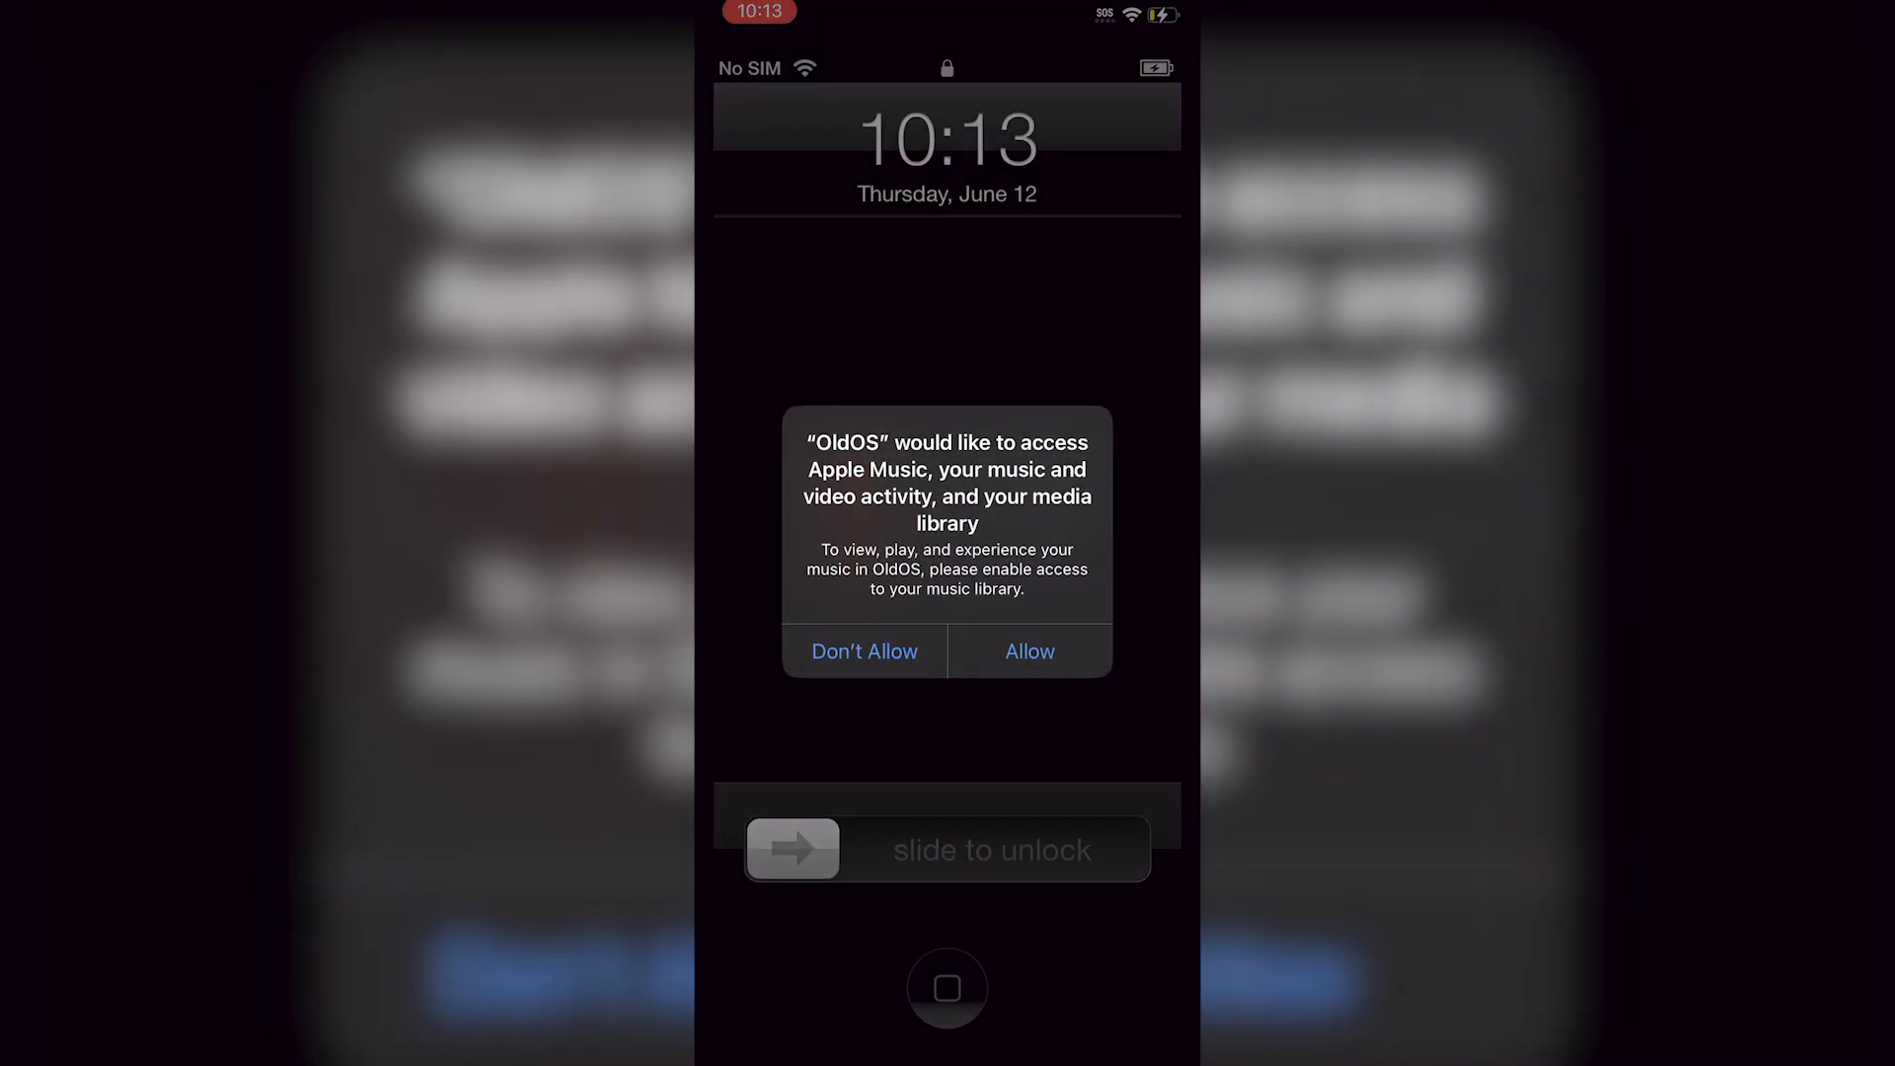